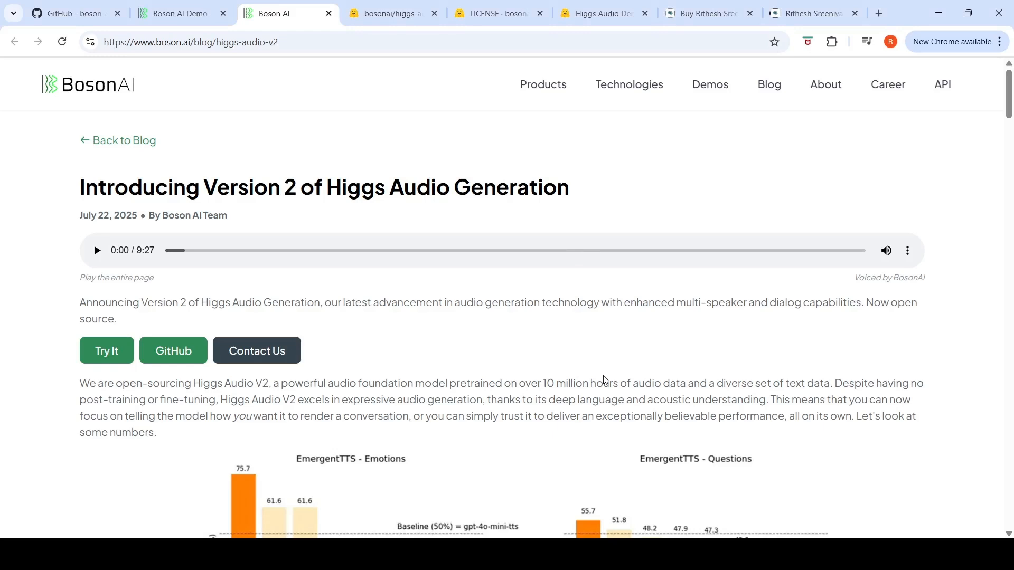
# Play the 9-second Custom Reference audio clip used for voice cloning.
pyautogui.scroll(-3)
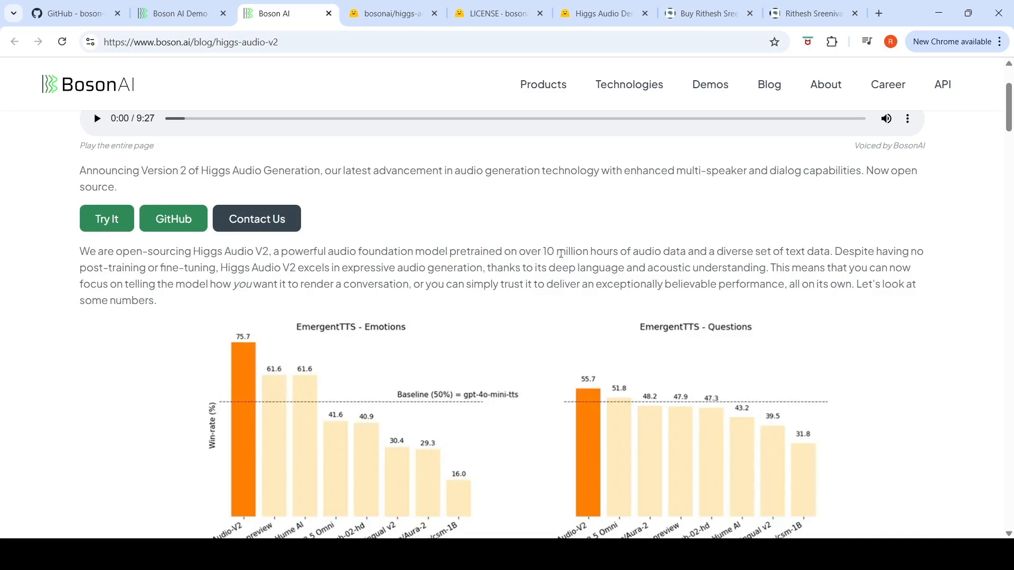
pyautogui.moveTo(680, 262)
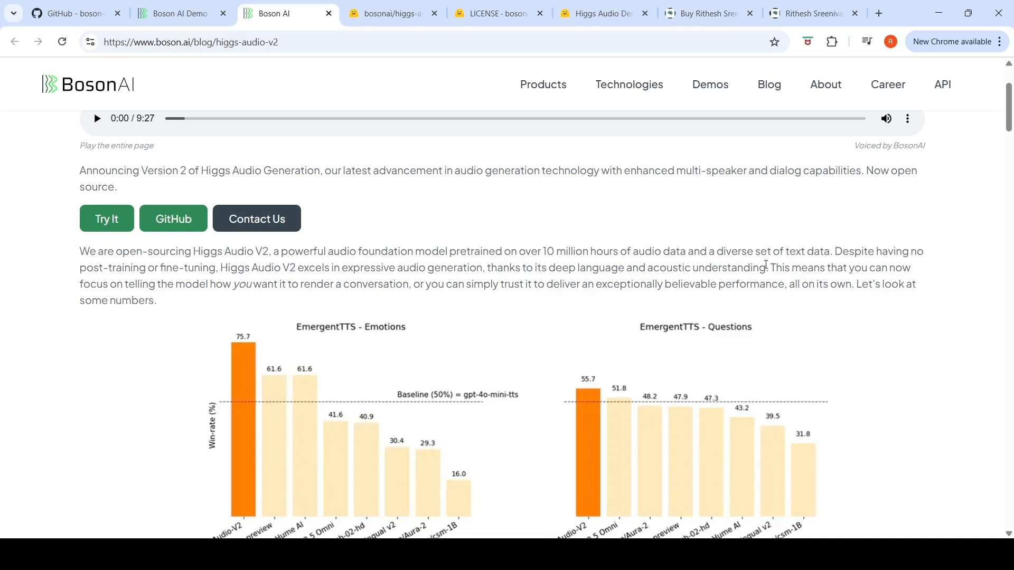
pyautogui.moveTo(571, 110)
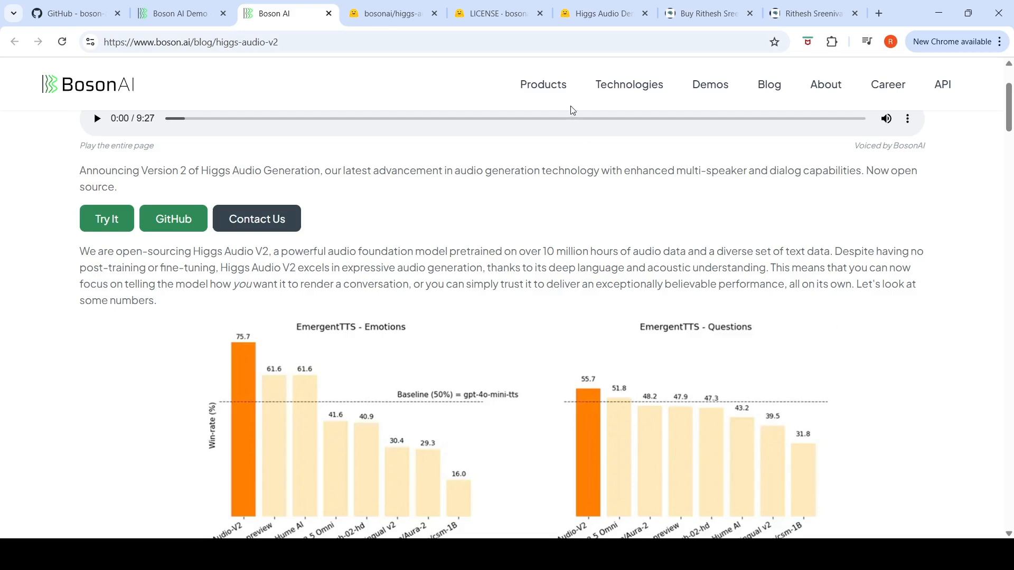
pyautogui.moveTo(582, 13)
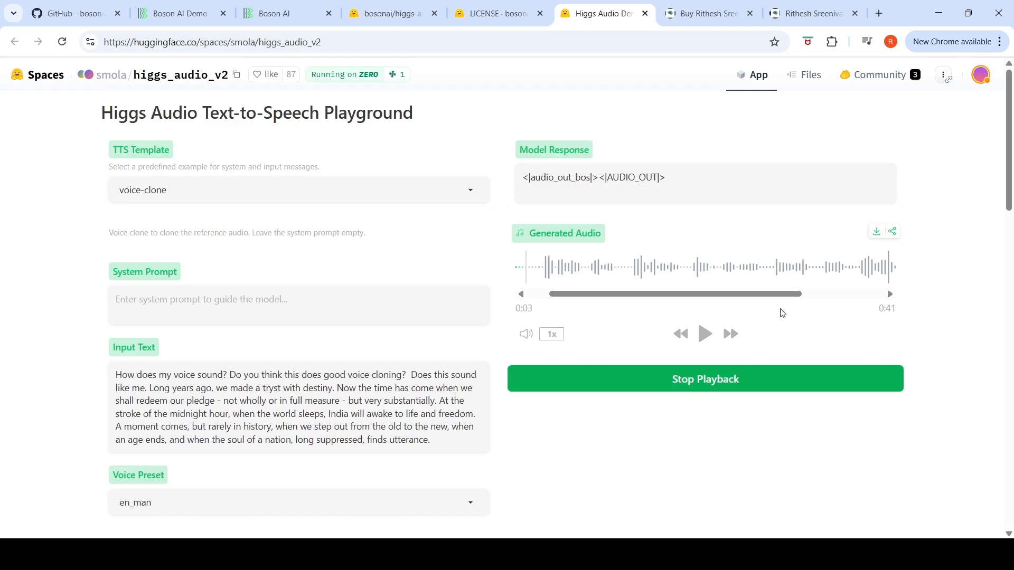
pyautogui.moveTo(256, 212)
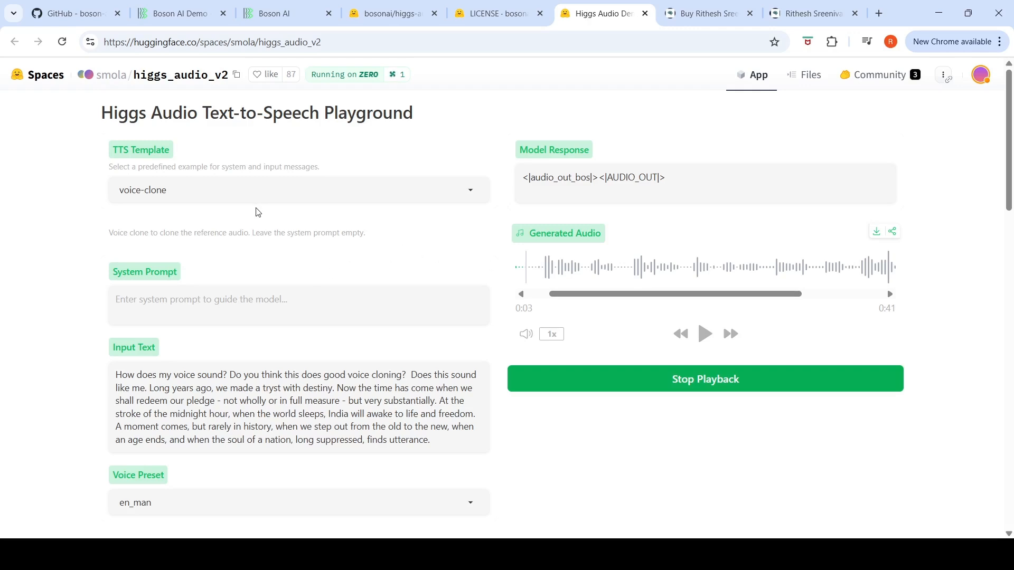
pyautogui.moveTo(279, 257)
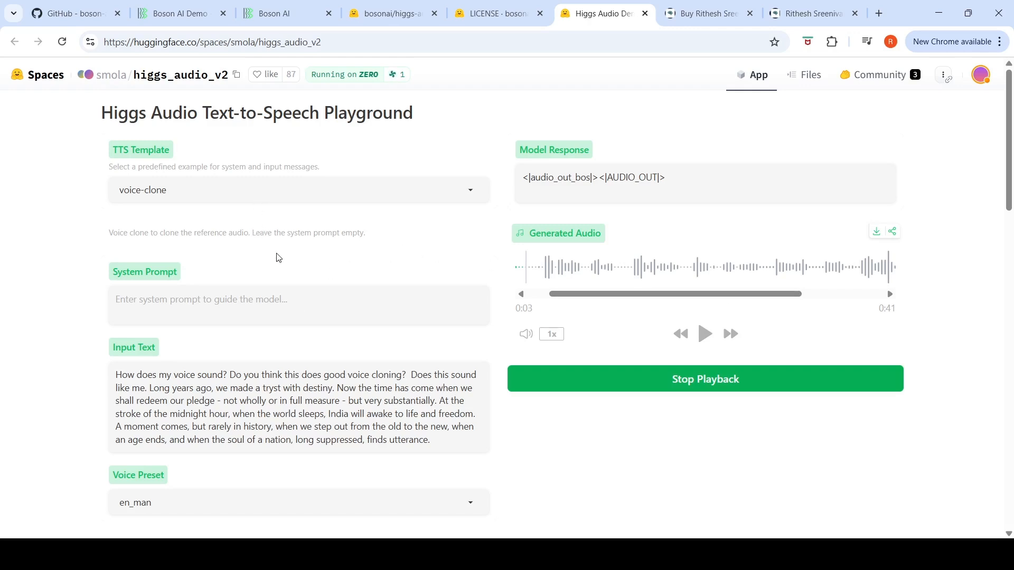
pyautogui.scroll(-3)
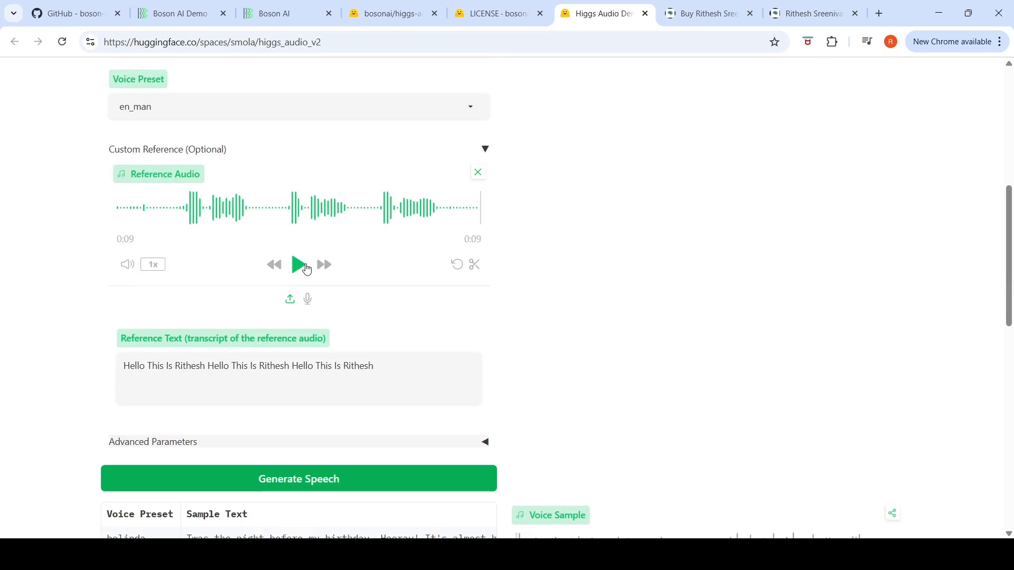
pyautogui.click(297, 265)
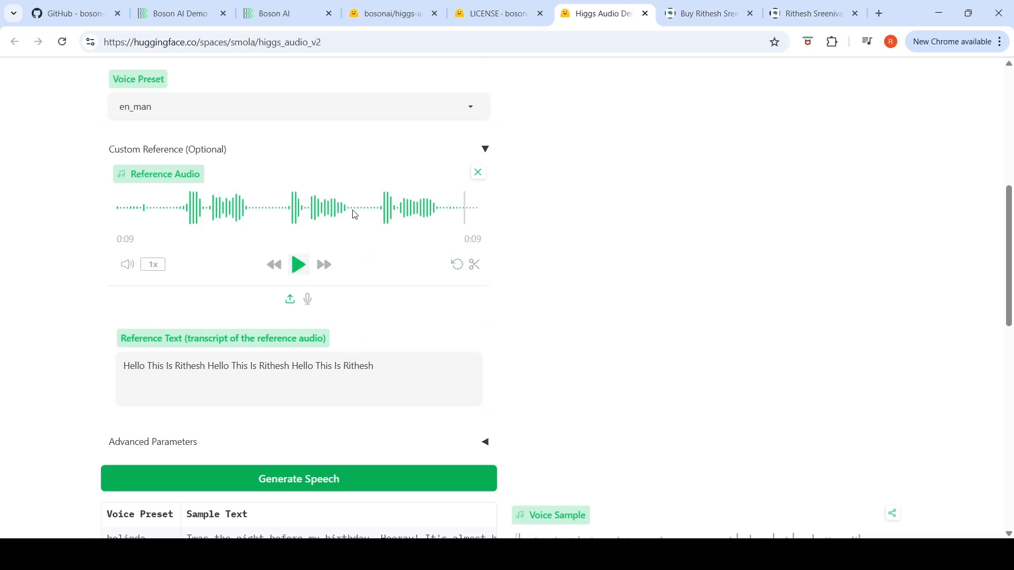
pyautogui.moveTo(885, 432)
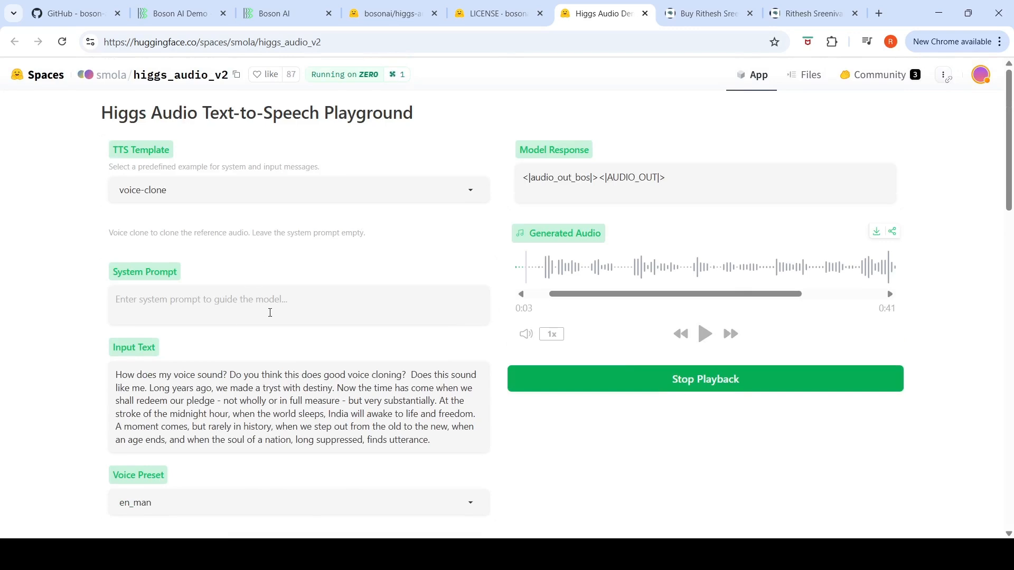
pyautogui.moveTo(291, 364)
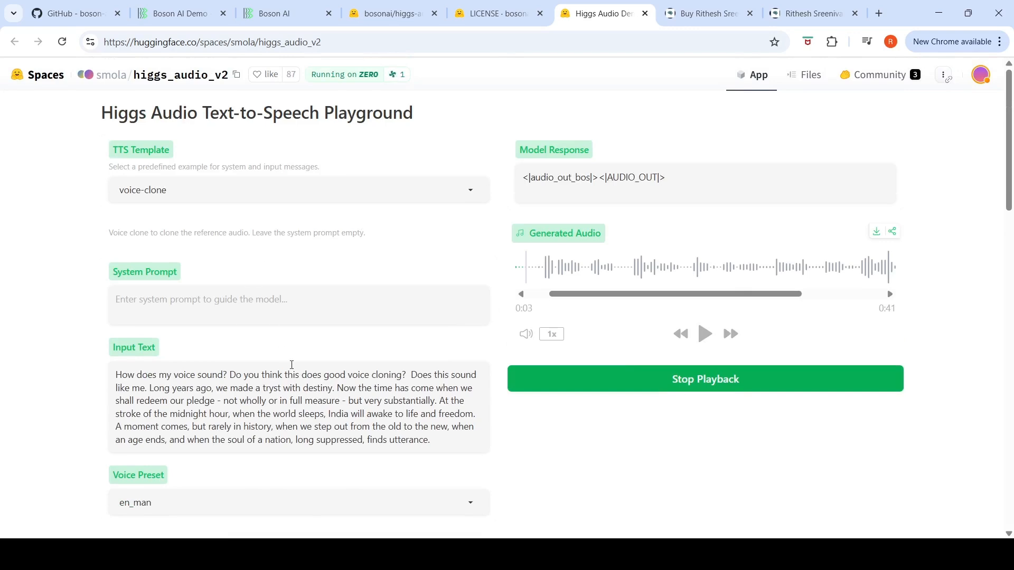
# Play the 41-second generated cloned-voice clip and review its model response.
pyautogui.scroll(-3)
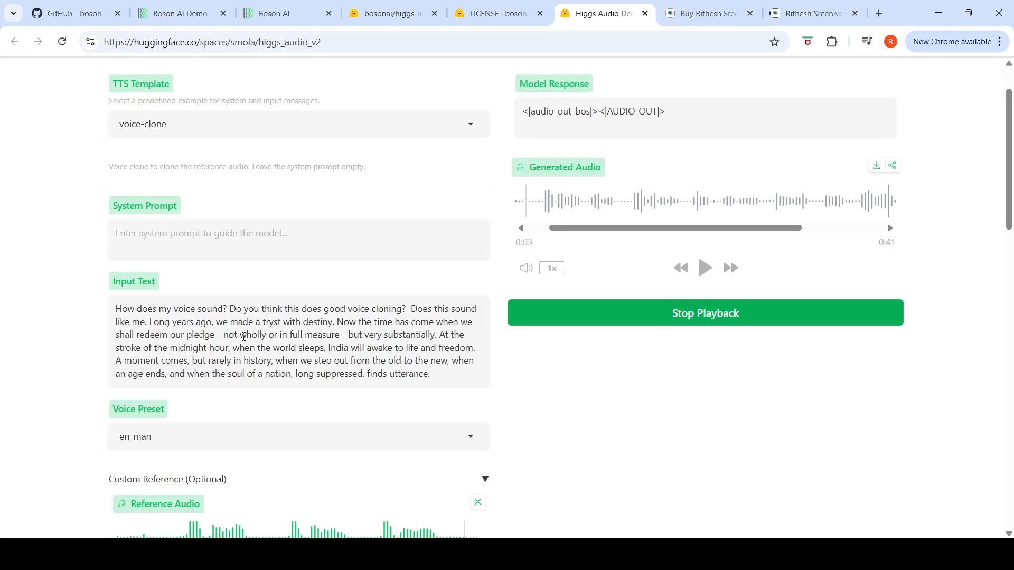
pyautogui.scroll(-3)
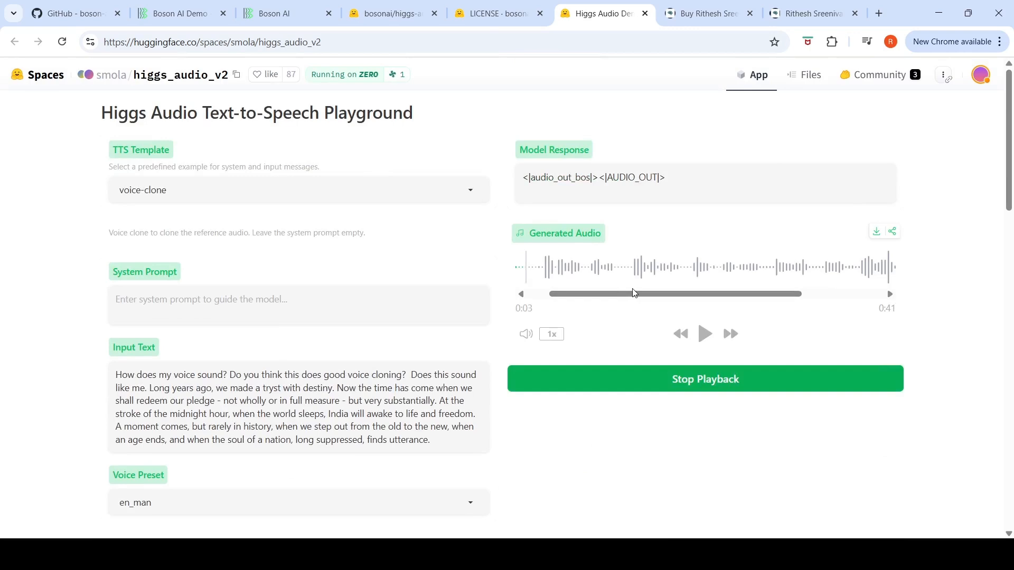
pyautogui.moveTo(704, 334)
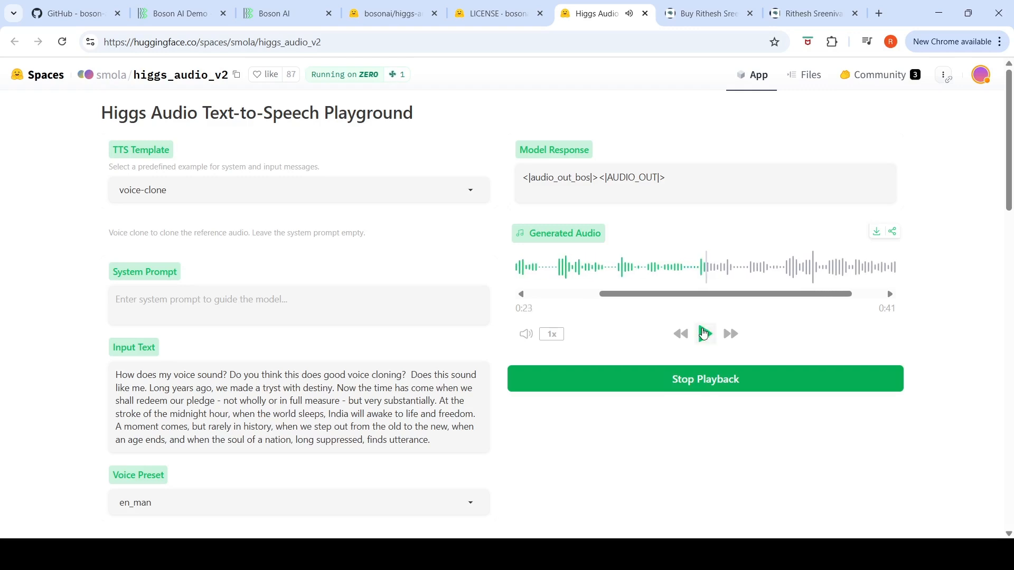
pyautogui.click(704, 333)
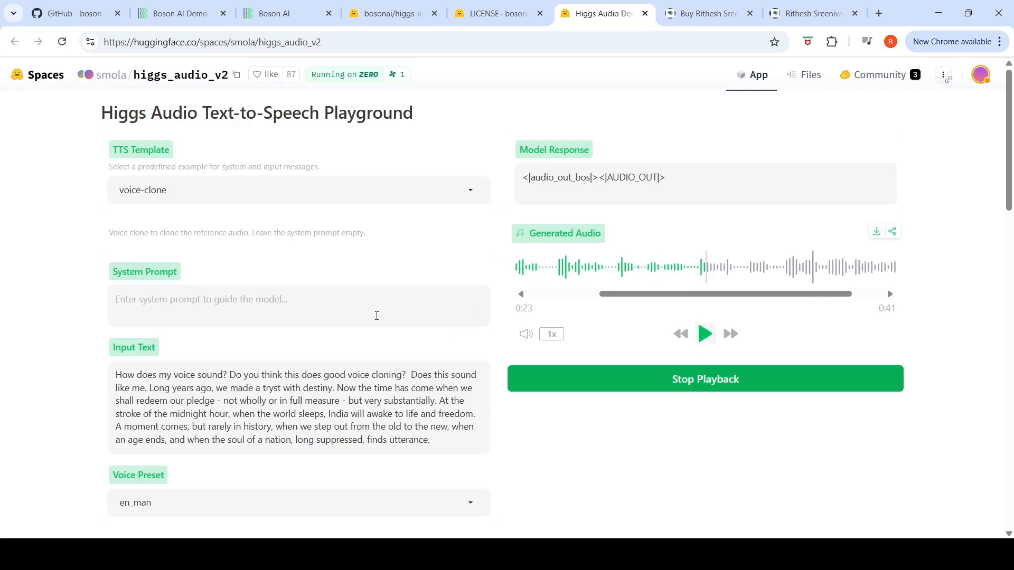
pyautogui.scroll(-3)
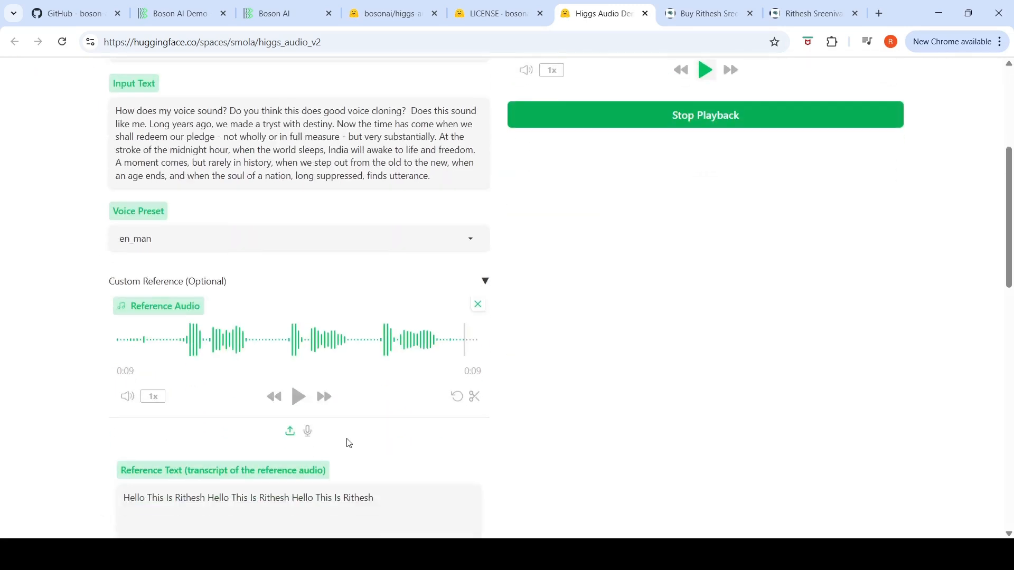
pyautogui.moveTo(757, 335)
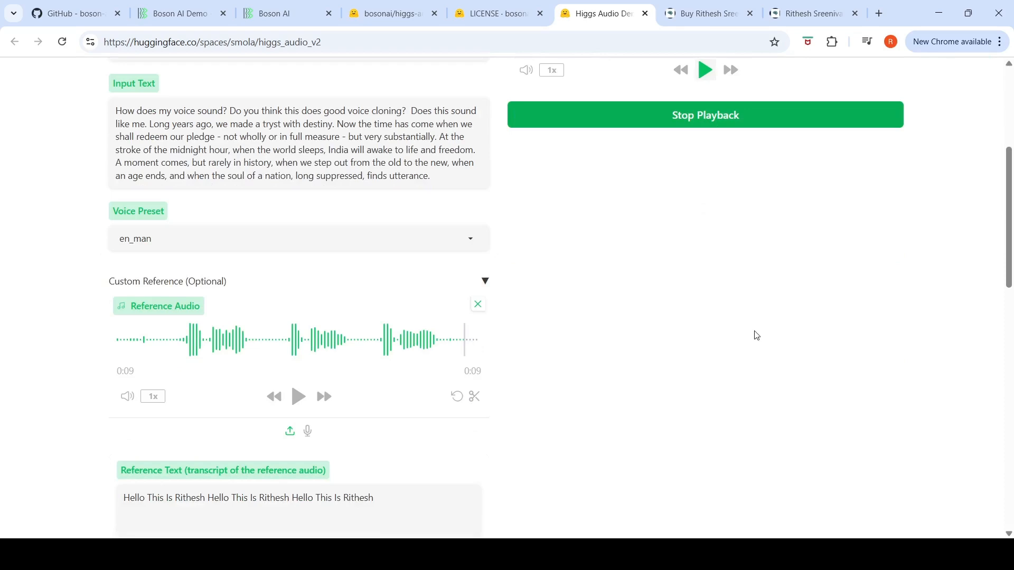
pyautogui.scroll(3)
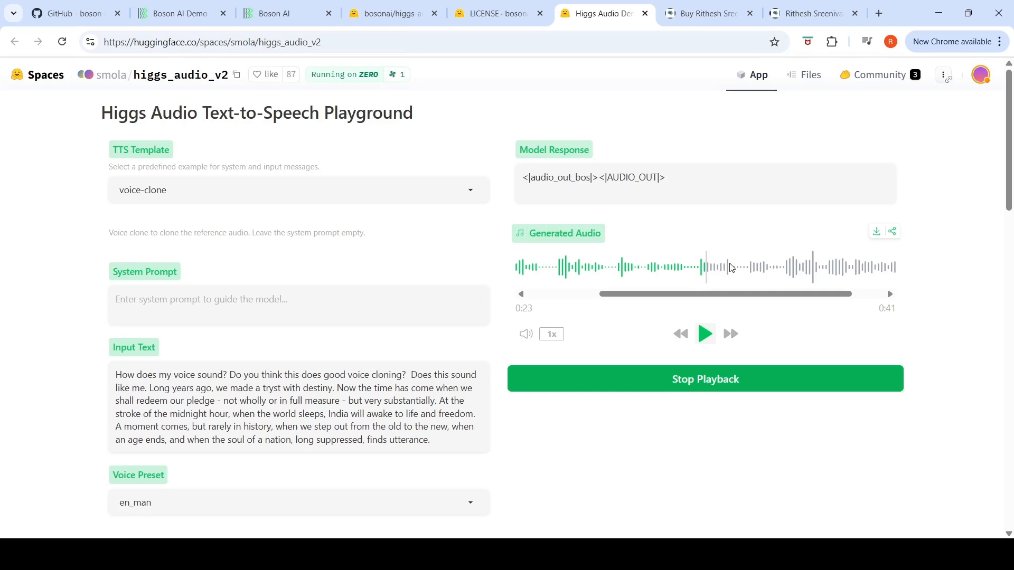
pyautogui.moveTo(698, 274)
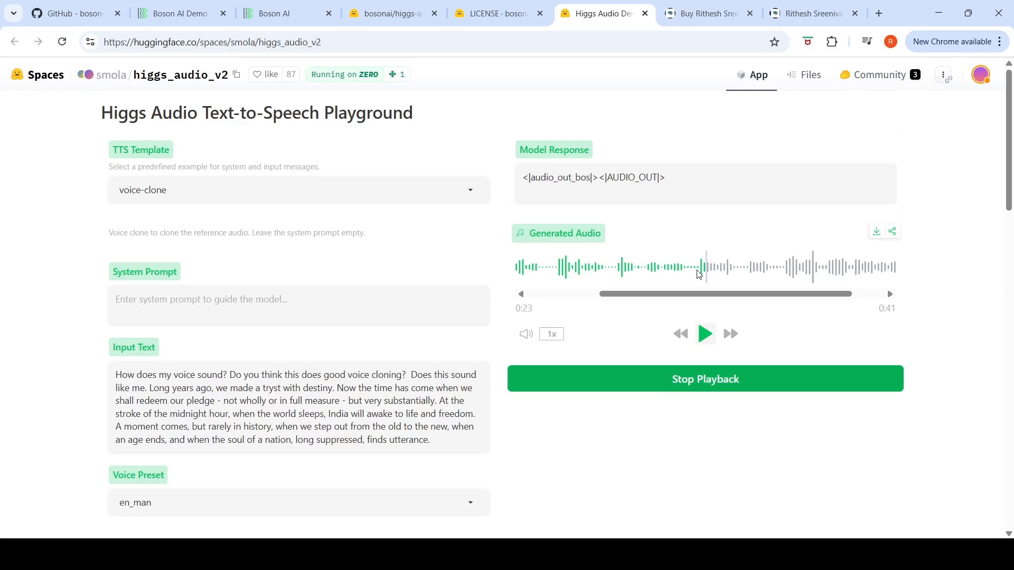
pyautogui.moveTo(426, 353)
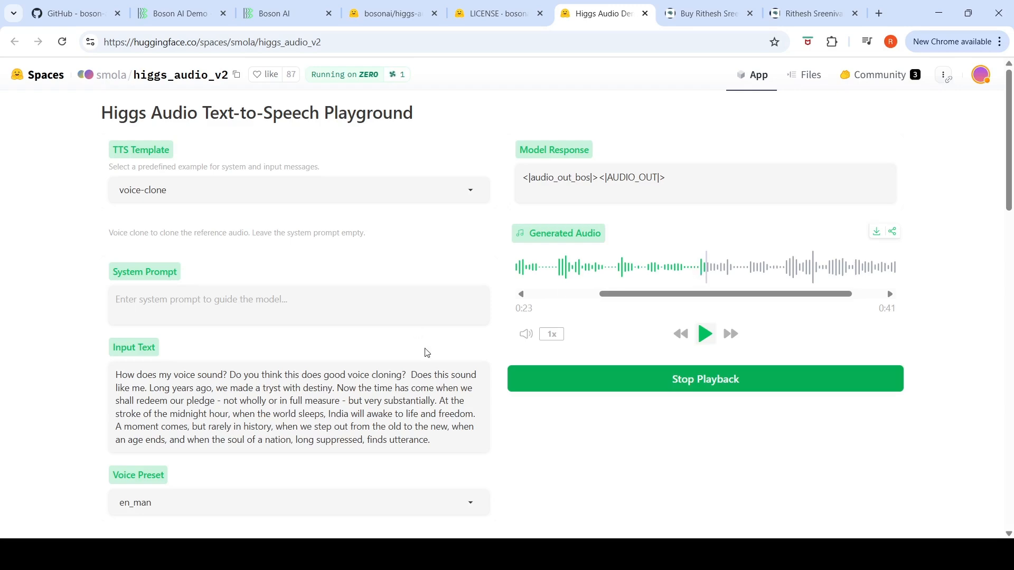
pyautogui.scroll(-3)
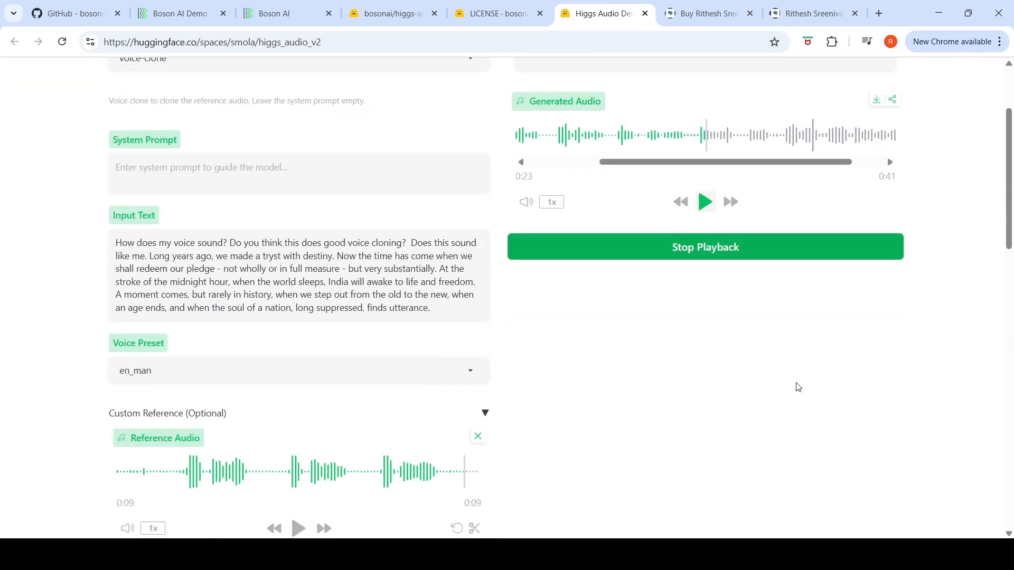
pyautogui.scroll(3)
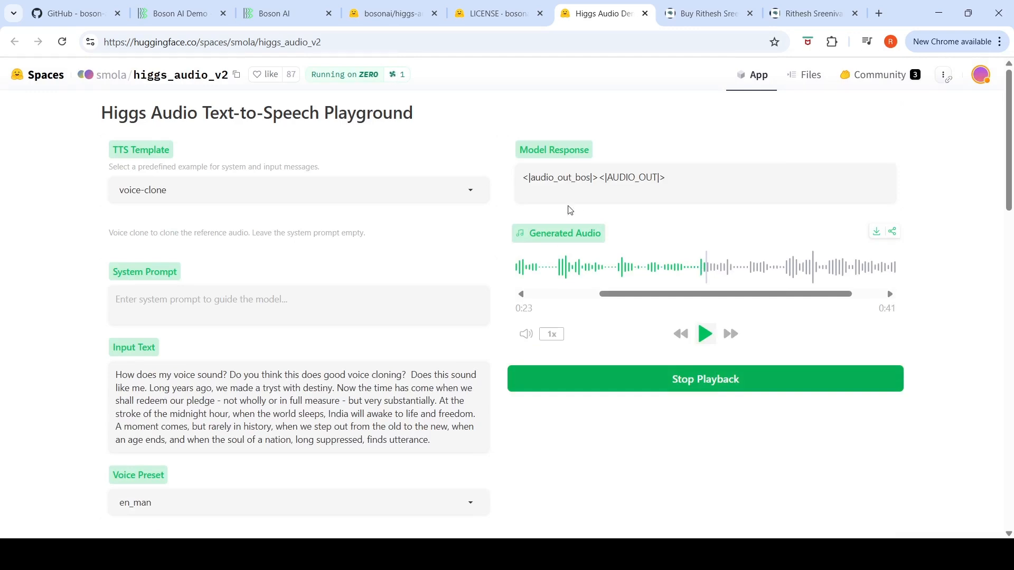
# Select the multispeaker-voice-description template and review its speaker prompt and argument dialogue.
pyautogui.click(297, 190)
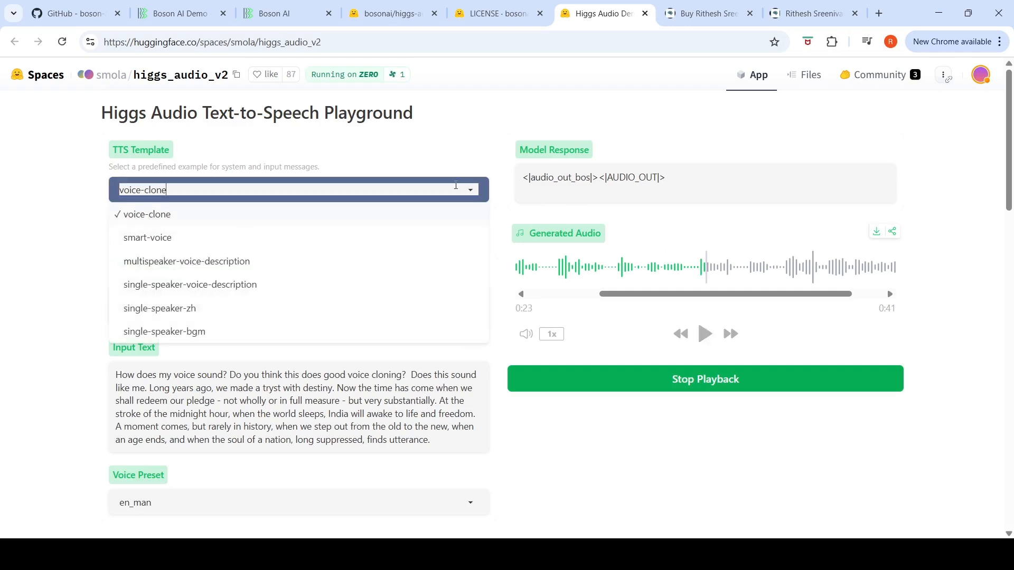
pyautogui.moveTo(267, 255)
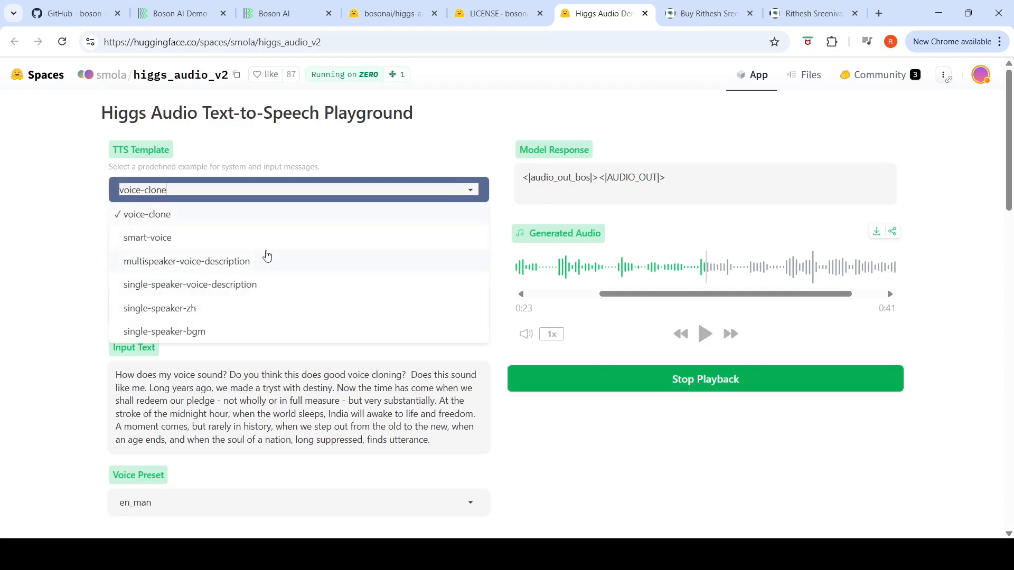
pyautogui.moveTo(211, 267)
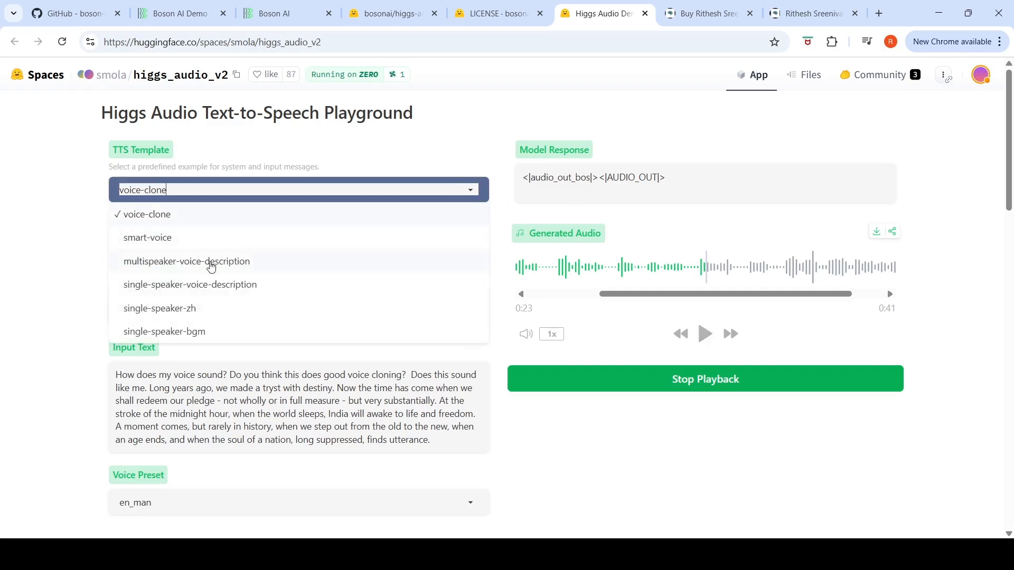
pyautogui.click(186, 261)
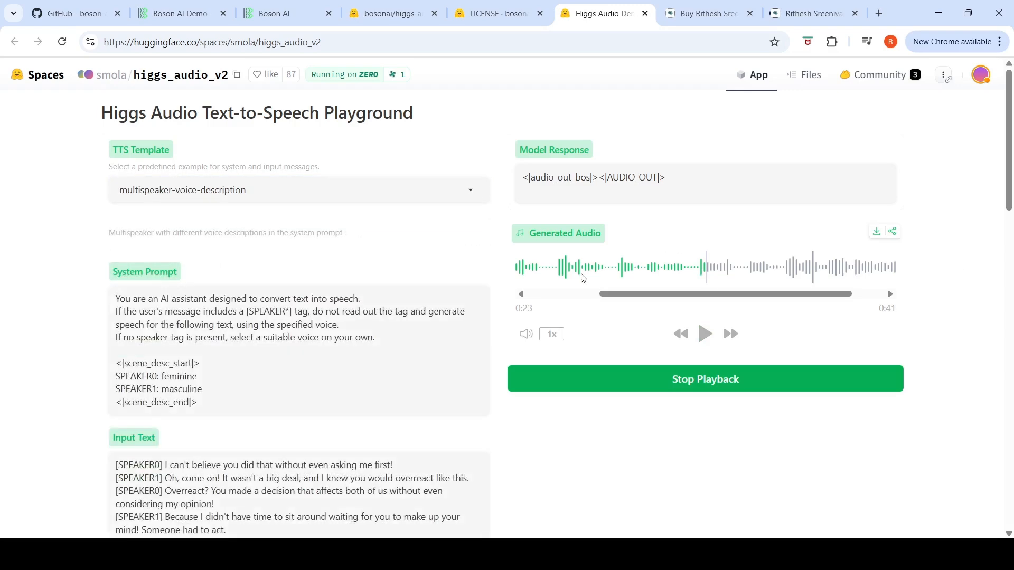
pyautogui.scroll(-3)
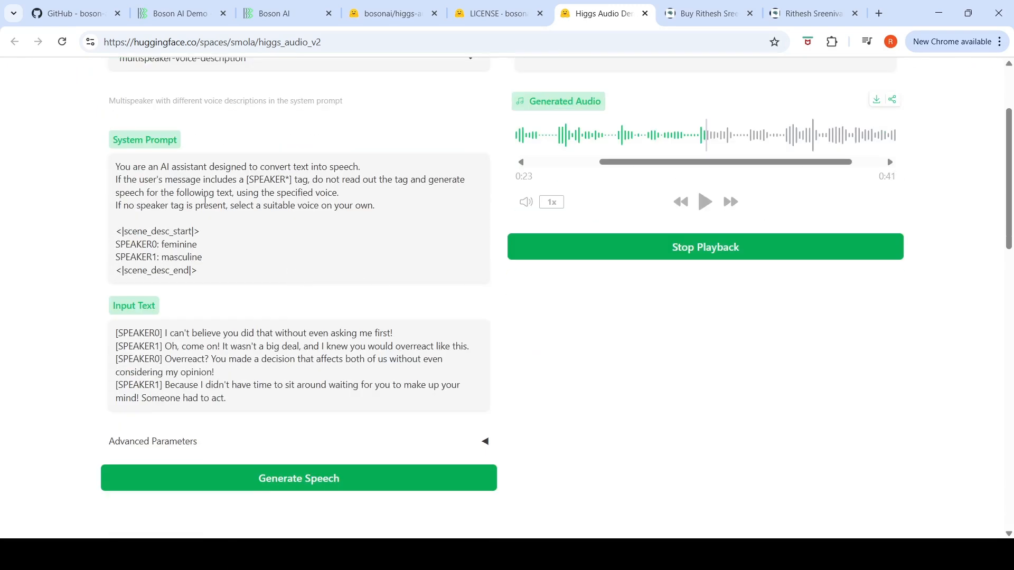
pyautogui.scroll(-3)
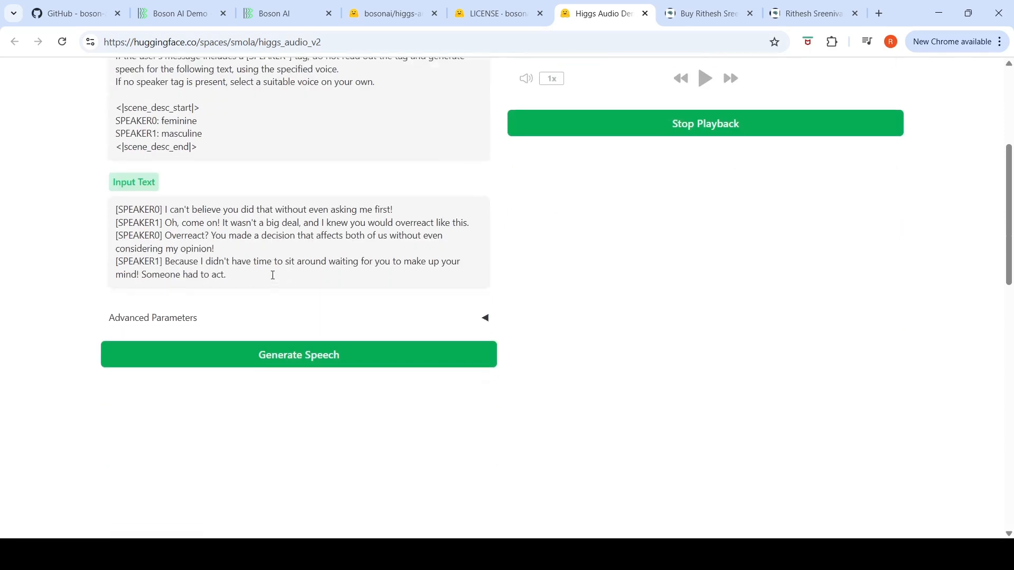
pyautogui.scroll(3)
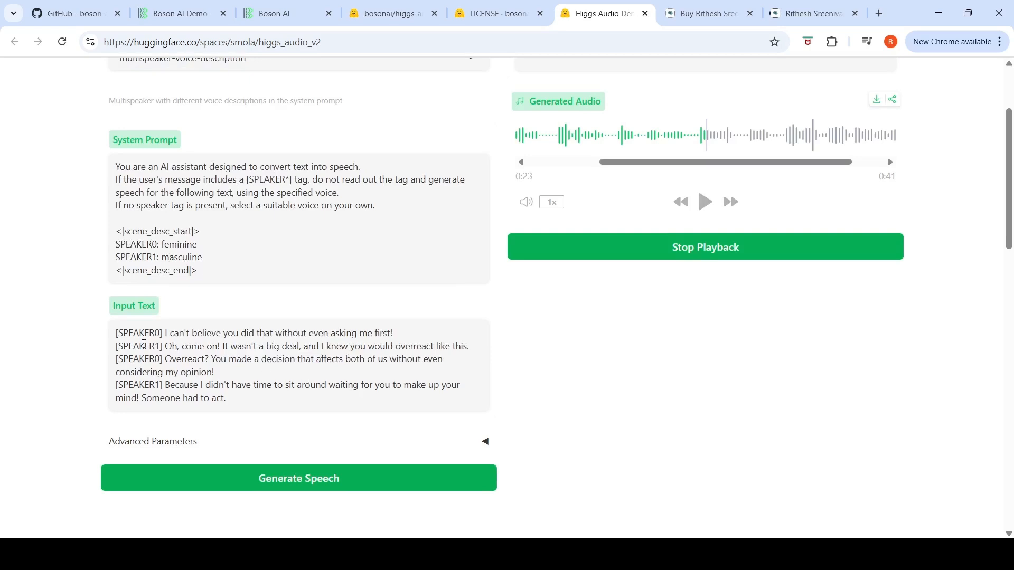
pyautogui.moveTo(208, 368)
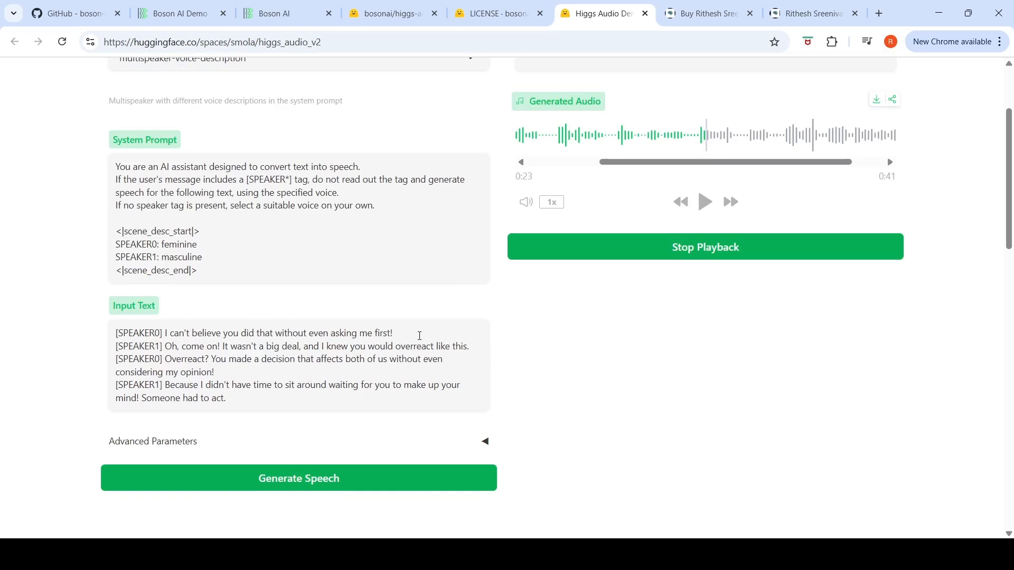
# Play the generated 41-second two-speaker argument clip through to its end while reviewing the prompt.
pyautogui.scroll(3)
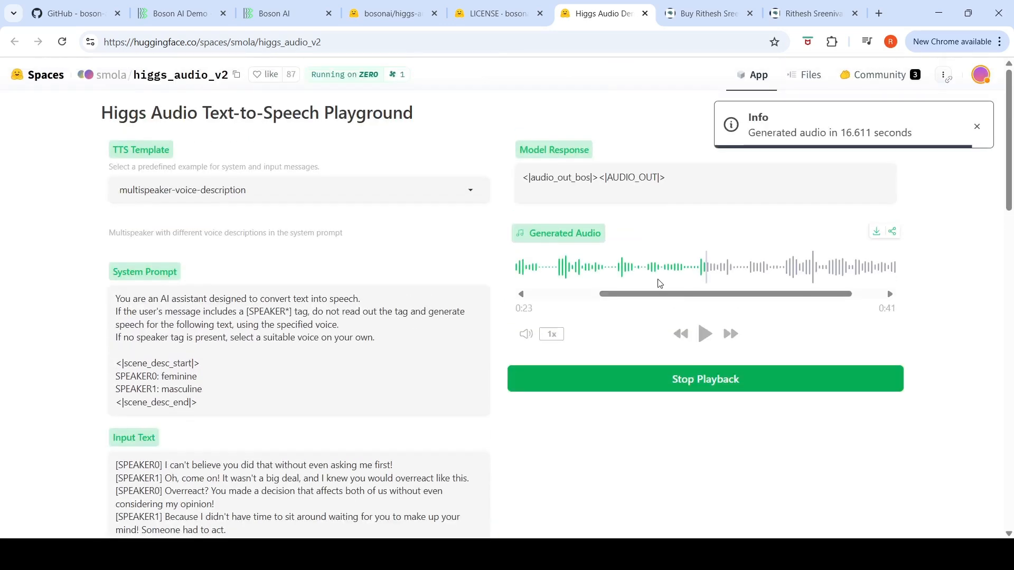
pyautogui.click(705, 333)
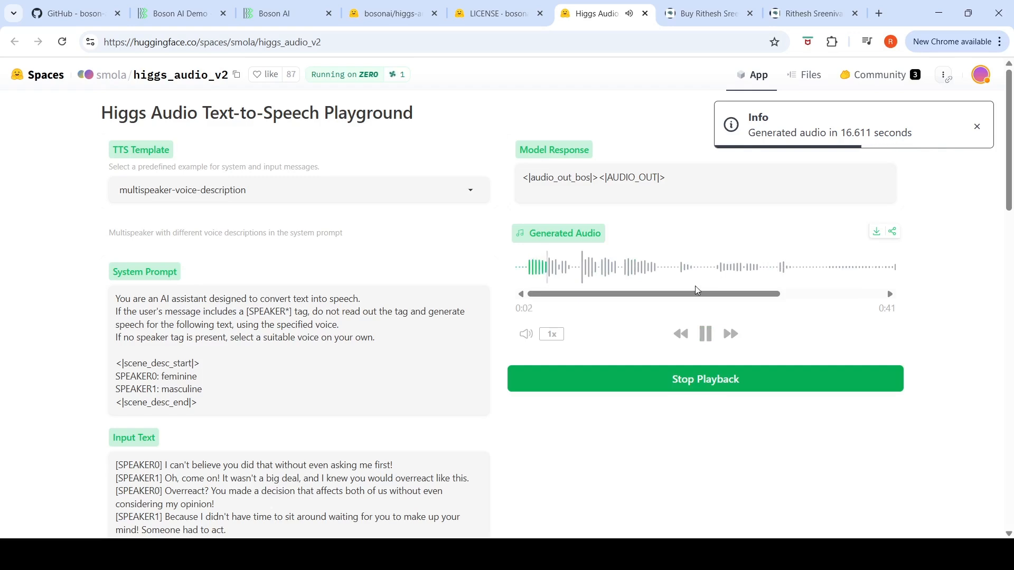
pyautogui.scroll(-3)
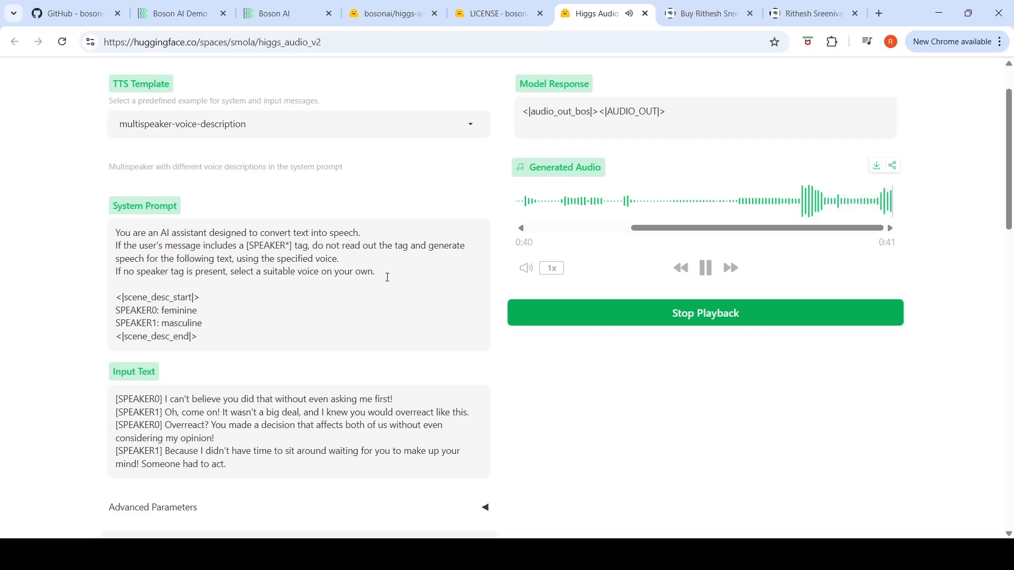
pyautogui.click(706, 268)
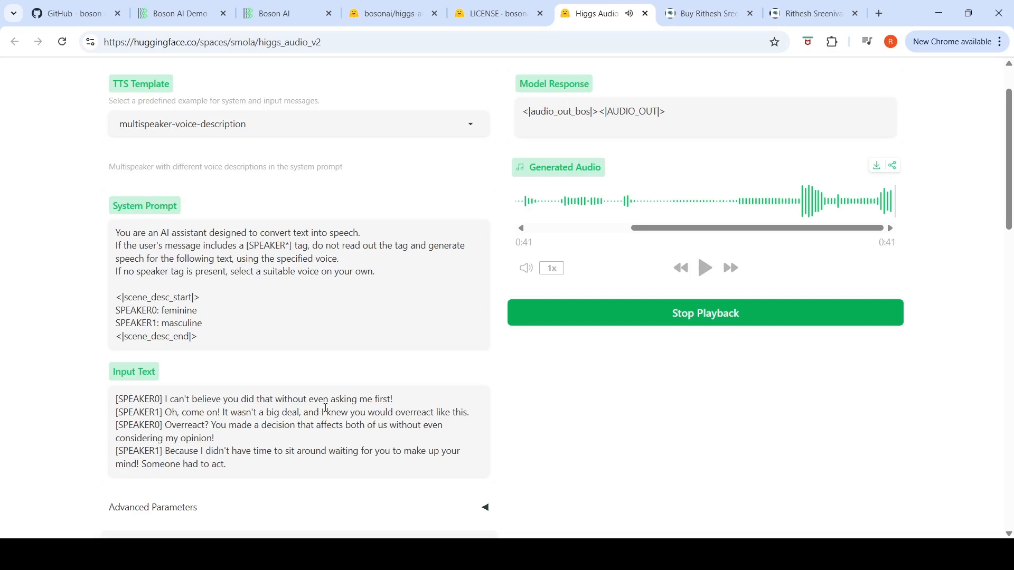
pyautogui.scroll(3)
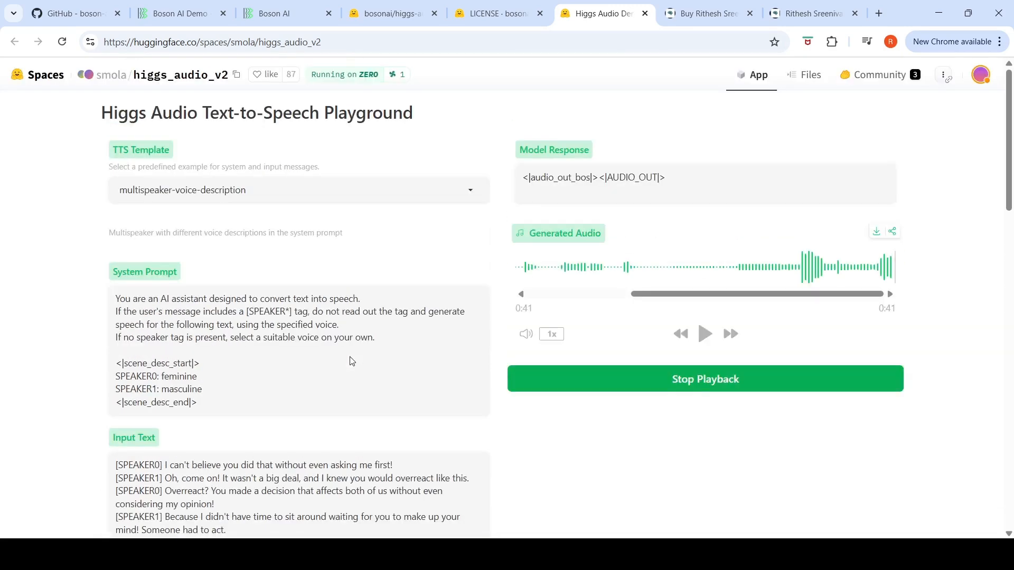
pyautogui.scroll(-3)
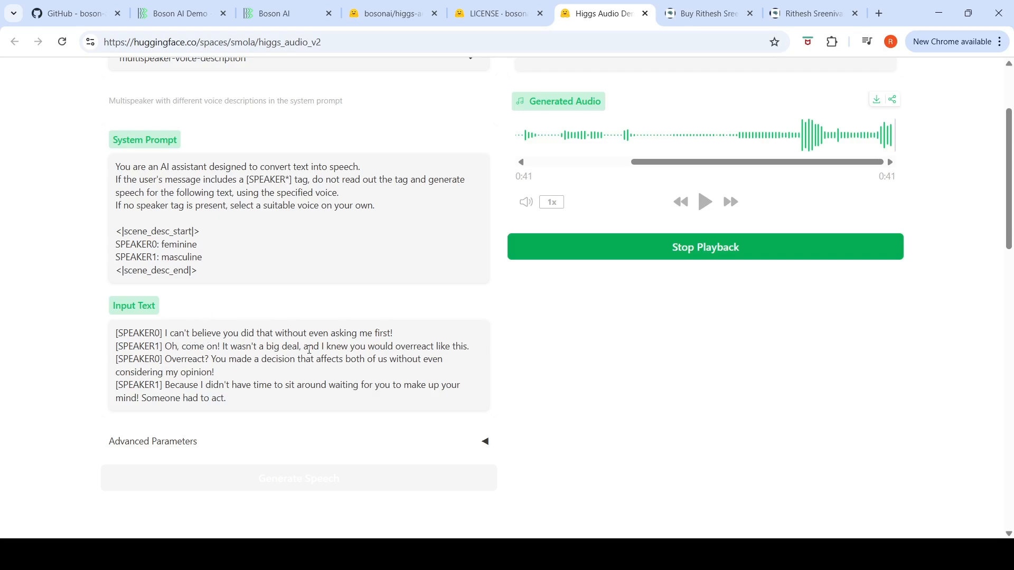
pyautogui.scroll(3)
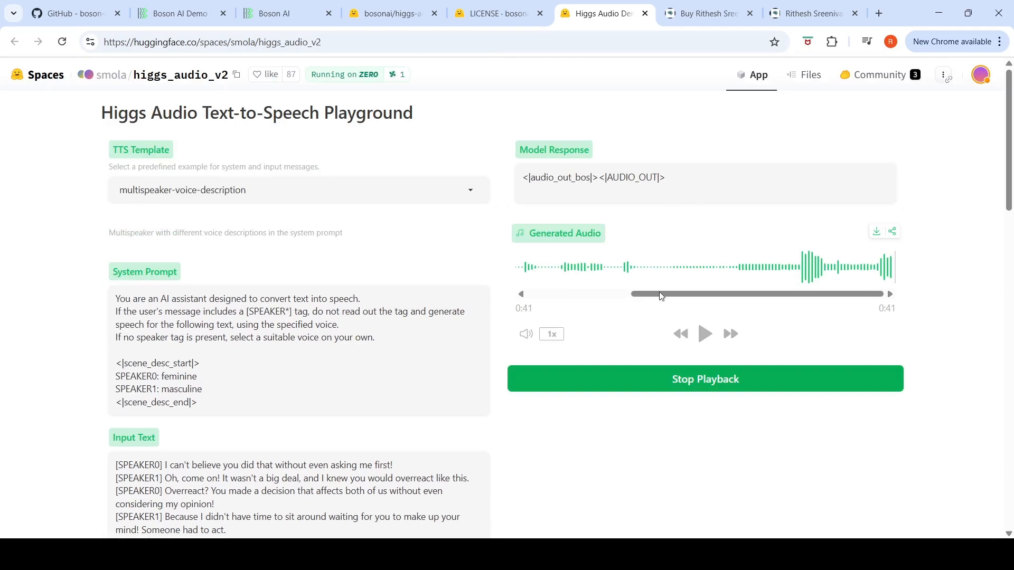
pyautogui.click(704, 333)
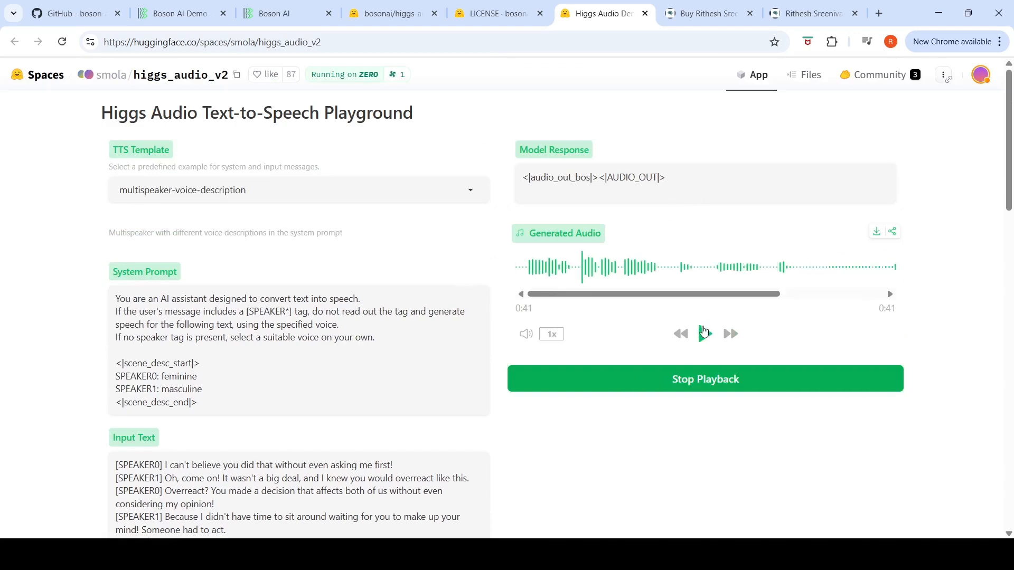
pyautogui.click(704, 333)
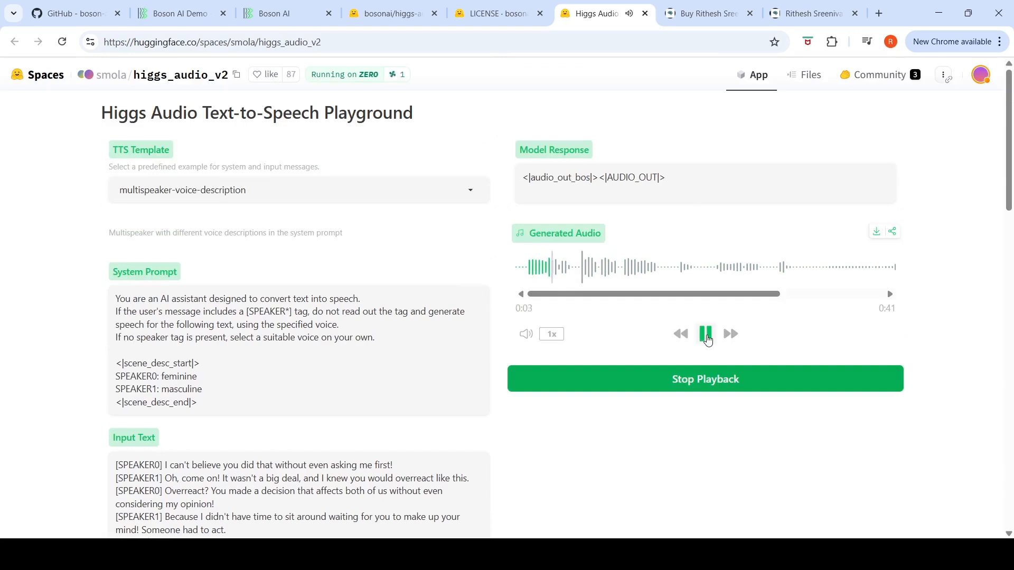
pyautogui.click(705, 334)
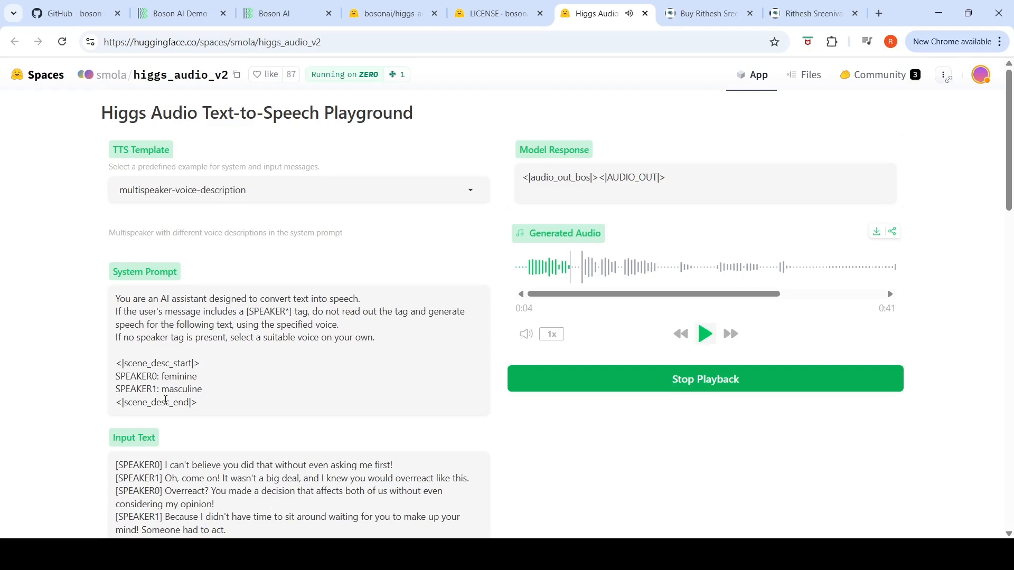
pyautogui.moveTo(764, 349)
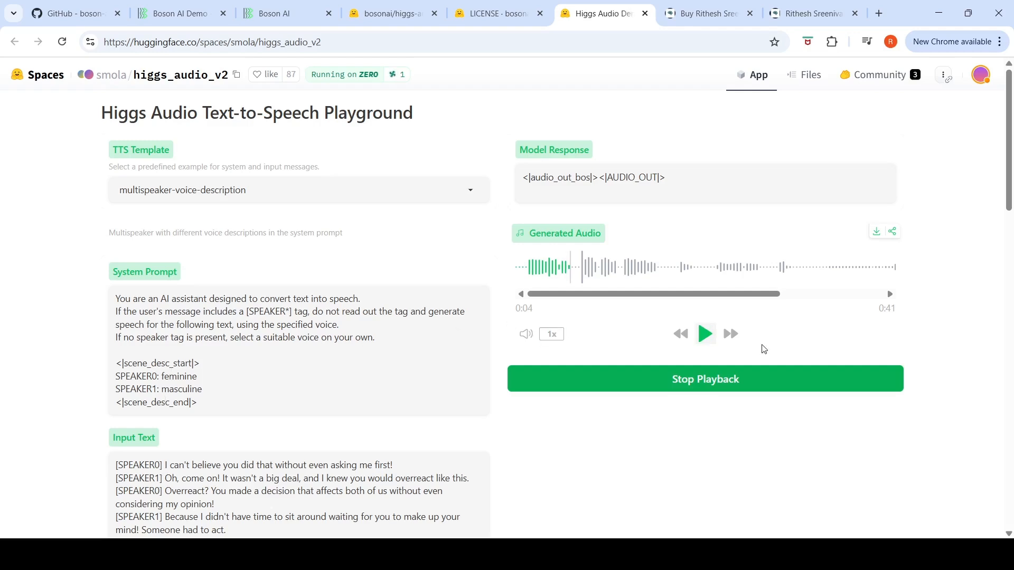
pyautogui.moveTo(734, 330)
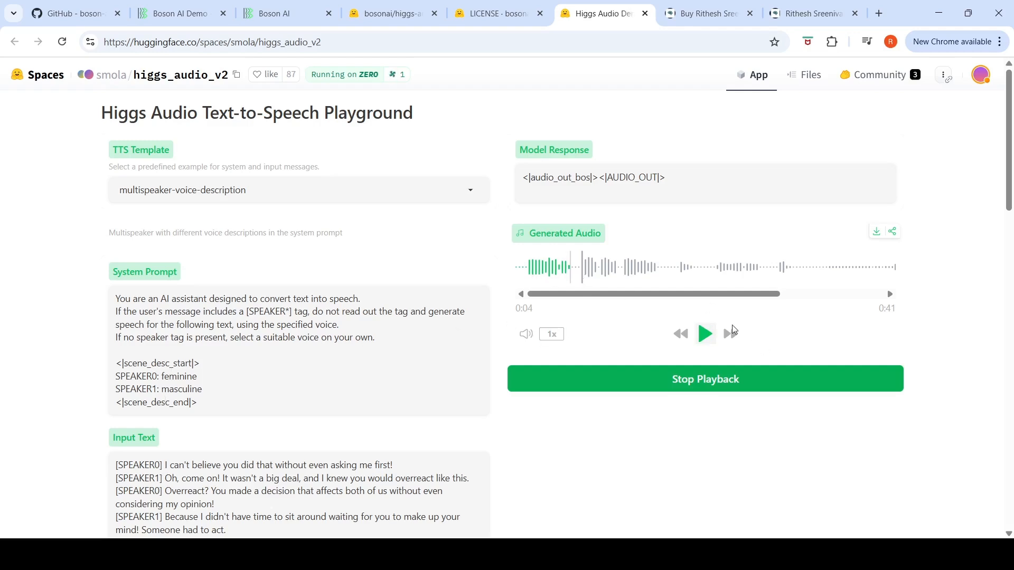
pyautogui.click(705, 333)
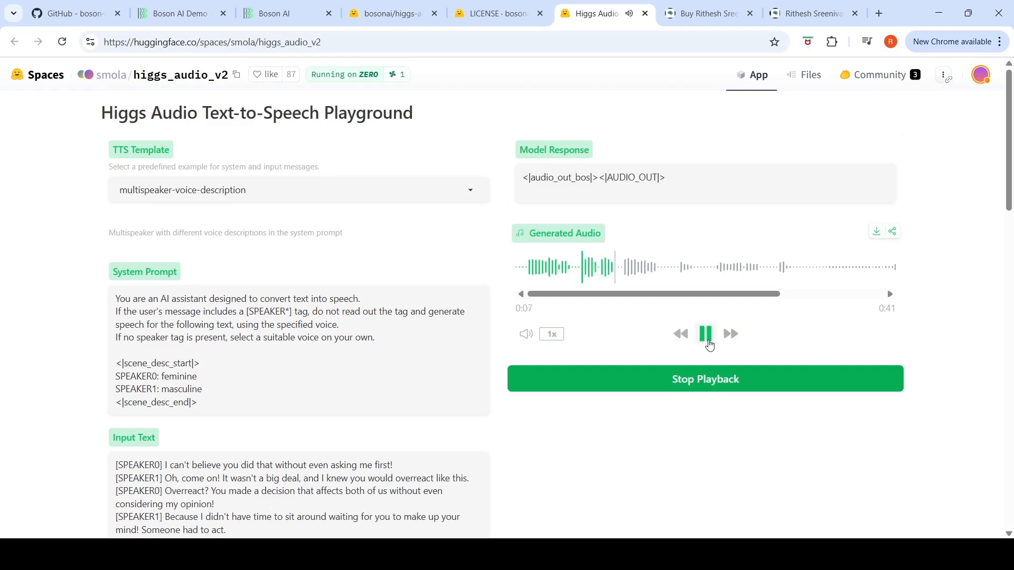
pyautogui.click(705, 334)
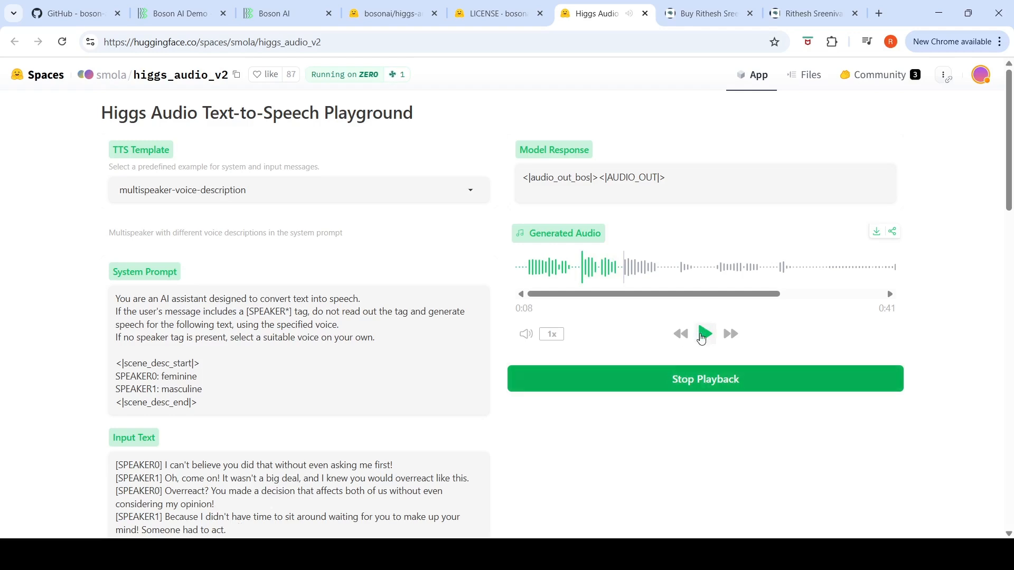
pyautogui.click(704, 334)
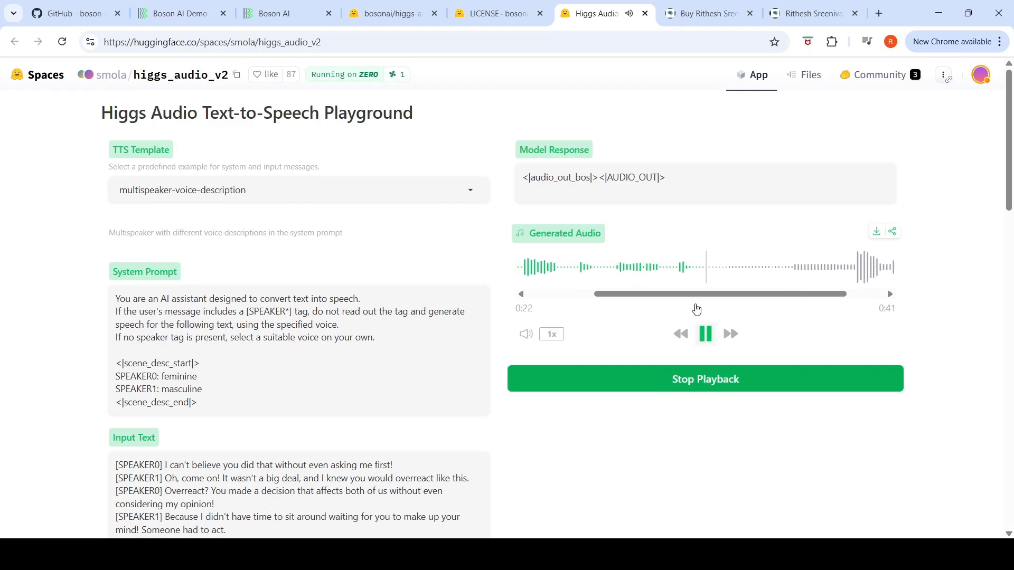
pyautogui.moveTo(717, 253)
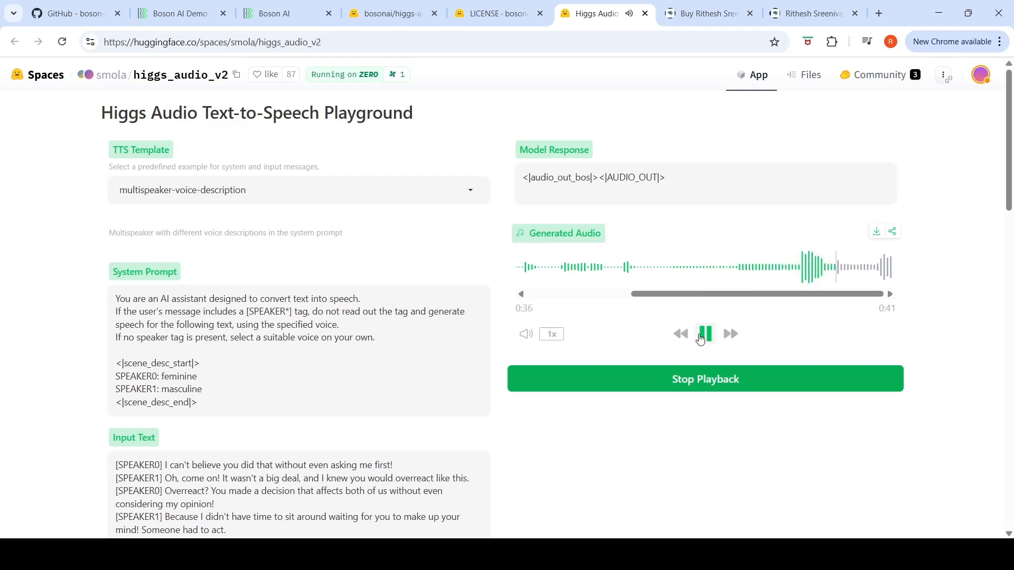
pyautogui.scroll(-3)
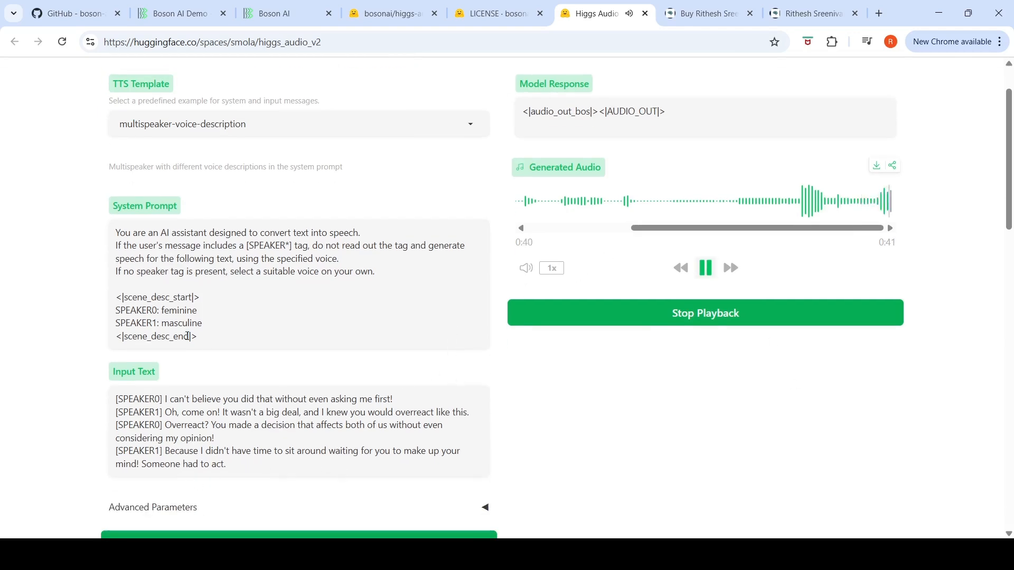
pyautogui.click(705, 268)
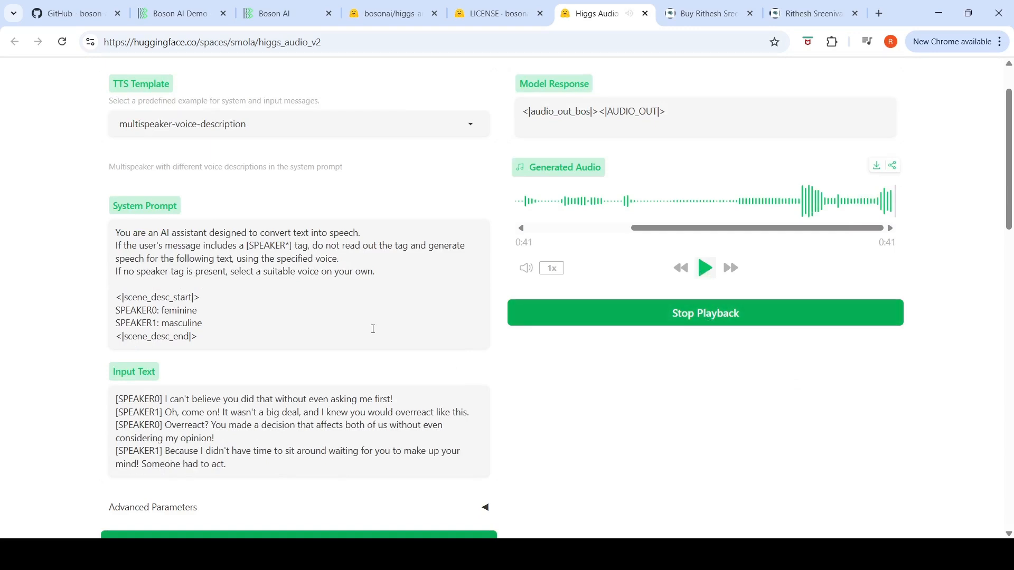
pyautogui.scroll(-3)
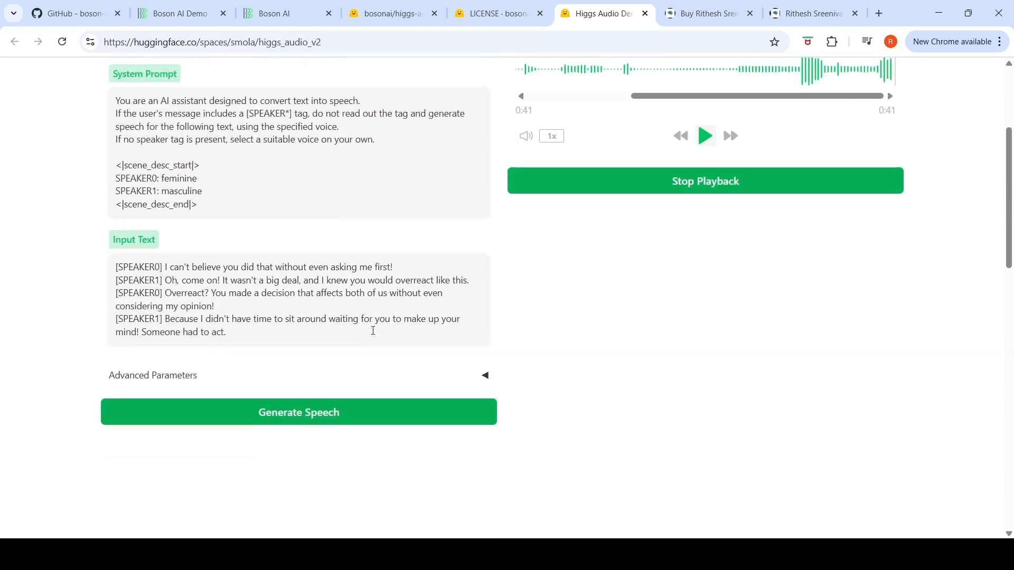
pyautogui.scroll(3)
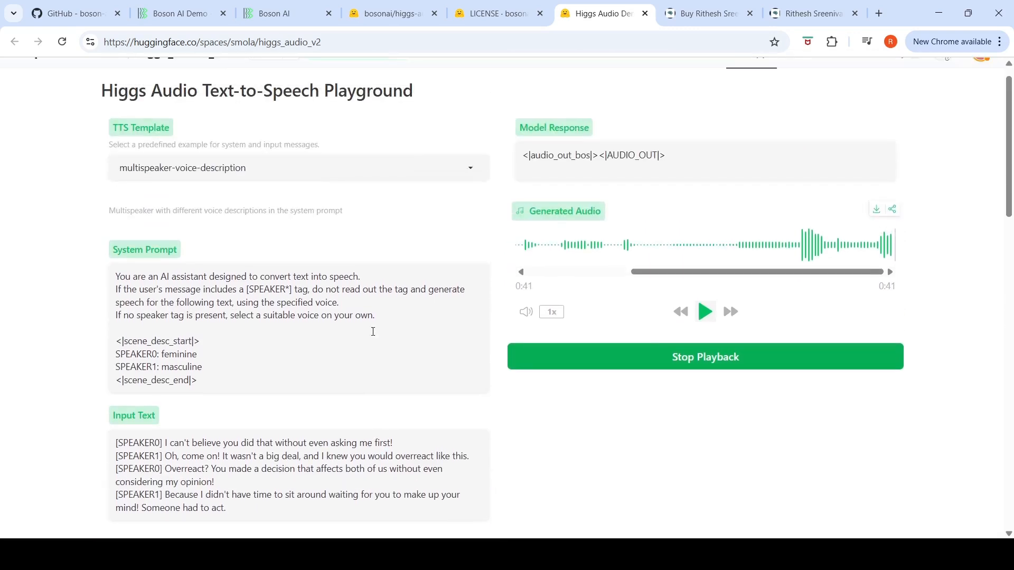
pyautogui.scroll(3)
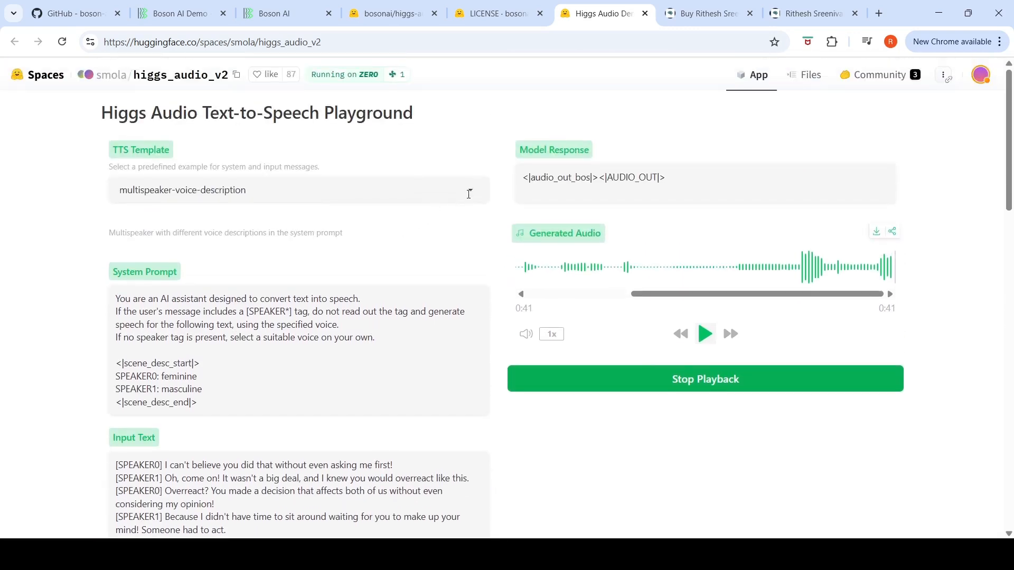
pyautogui.click(298, 190)
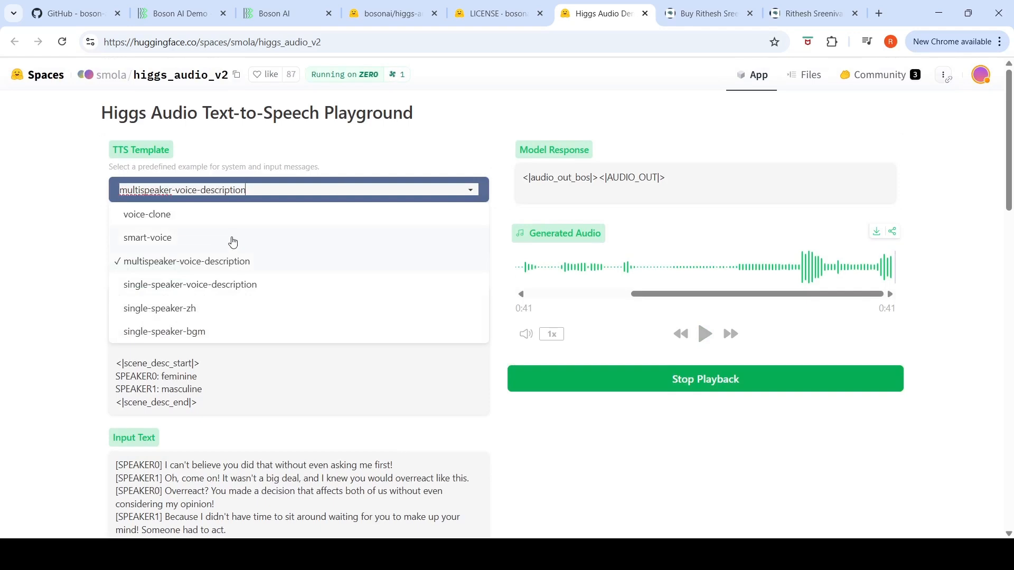
pyautogui.moveTo(167, 332)
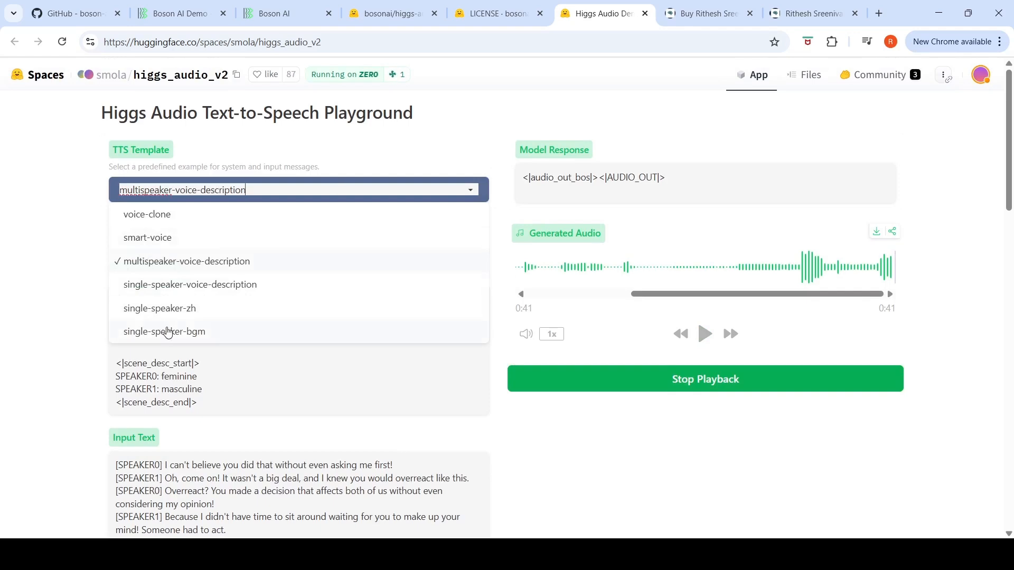
pyautogui.click(164, 331)
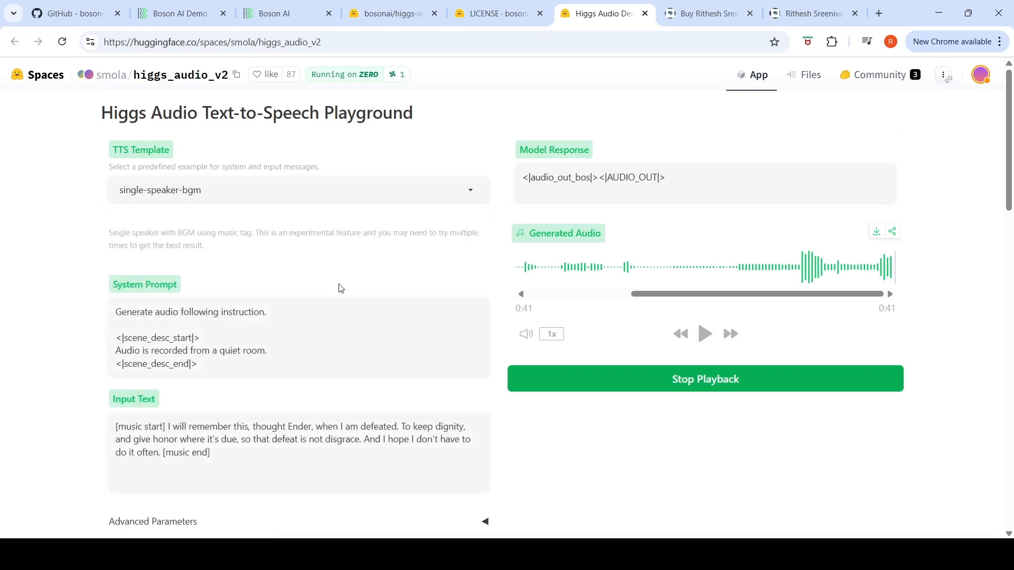
pyautogui.moveTo(239, 355)
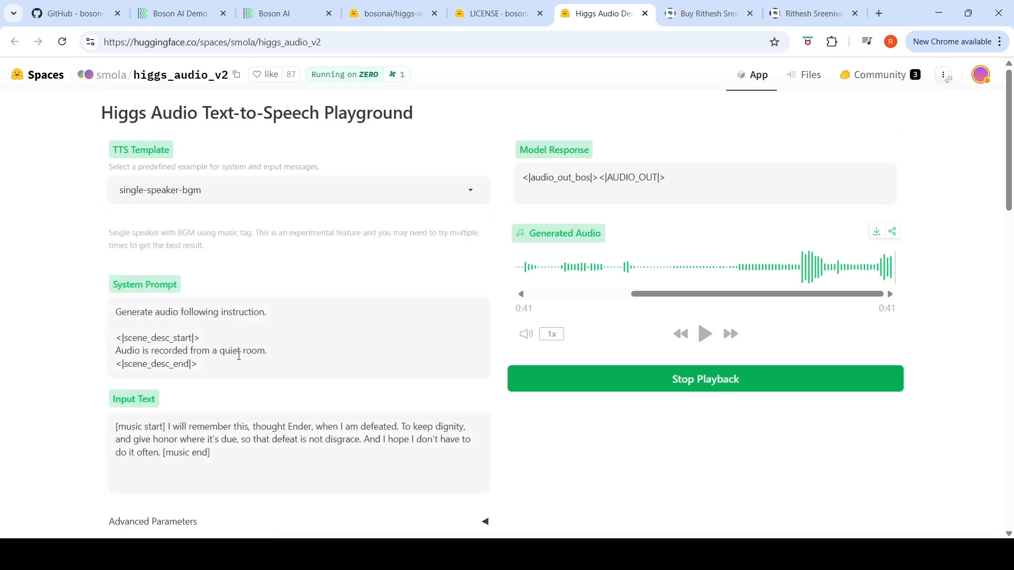
pyautogui.moveTo(323, 345)
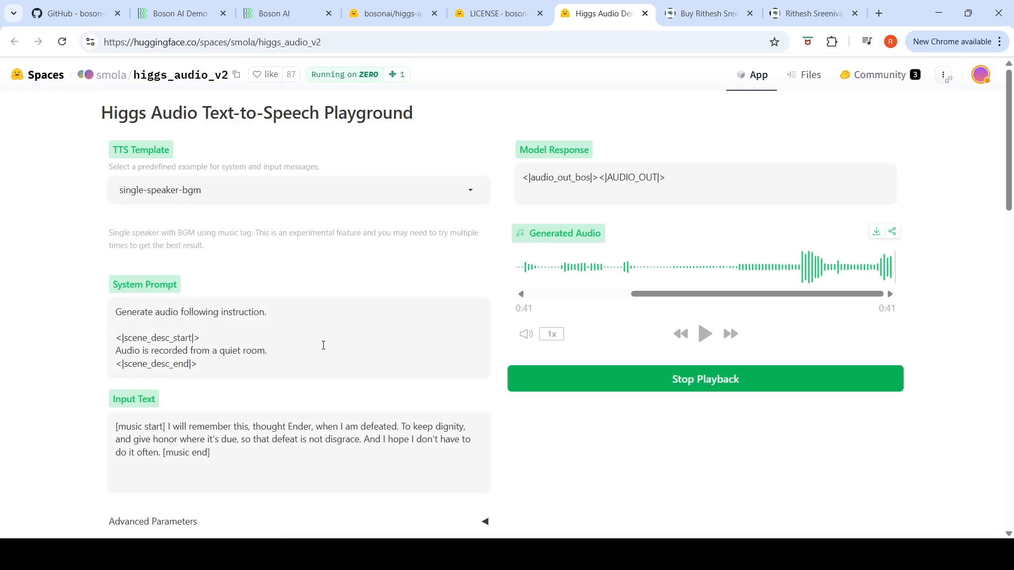
pyautogui.scroll(-3)
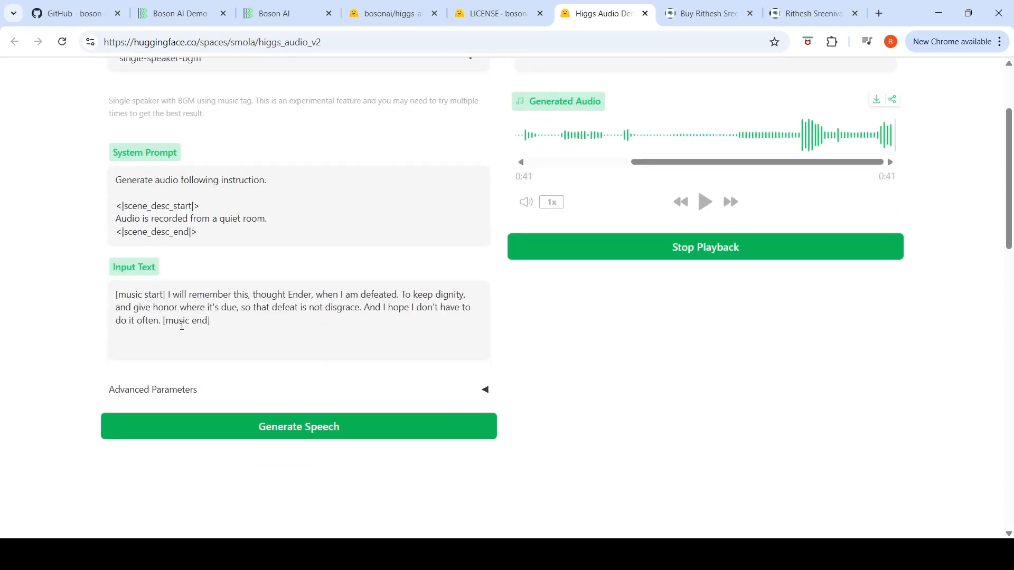
pyautogui.click(705, 247)
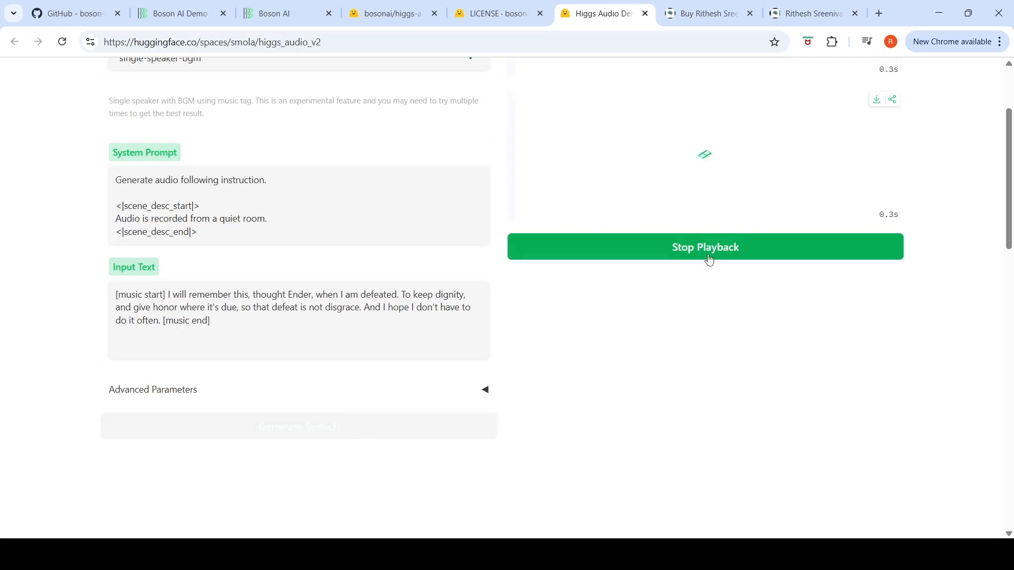
pyautogui.scroll(3)
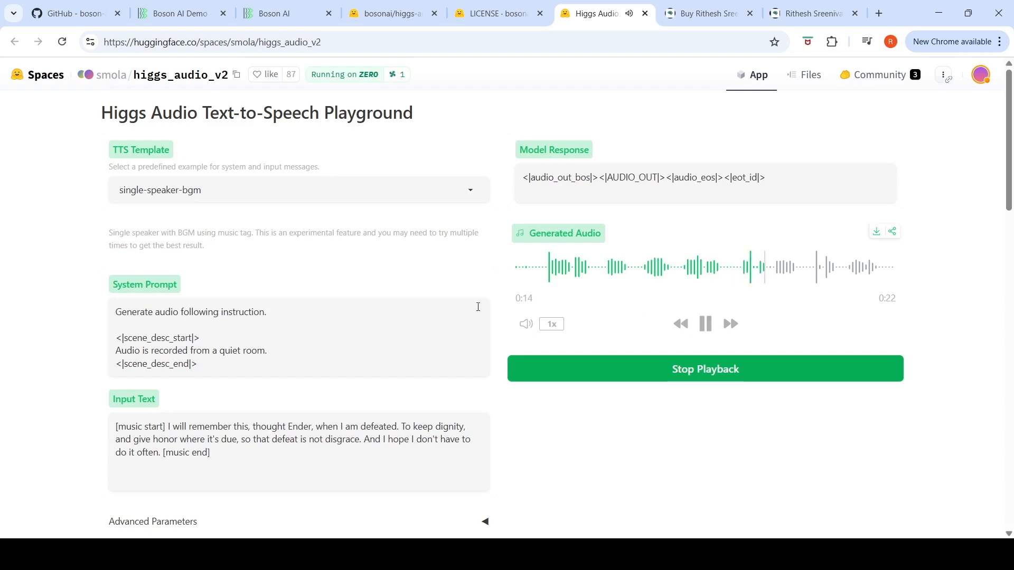
pyautogui.scroll(-3)
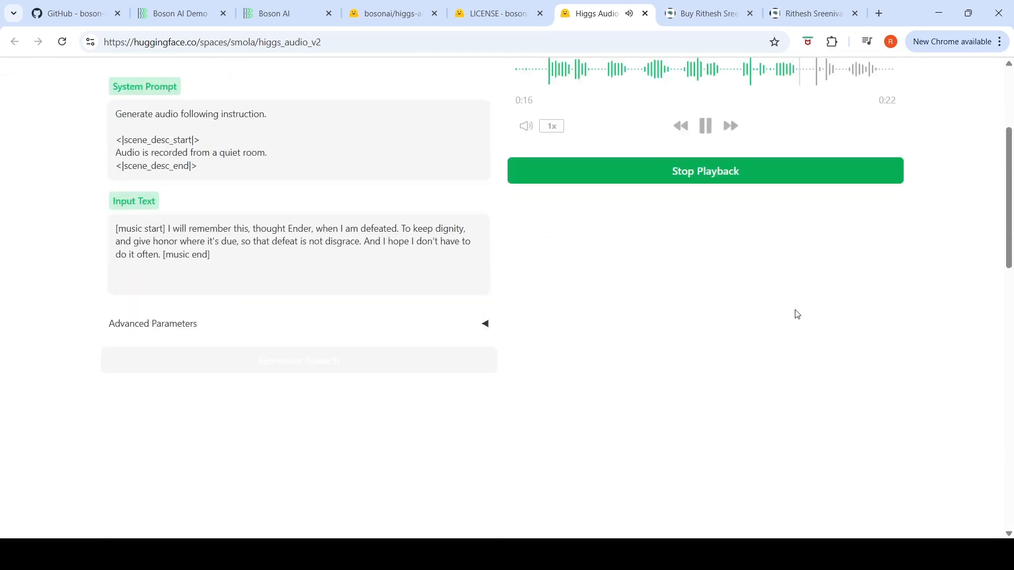
pyautogui.scroll(3)
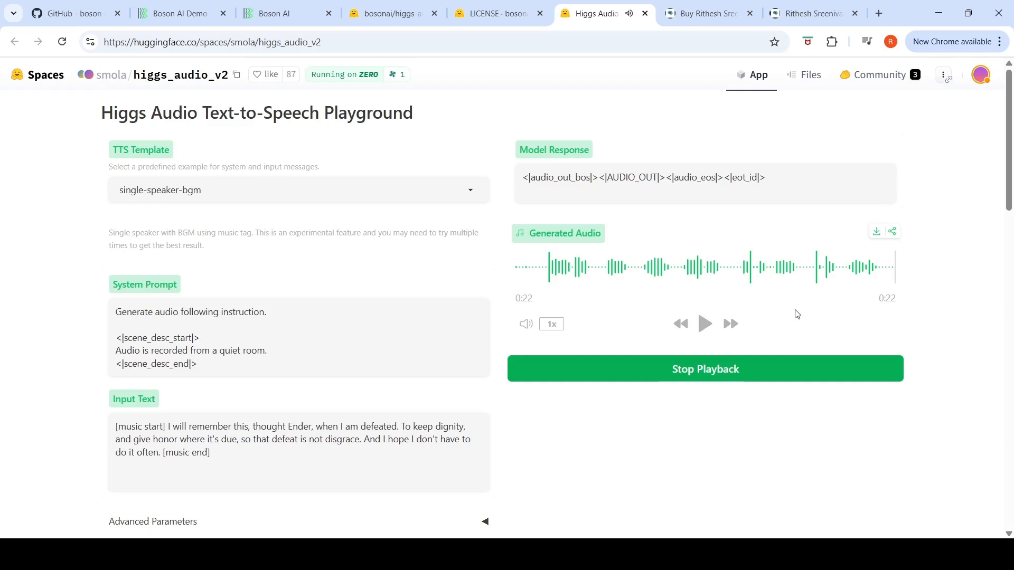
pyautogui.moveTo(293, 301)
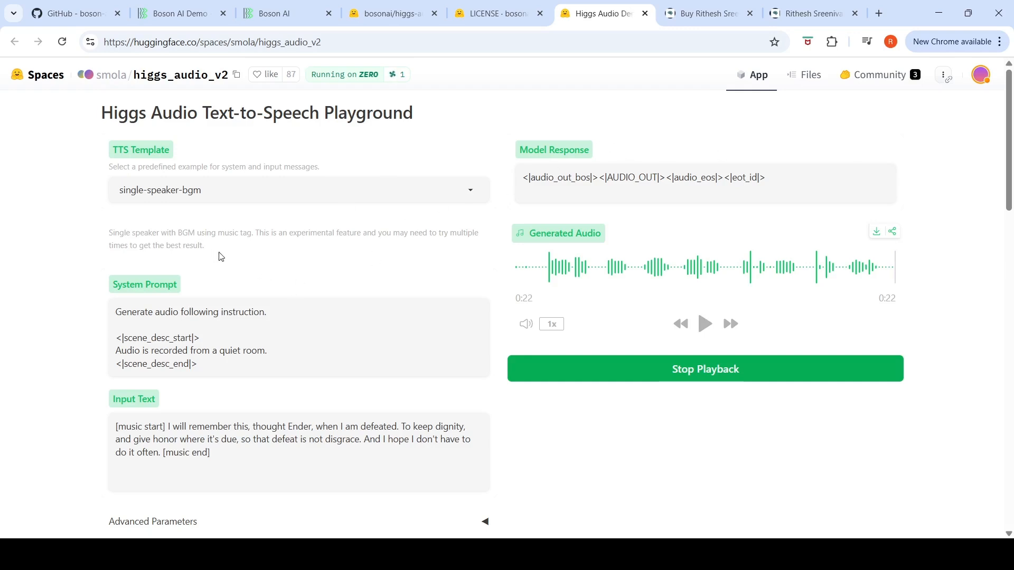
pyautogui.moveTo(308, 261)
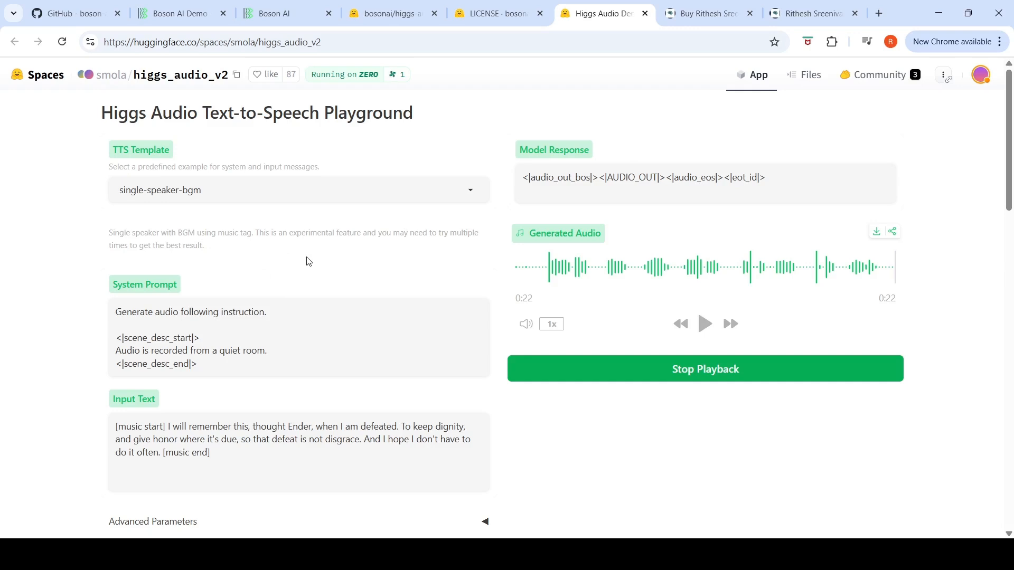
pyautogui.moveTo(418, 271)
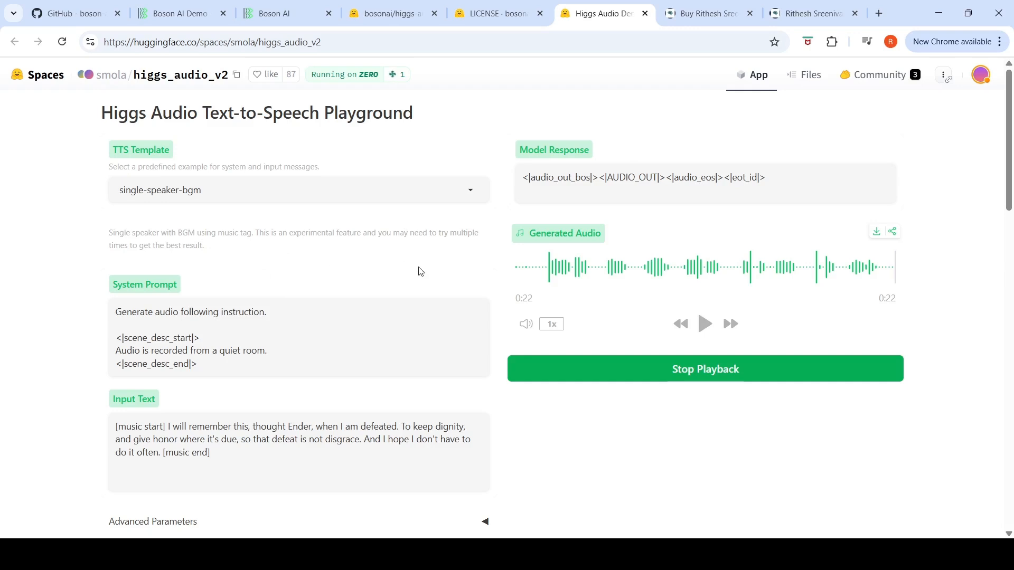
pyautogui.moveTo(378, 257)
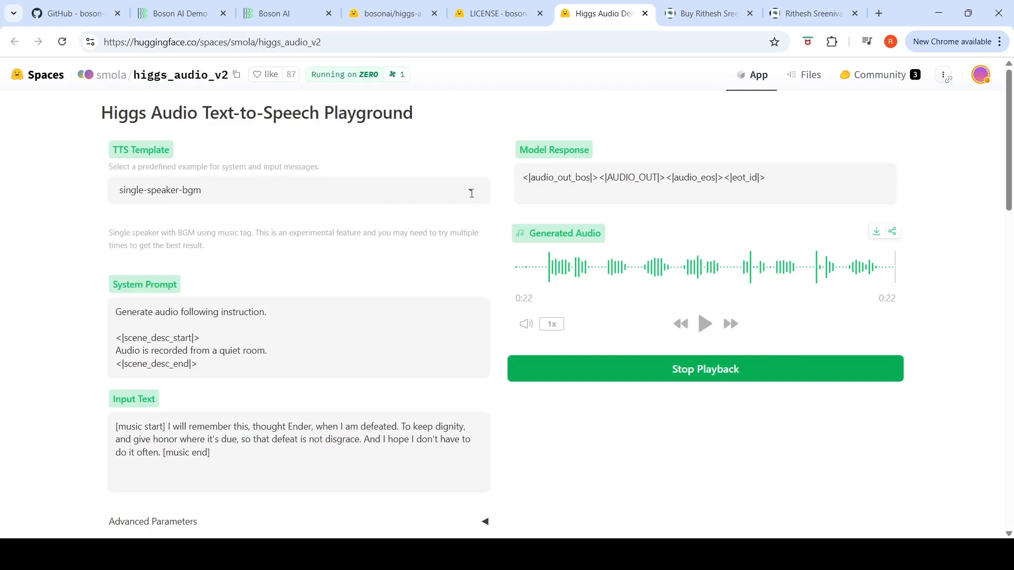
# Select the smart-voice template with the sun-rising-in-the-east example text.
pyautogui.click(297, 190)
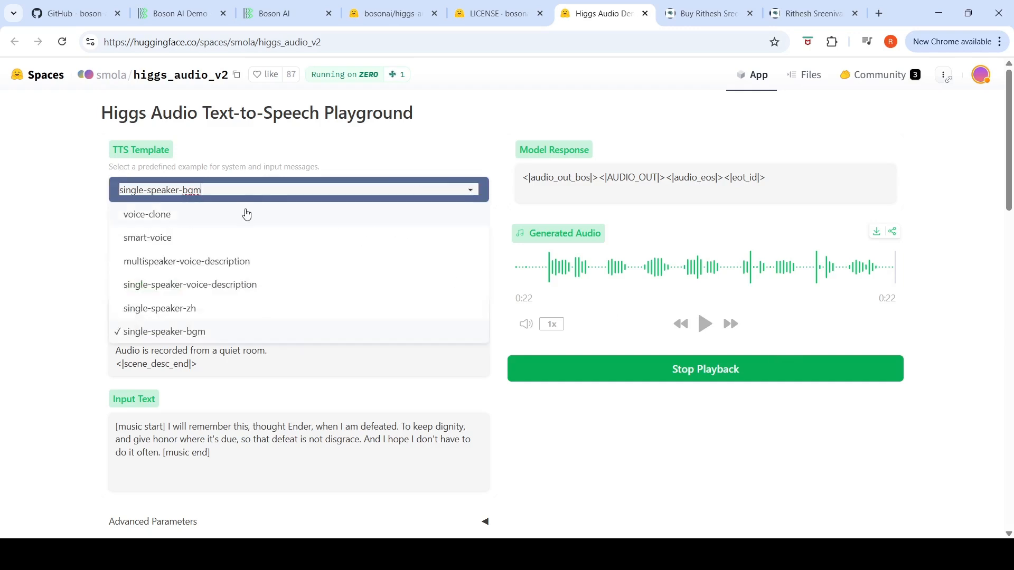
pyautogui.click(148, 237)
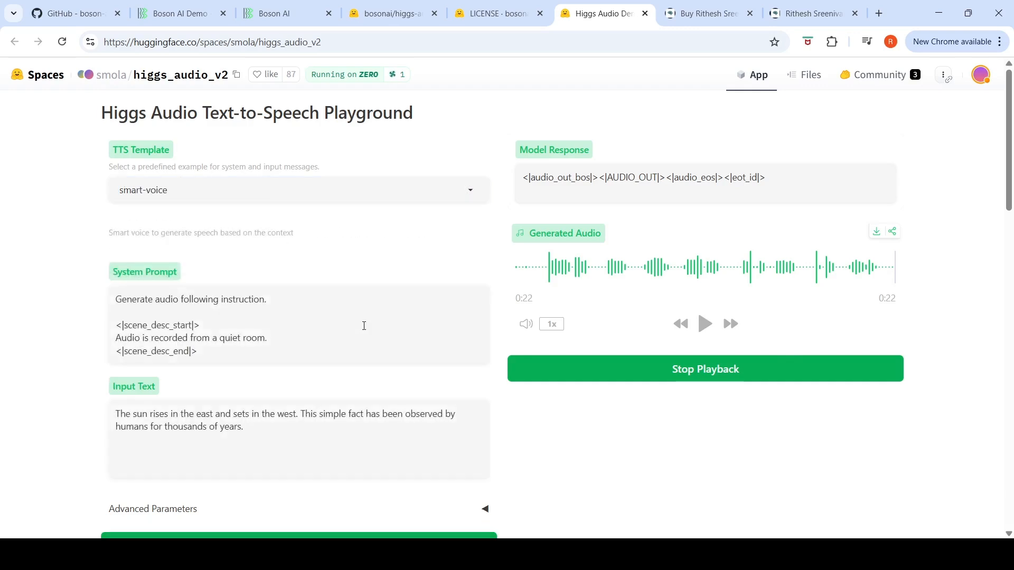
pyautogui.scroll(-3)
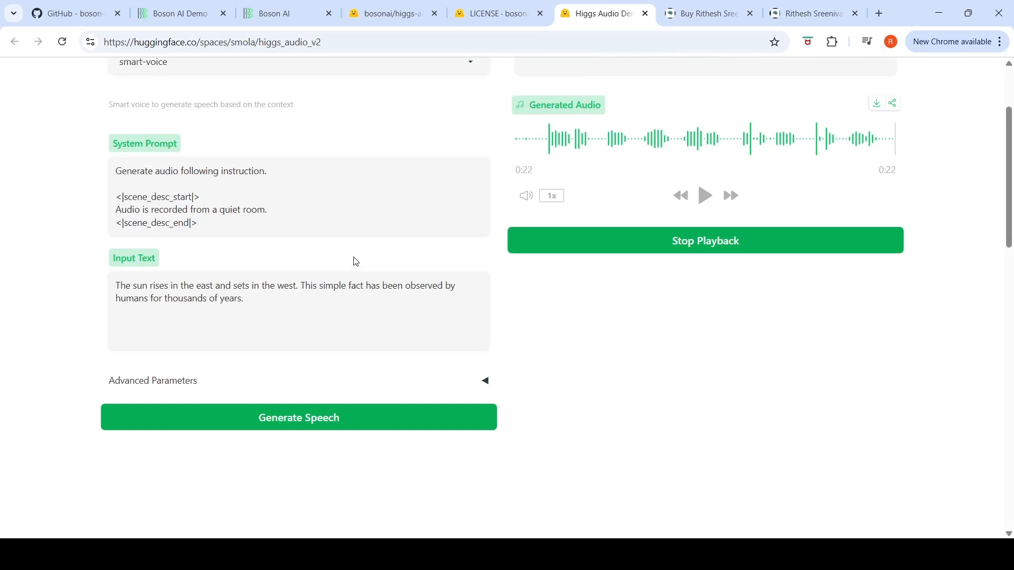
pyautogui.scroll(3)
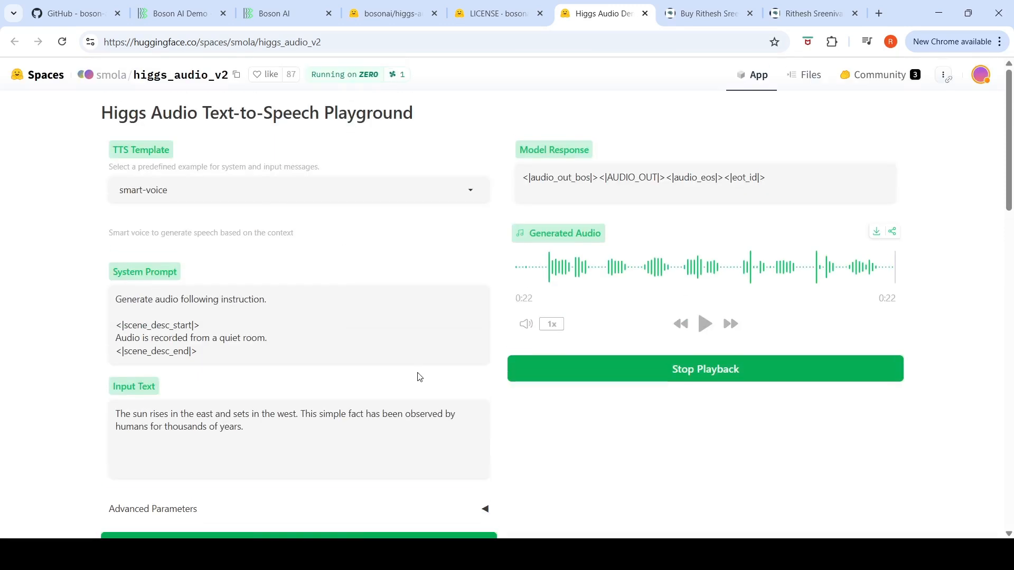
pyautogui.scroll(-3)
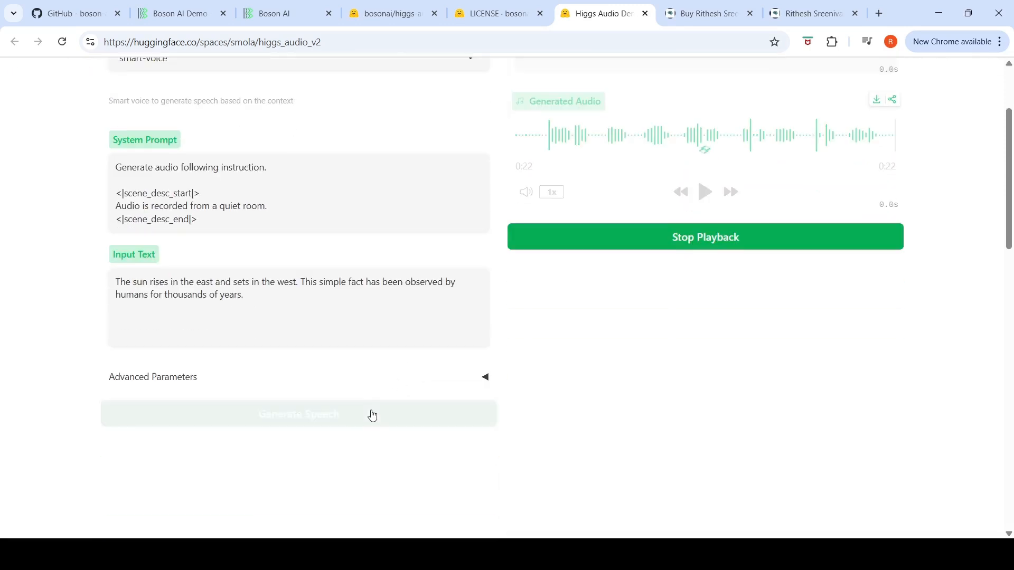
pyautogui.scroll(3)
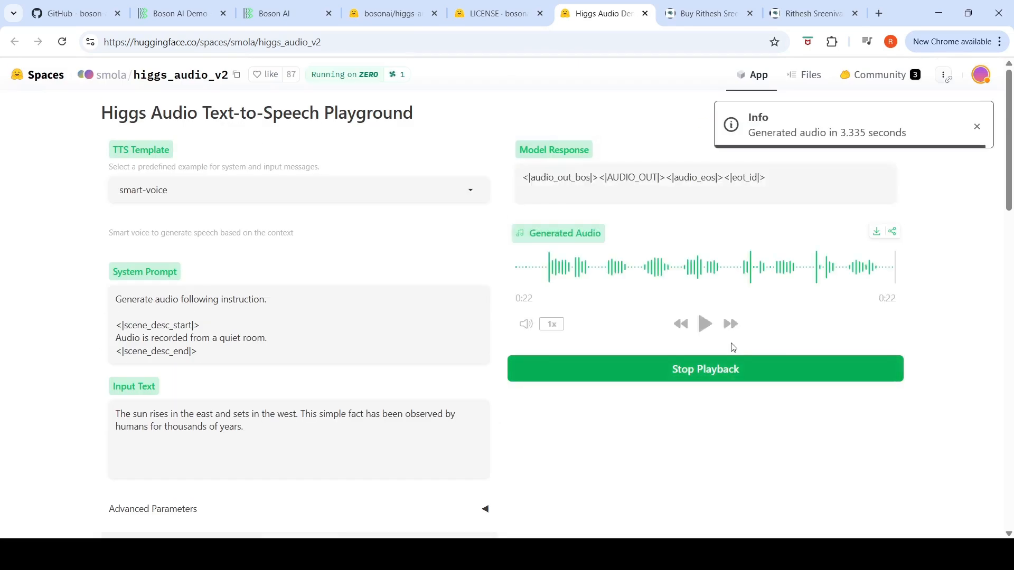
# Play the generated 9-second sunrise clip through to its end.
pyautogui.click(704, 323)
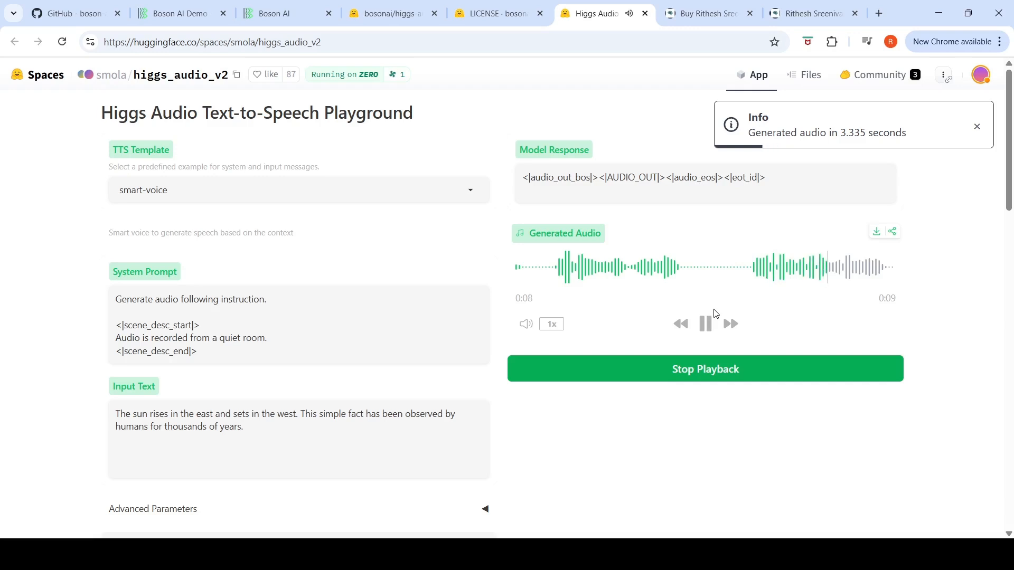
pyautogui.click(705, 323)
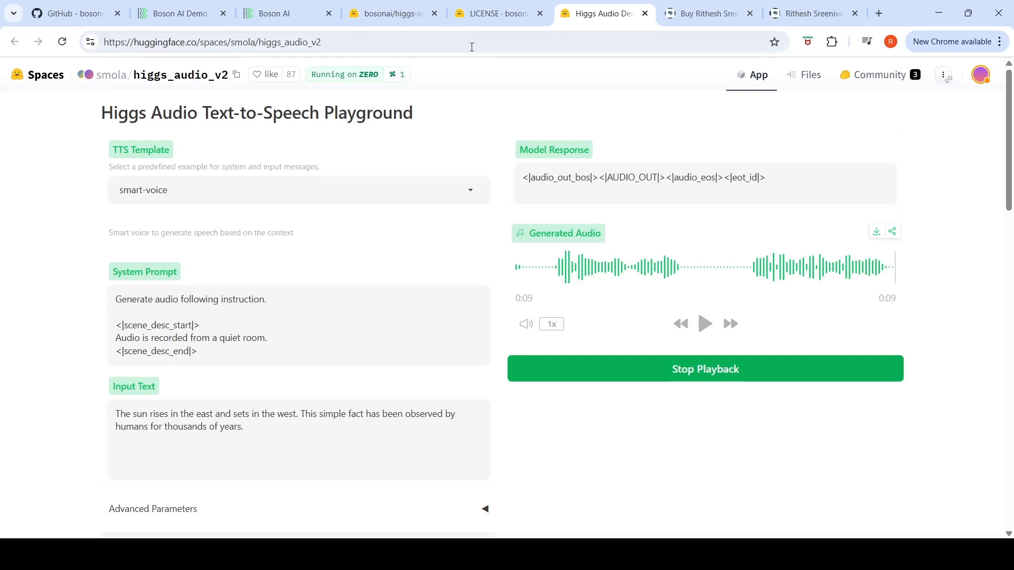
# Play the 30-second three-voice Shrek dialogue in Example 2 of the Higgs Audio V2 blog post.
pyautogui.click(284, 13)
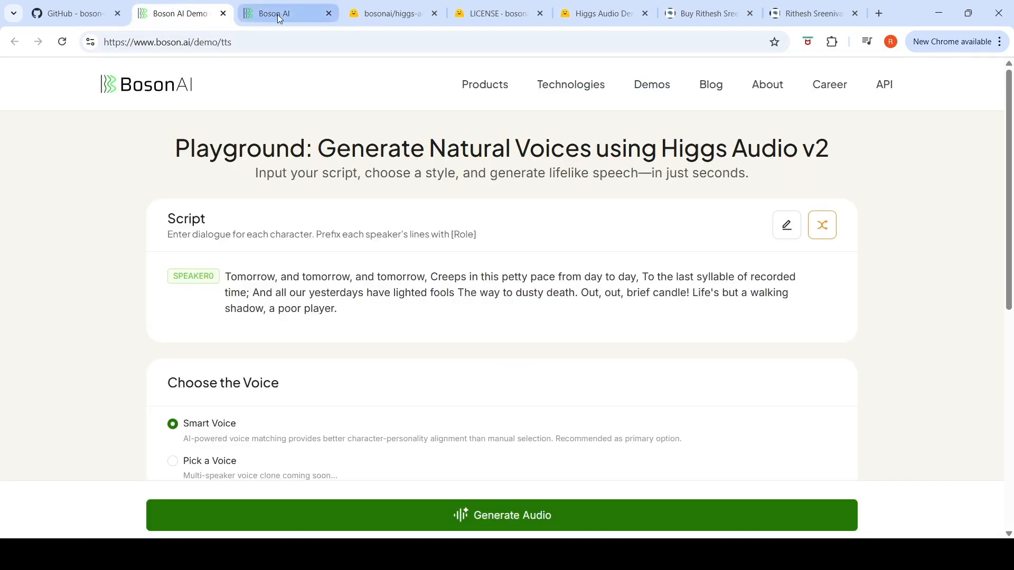
pyautogui.click(278, 12)
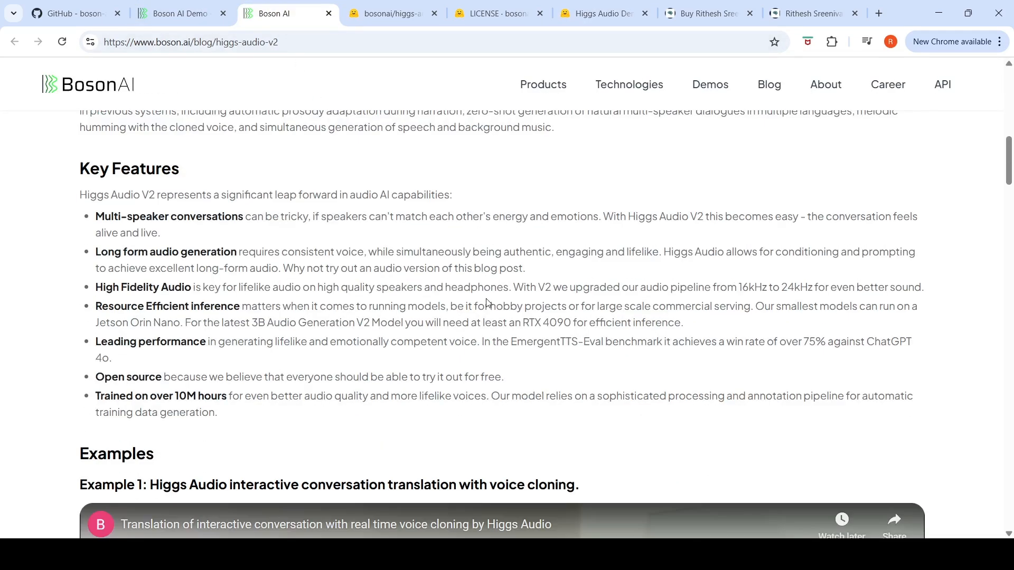
pyautogui.scroll(-3)
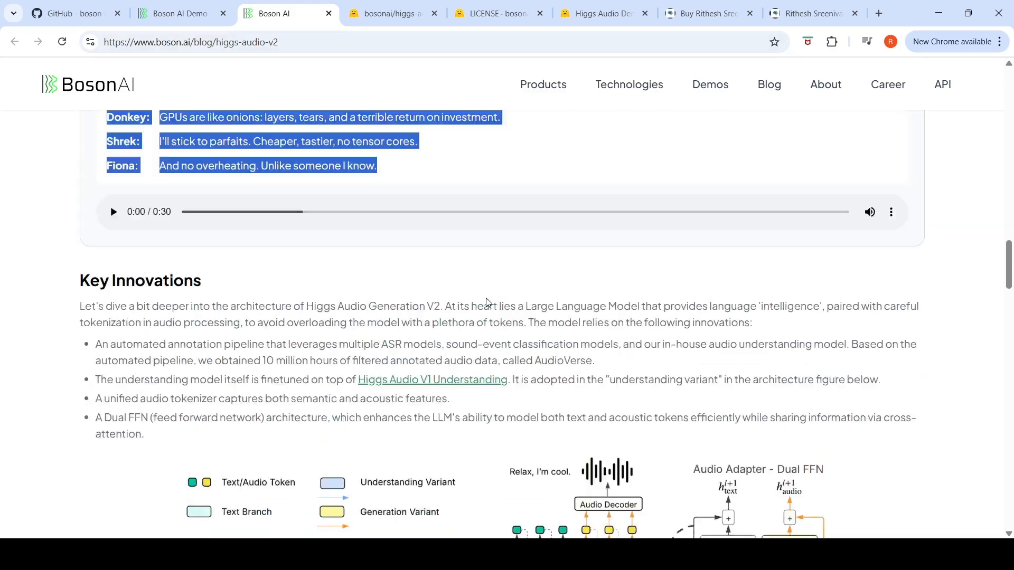
pyautogui.scroll(3)
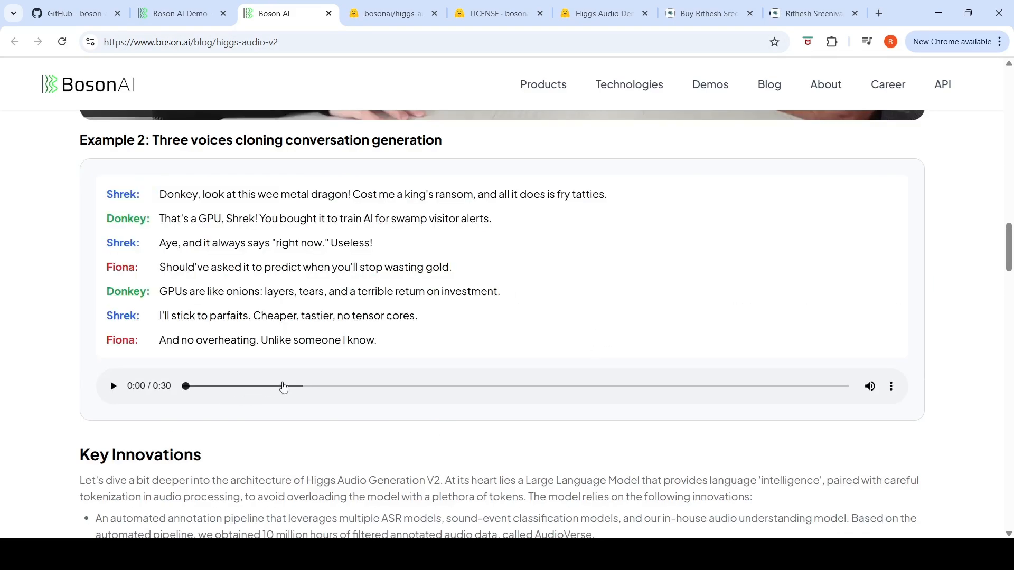
pyautogui.click(112, 386)
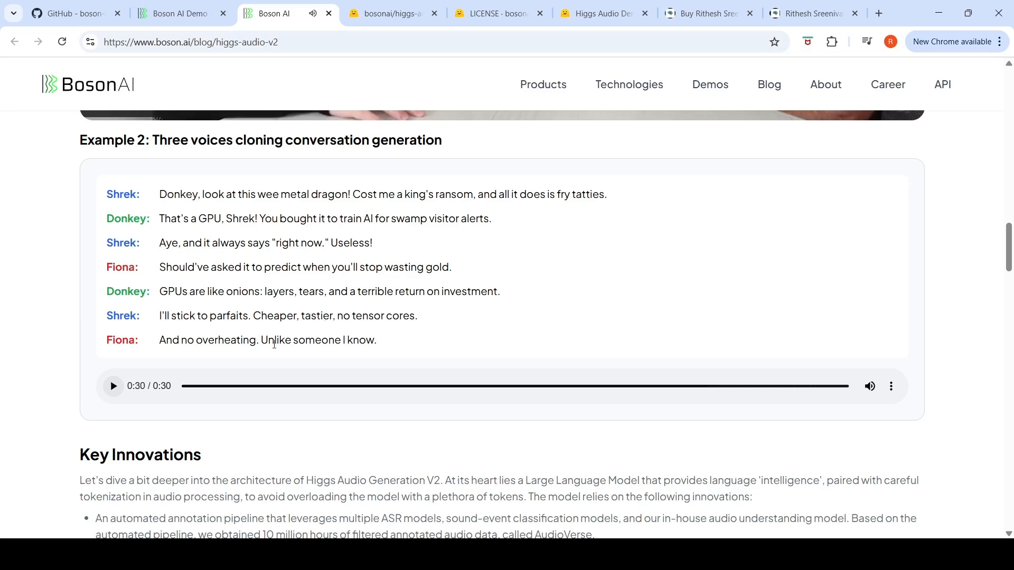
pyautogui.moveTo(300, 208)
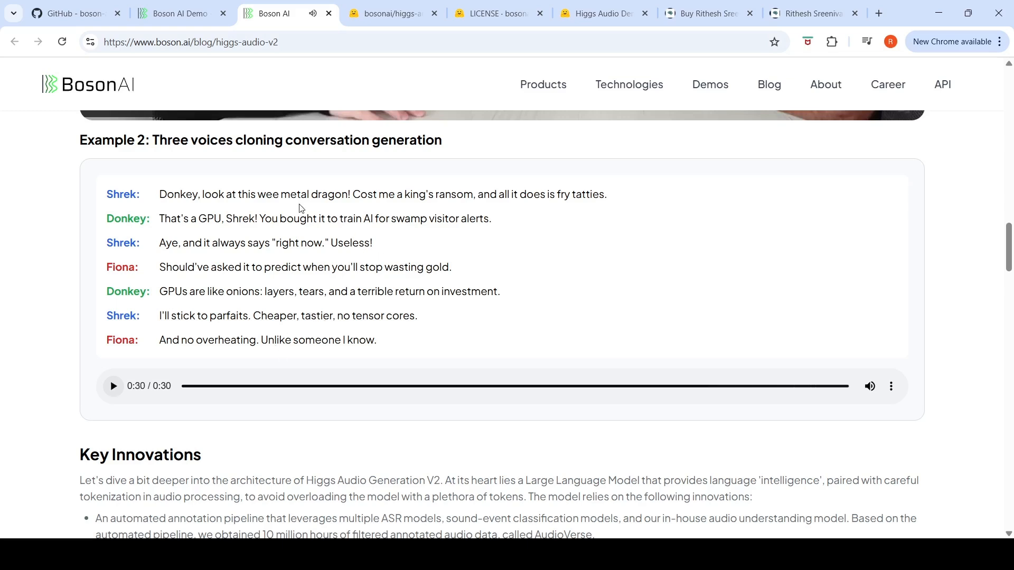
pyautogui.moveTo(458, 265)
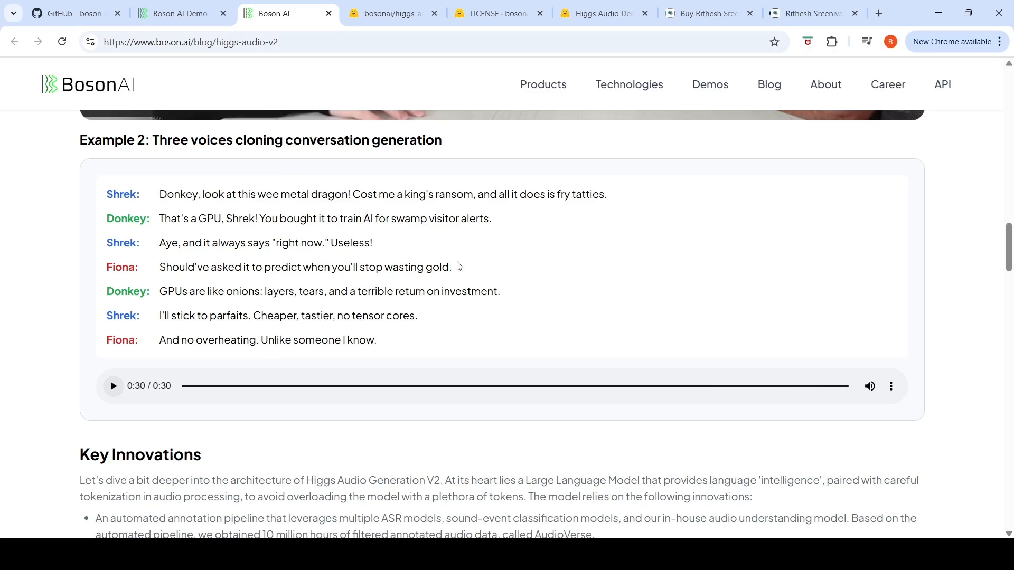
pyautogui.scroll(3)
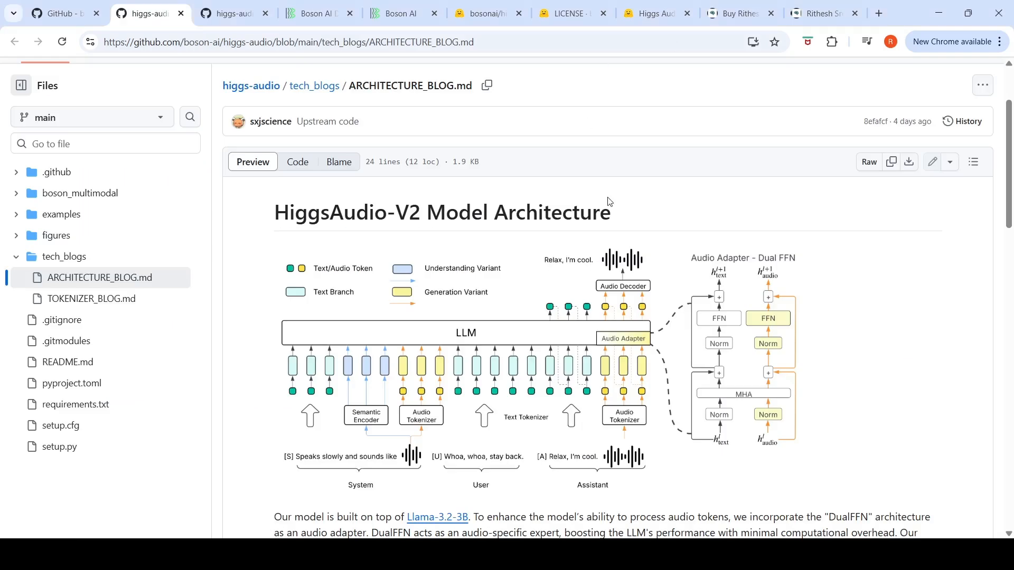
pyautogui.moveTo(606, 258)
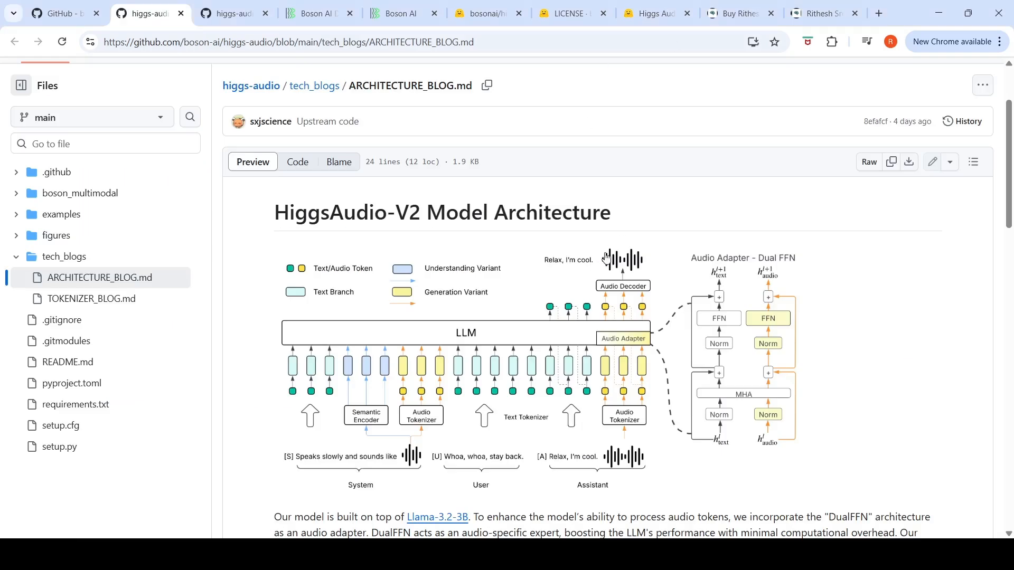
# Scroll through ARCHITECTURE_BLOG.md and the Higgs Audio Tokenizer encoder–RVQ–decoder diagram.
pyautogui.scroll(-3)
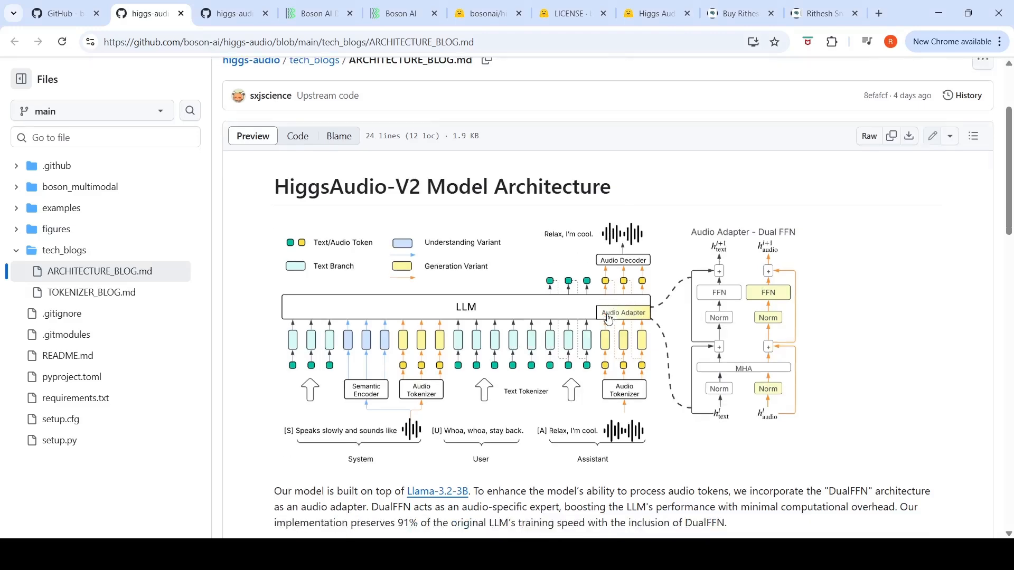
pyautogui.scroll(-3)
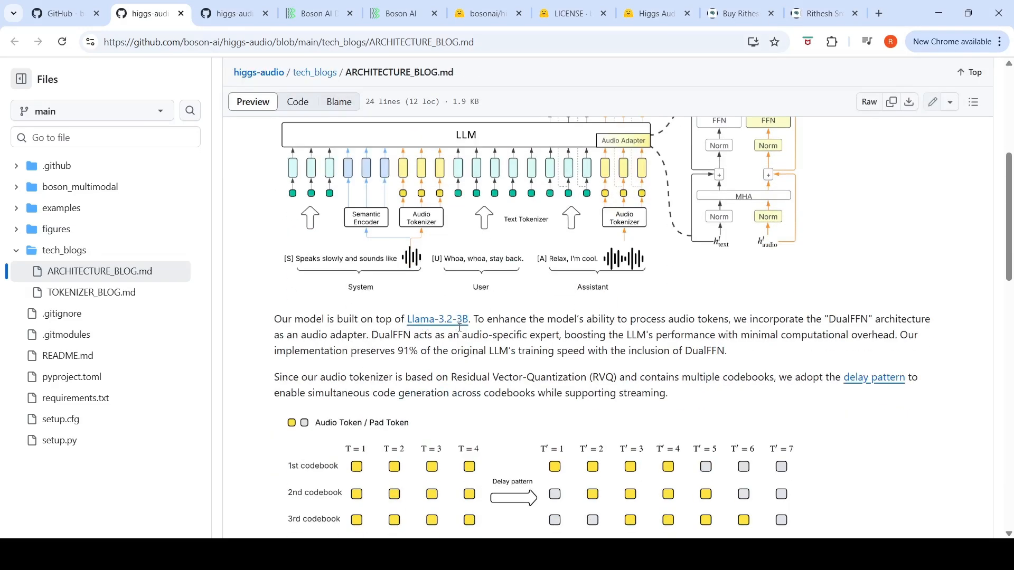
pyautogui.scroll(3)
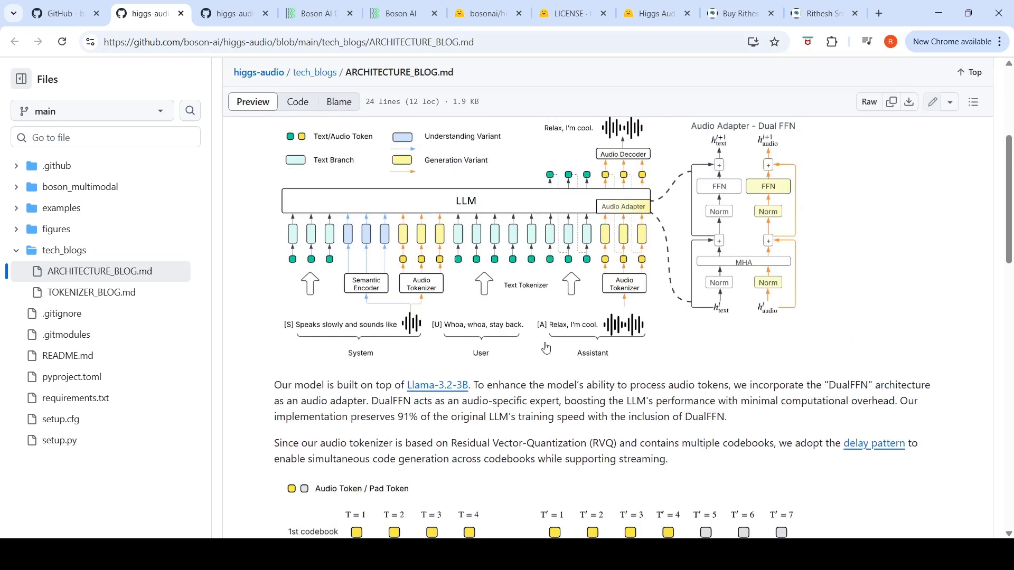
pyautogui.scroll(3)
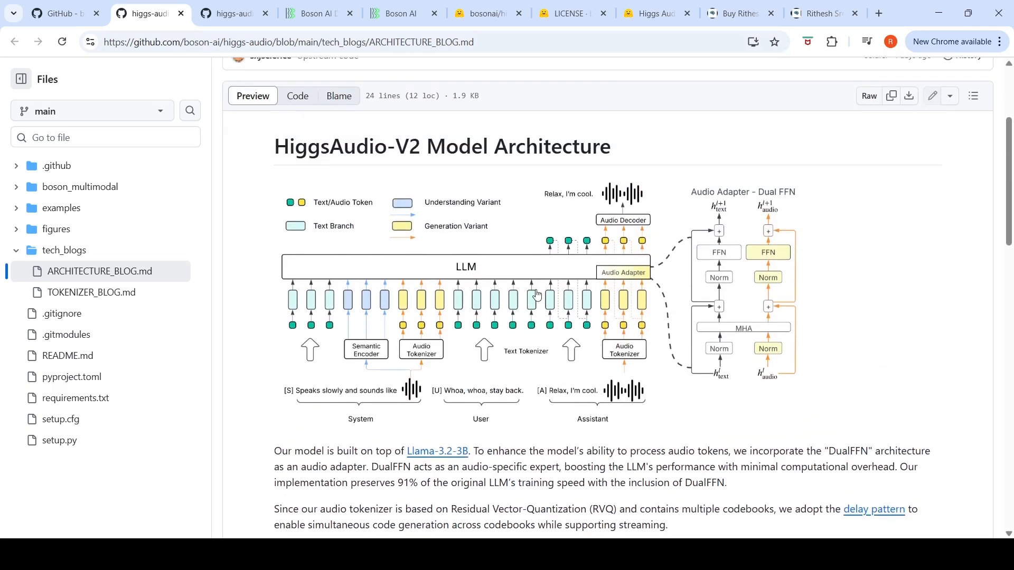
pyautogui.scroll(-3)
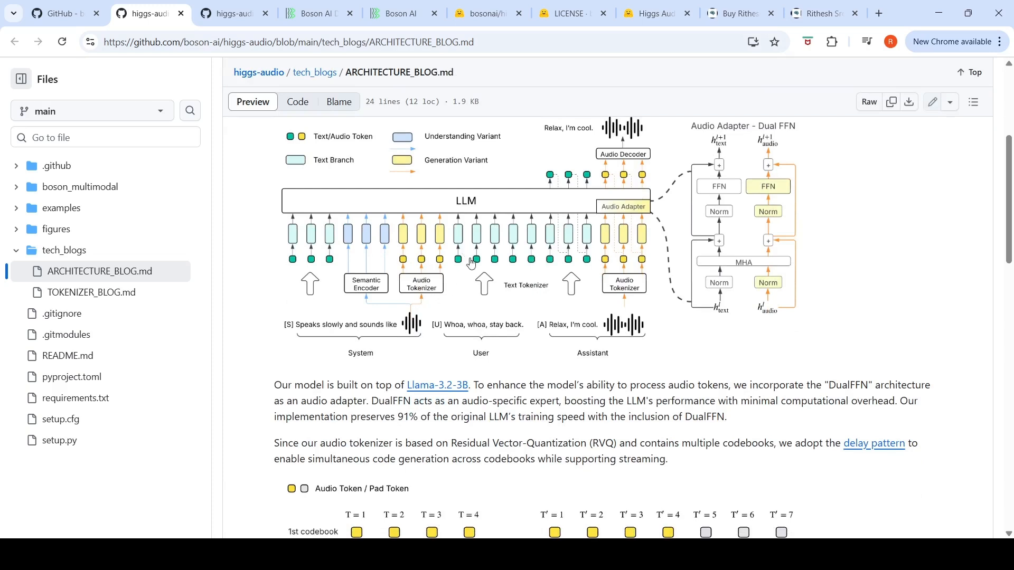
pyautogui.moveTo(388, 342)
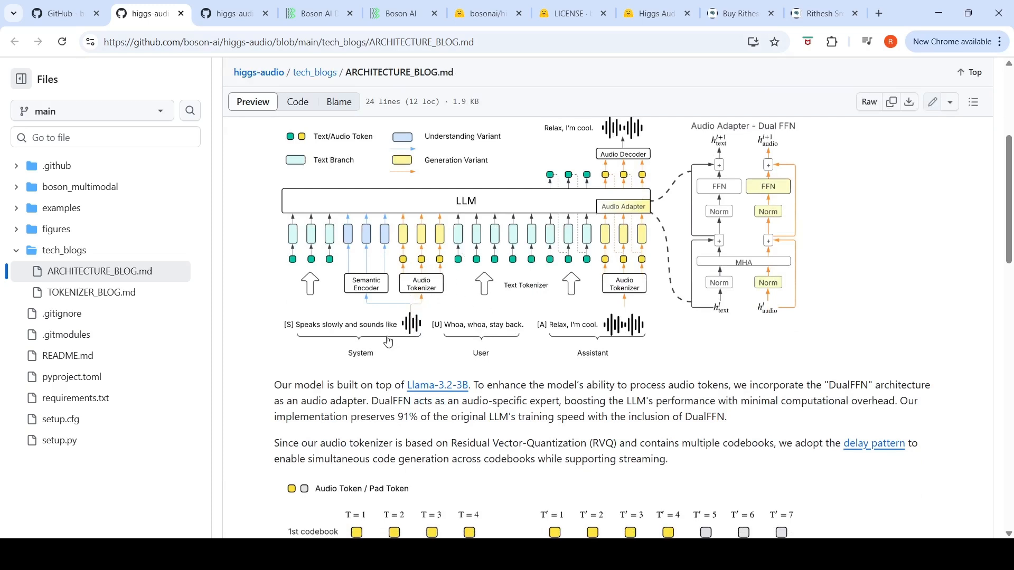
pyautogui.moveTo(412, 343)
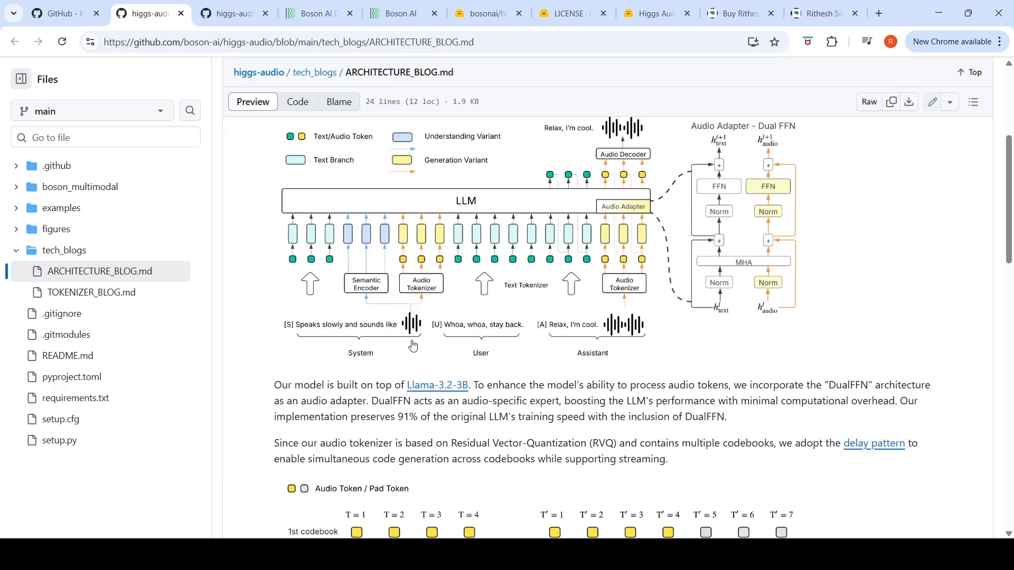
pyautogui.scroll(-3)
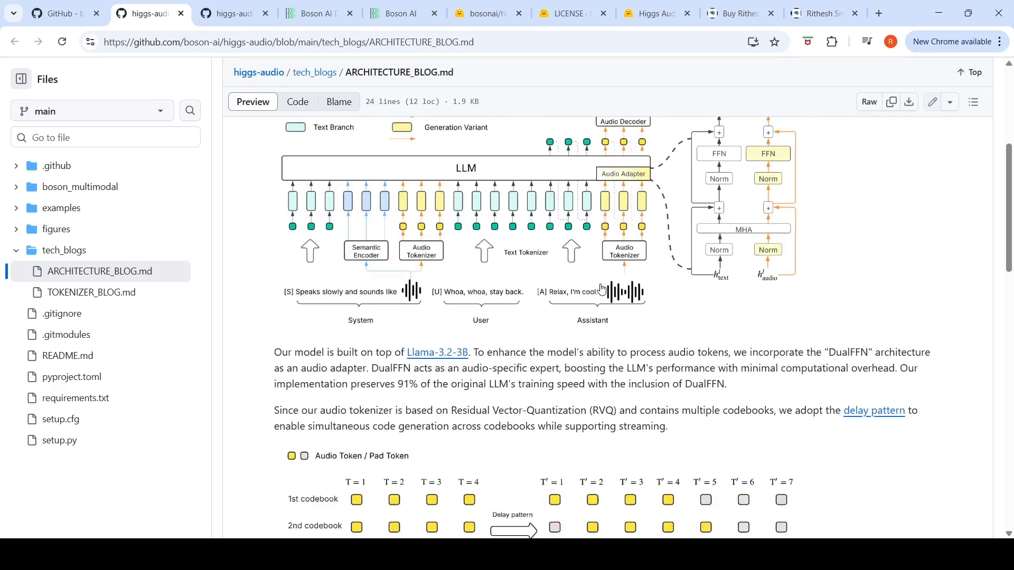
pyautogui.scroll(-3)
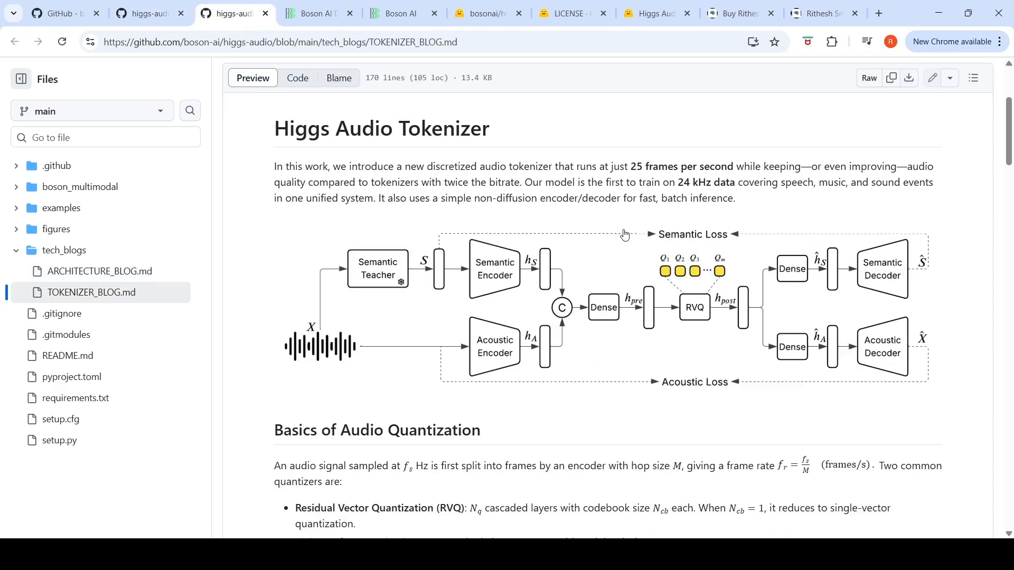
pyautogui.moveTo(438, 343)
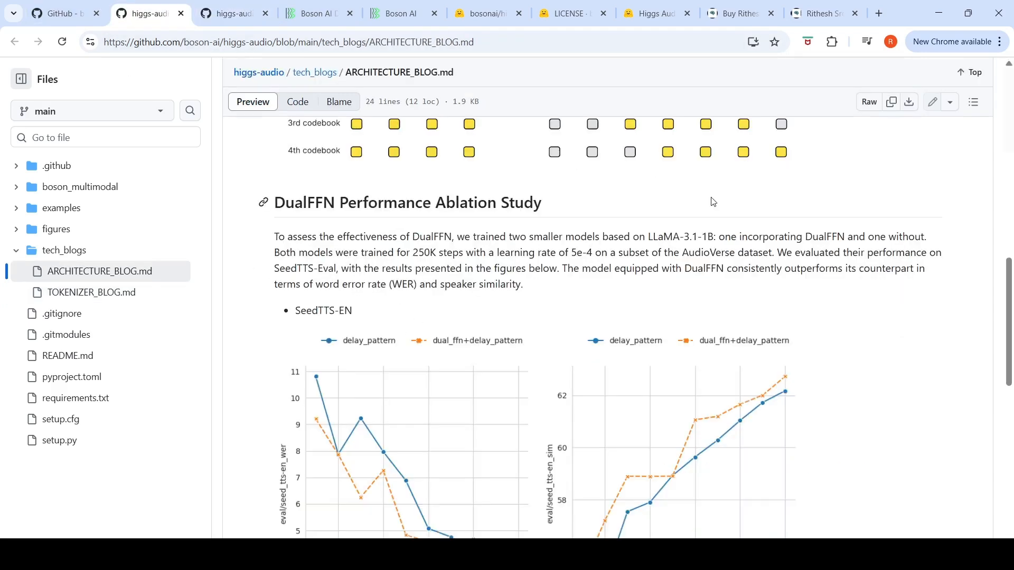
# Review the architecture write-up's DualFFN ablation charts, then switch to the model's LICENSE file.
pyautogui.scroll(3)
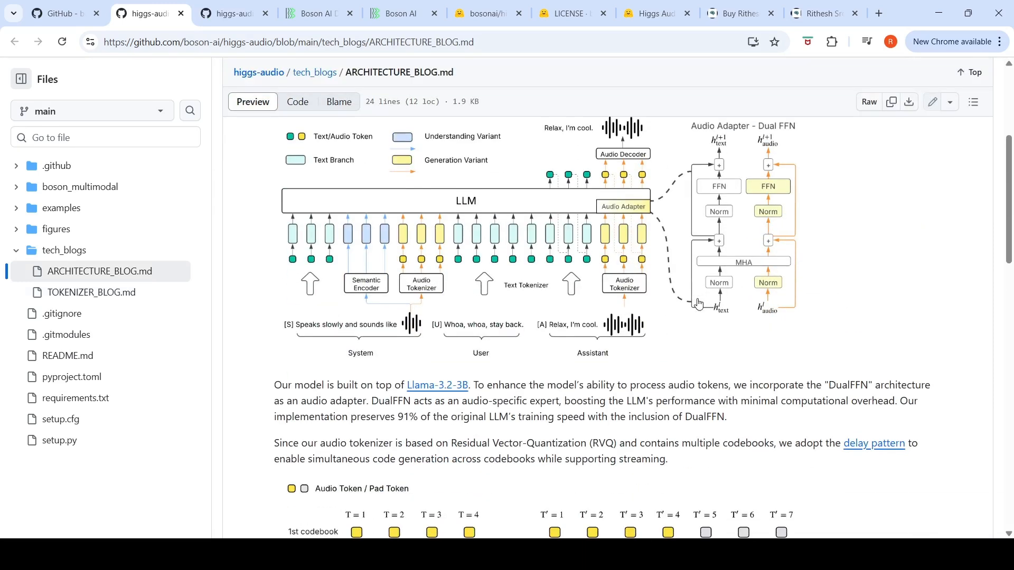
pyautogui.moveTo(800, 377)
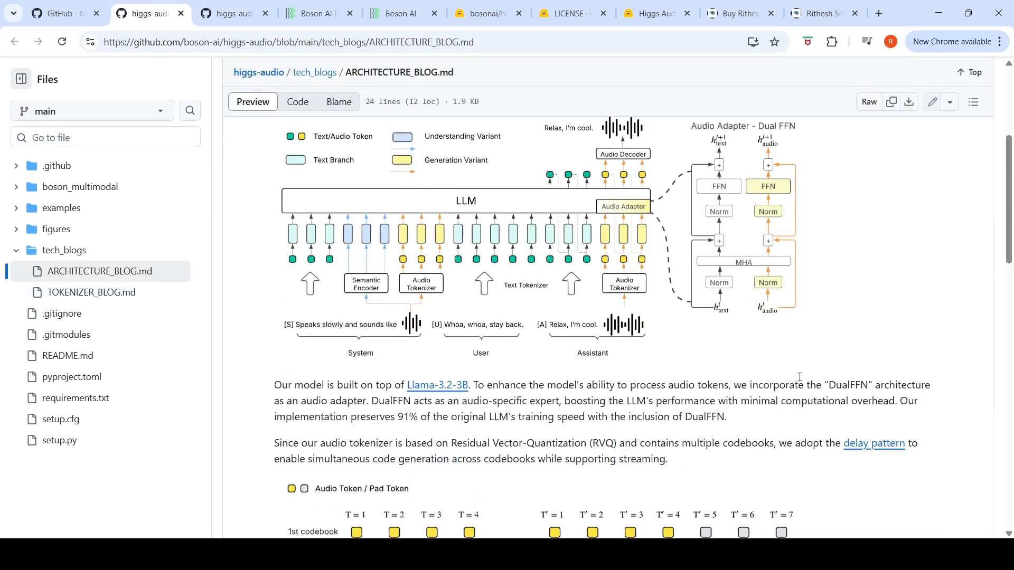
pyautogui.moveTo(781, 195)
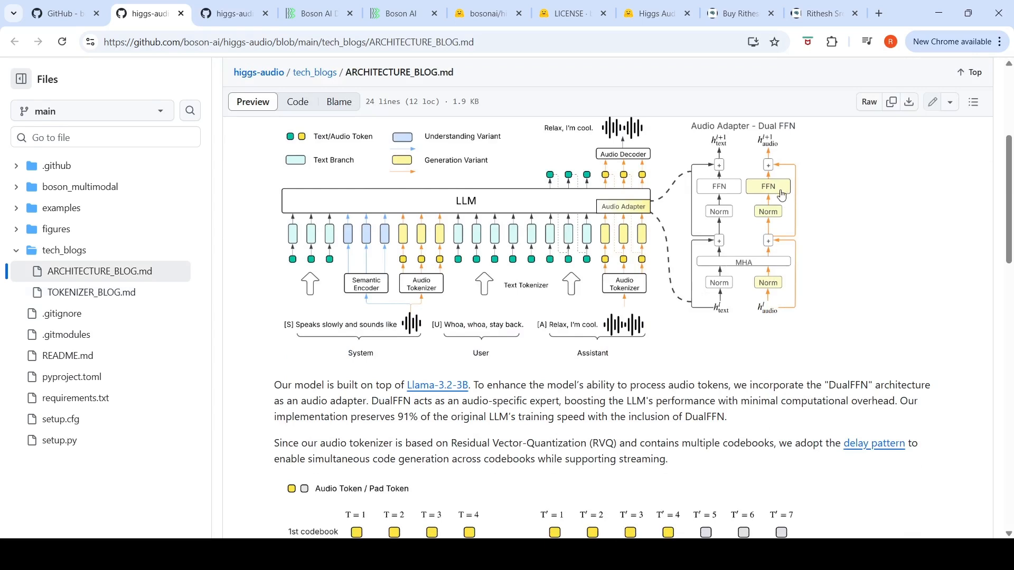
pyautogui.moveTo(707, 210)
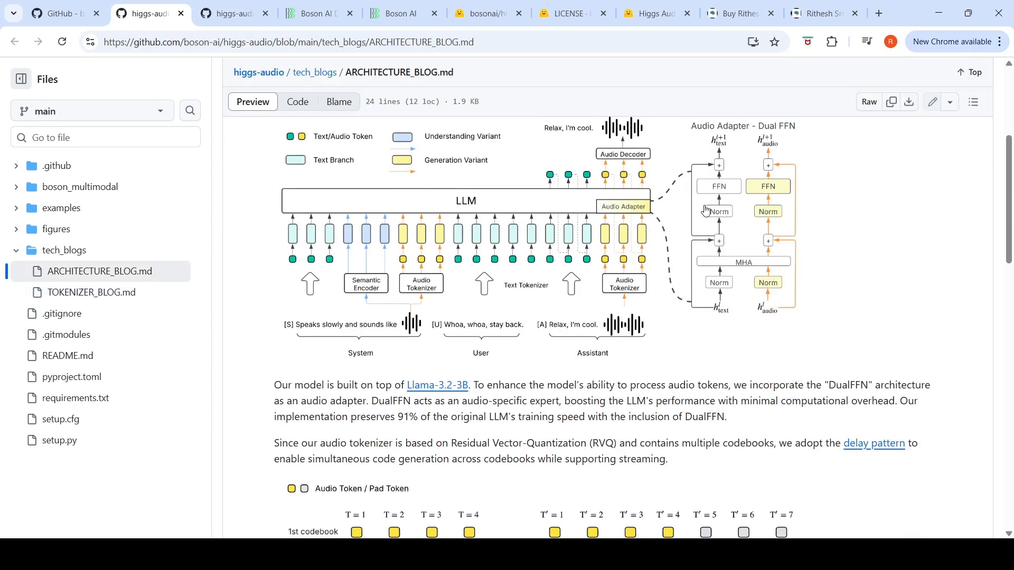
pyautogui.moveTo(524, 377)
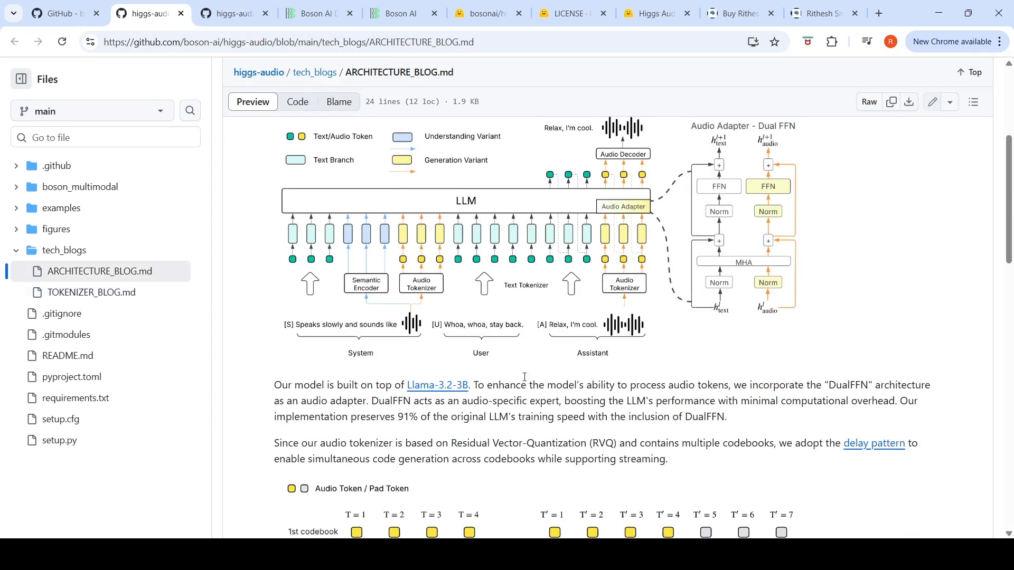
pyautogui.moveTo(521, 224)
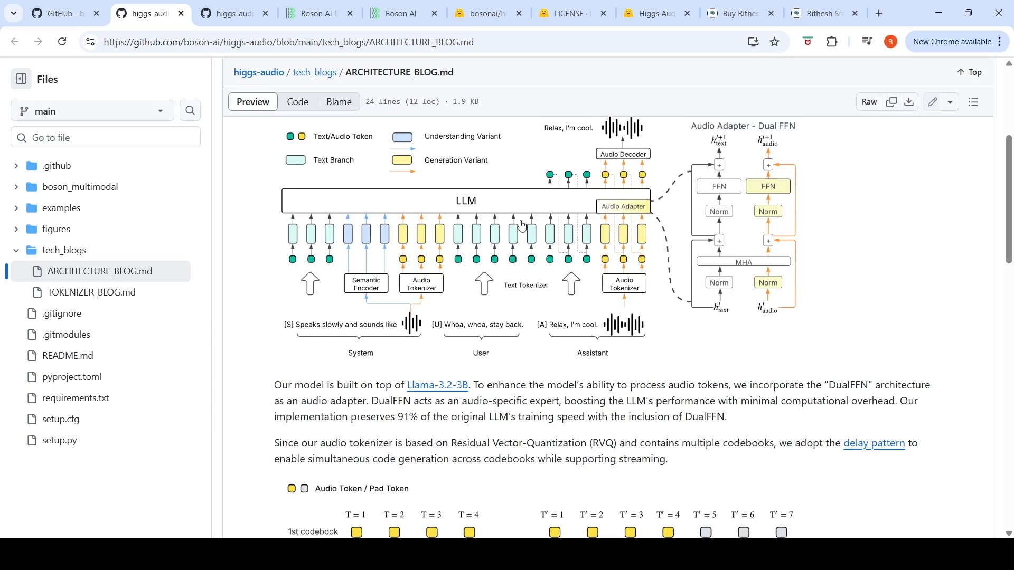
pyautogui.moveTo(493, 207)
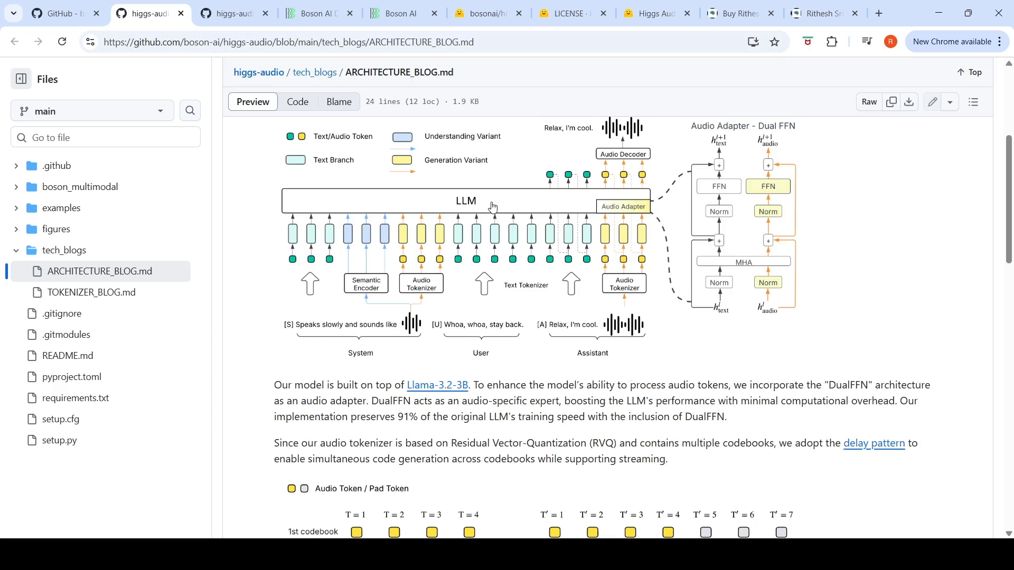
pyautogui.moveTo(488, 197)
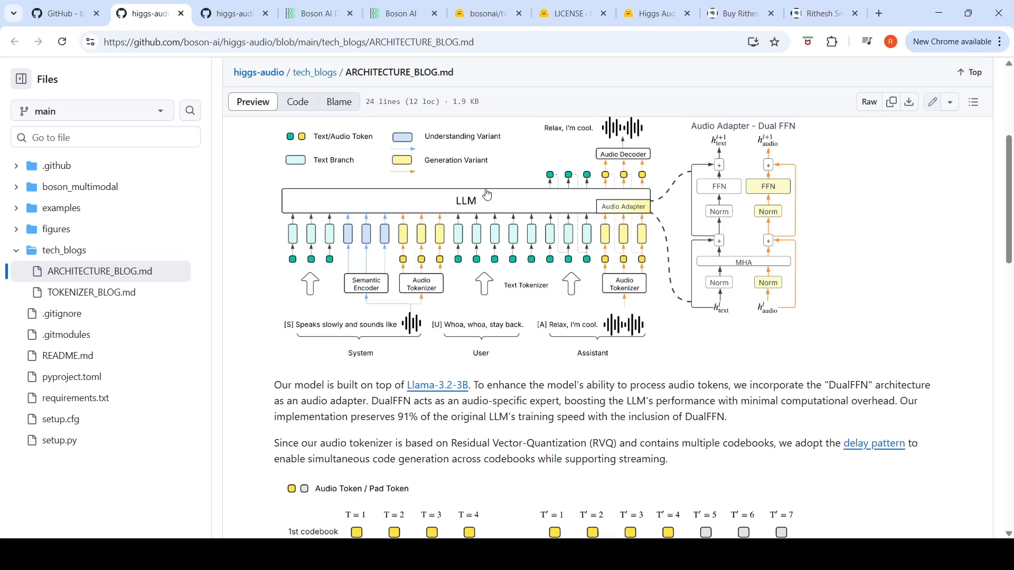
pyautogui.moveTo(627, 225)
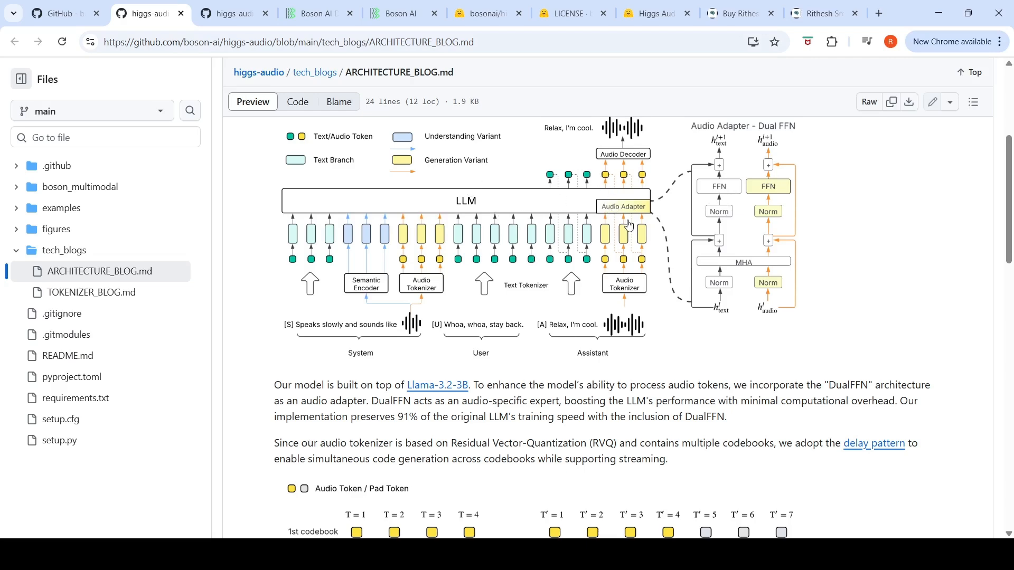
pyautogui.scroll(-3)
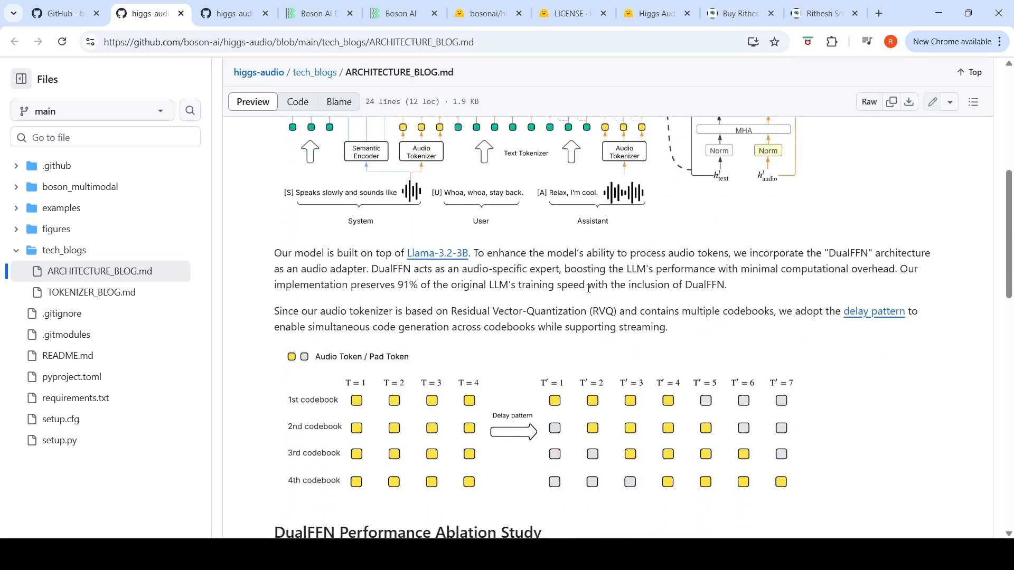
pyautogui.scroll(-3)
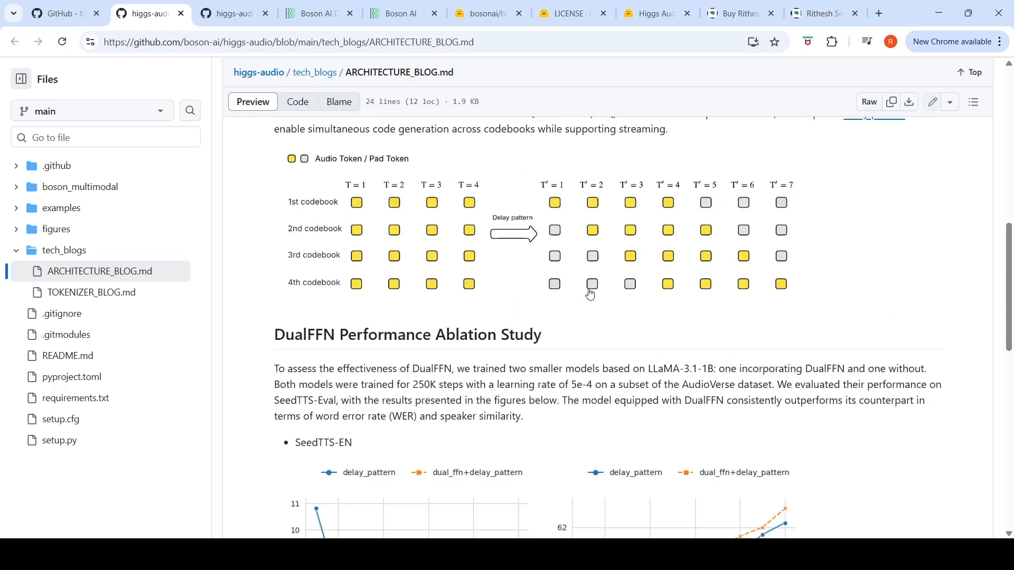
pyautogui.scroll(3)
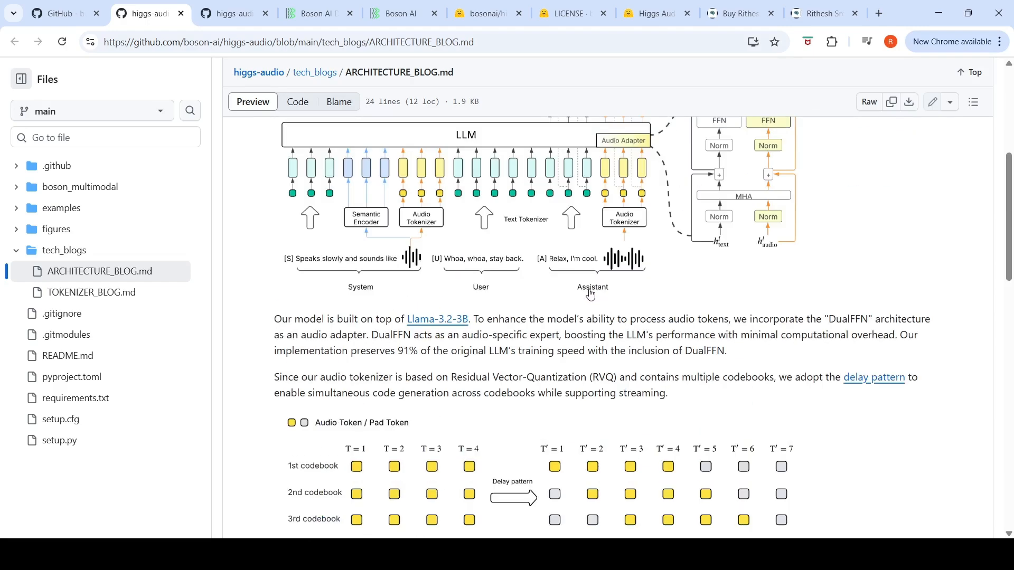
pyautogui.scroll(-3)
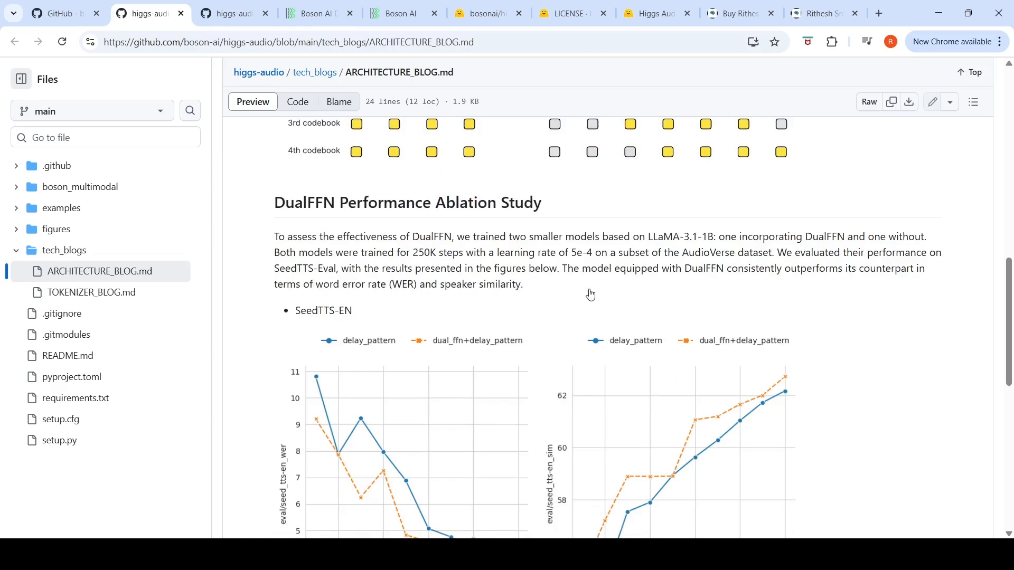
pyautogui.scroll(-3)
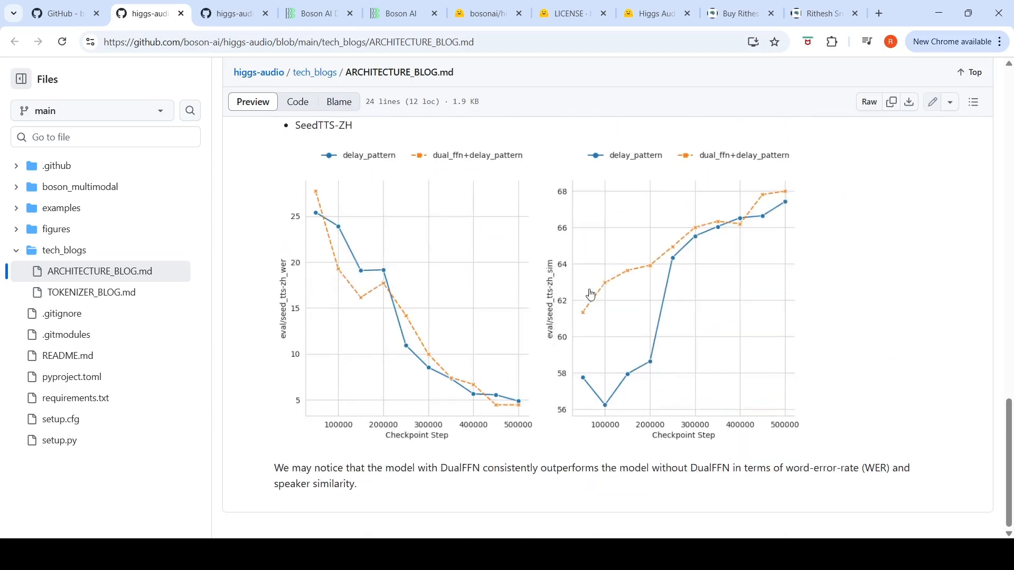
pyautogui.scroll(3)
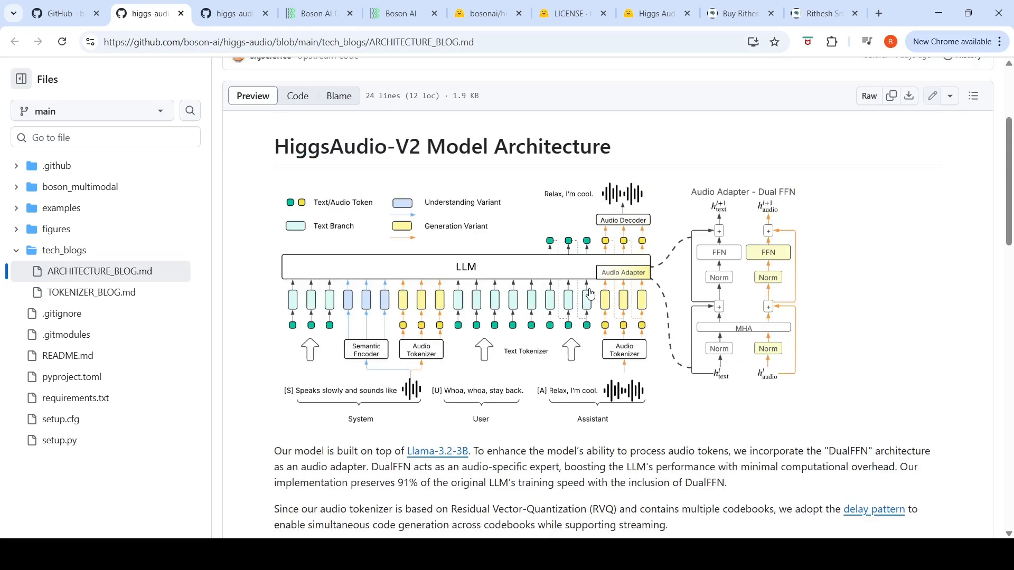
pyautogui.moveTo(438, 462)
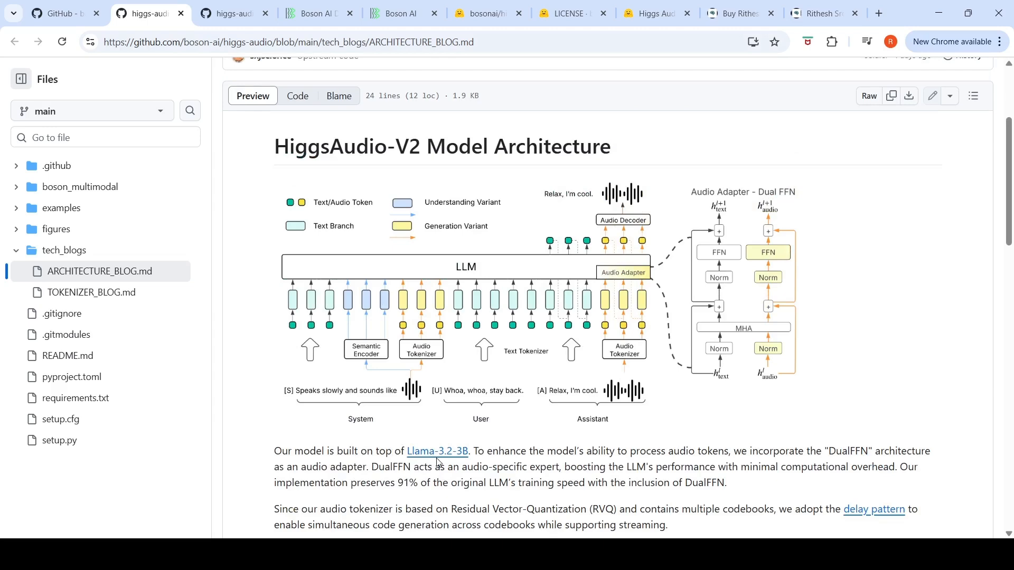
pyautogui.click(568, 13)
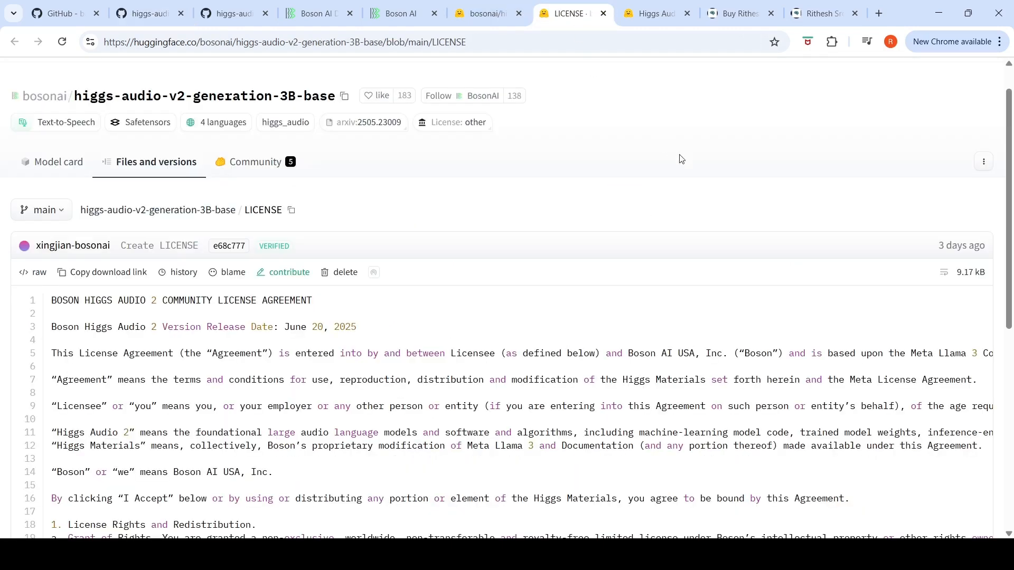
# Read the Boson Higgs Audio 2 community license, then return to the bosonai/higgs-audio model page.
pyautogui.scroll(-3)
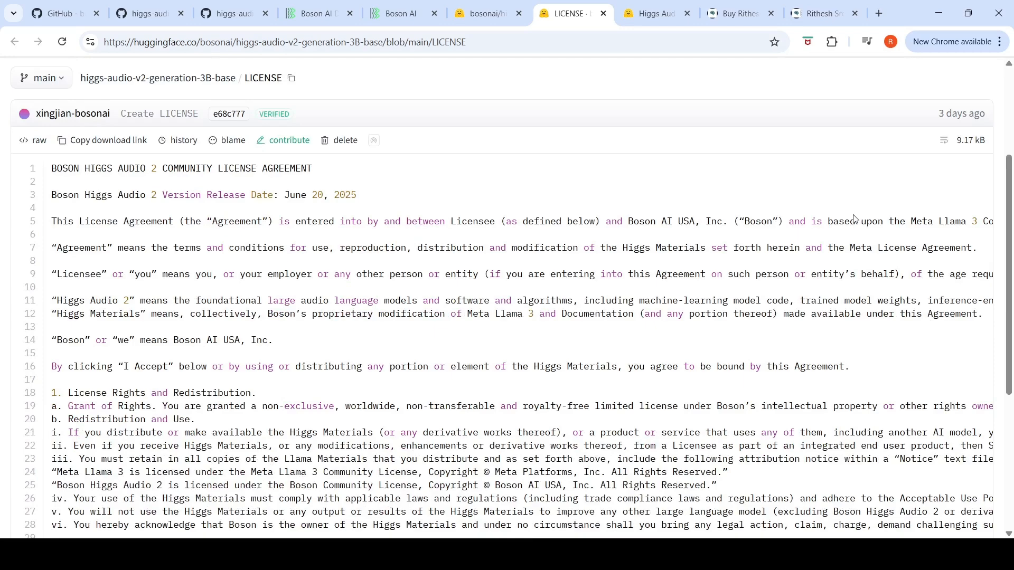
pyautogui.scroll(-3)
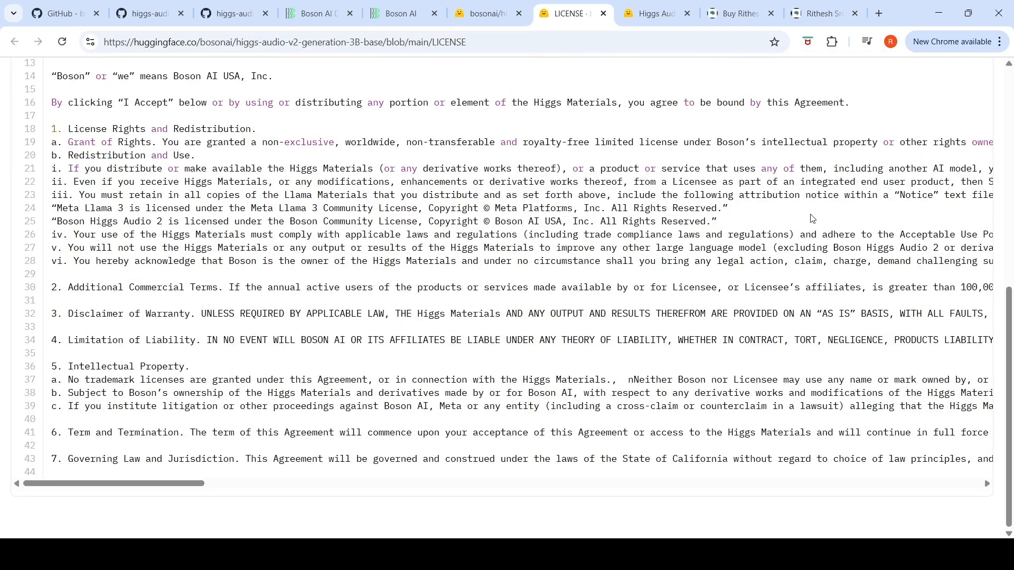
pyautogui.moveTo(524, 228)
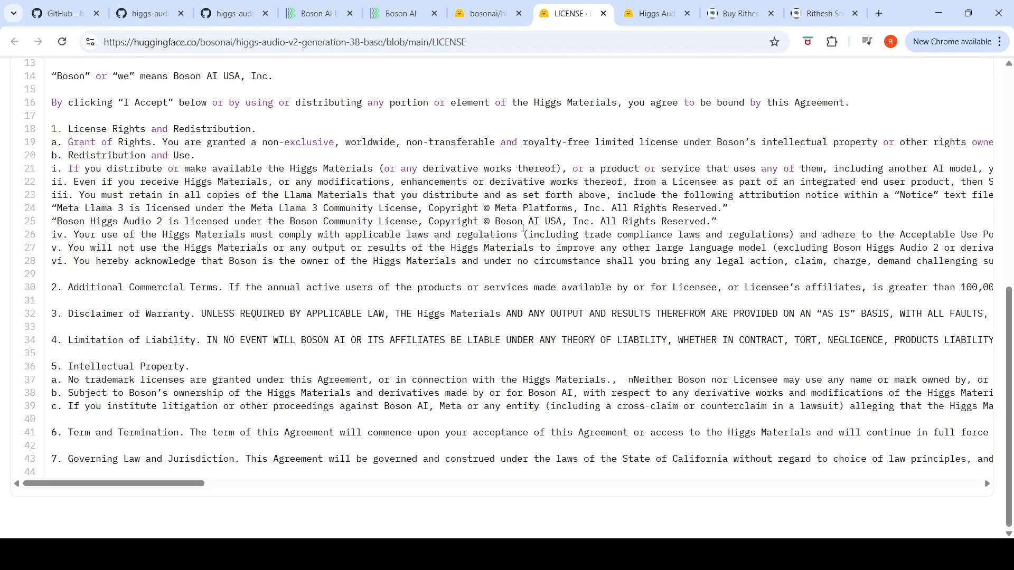
pyautogui.moveTo(588, 333)
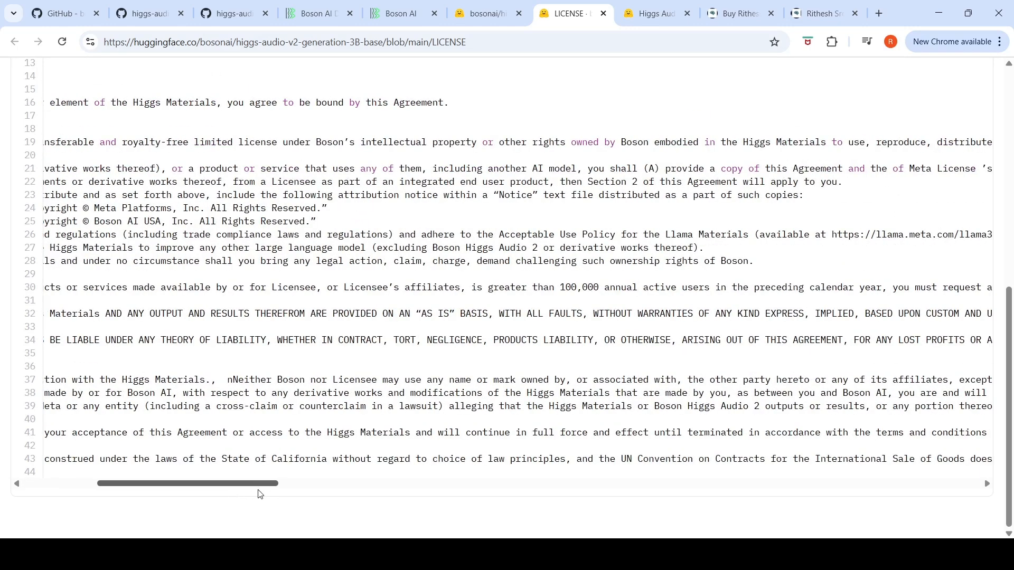
pyautogui.hscroll(3)
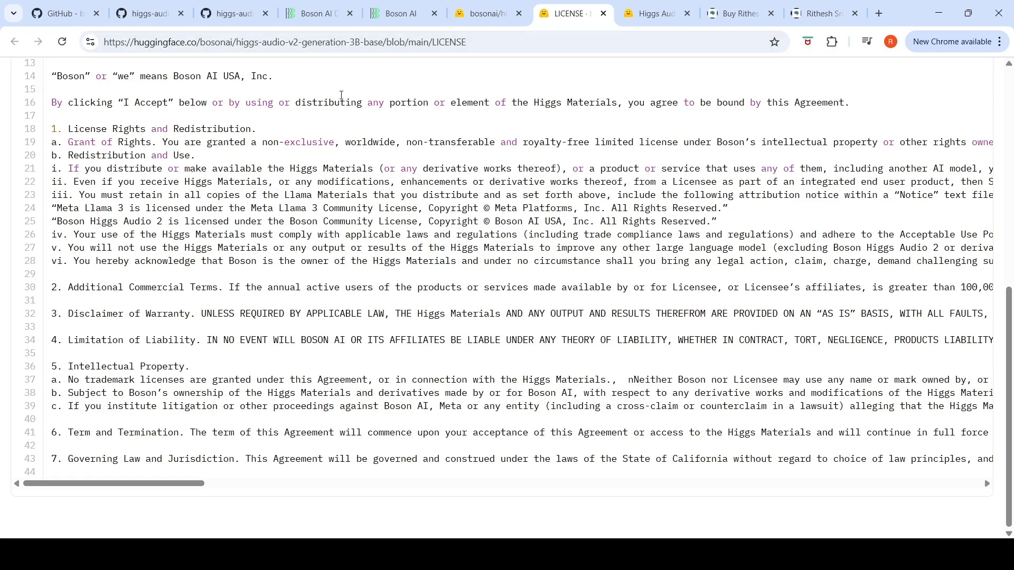
pyautogui.click(482, 13)
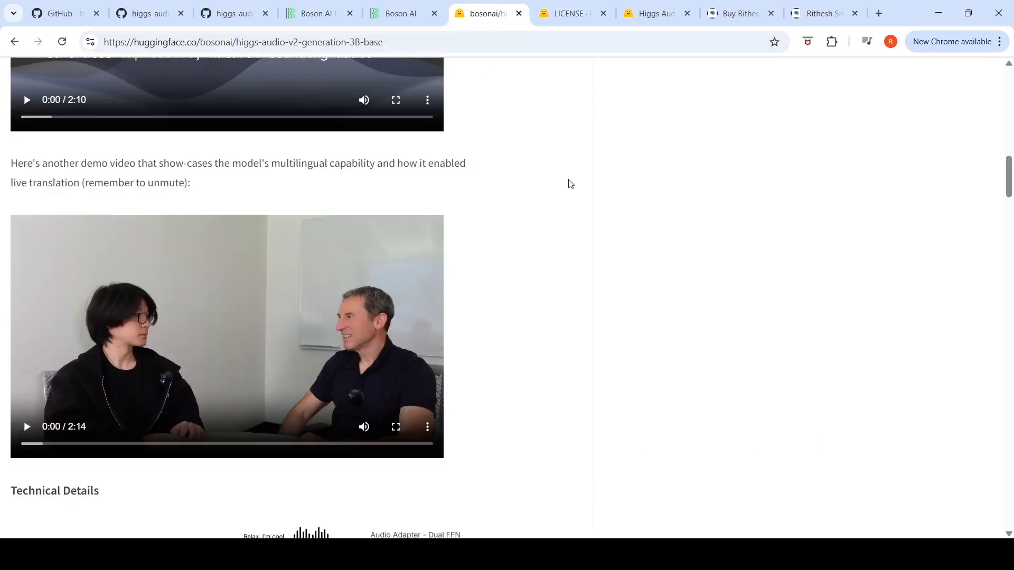
# Scroll the 3B-base model card to the top and switch to the higgs-audio GitHub repository.
pyautogui.scroll(3)
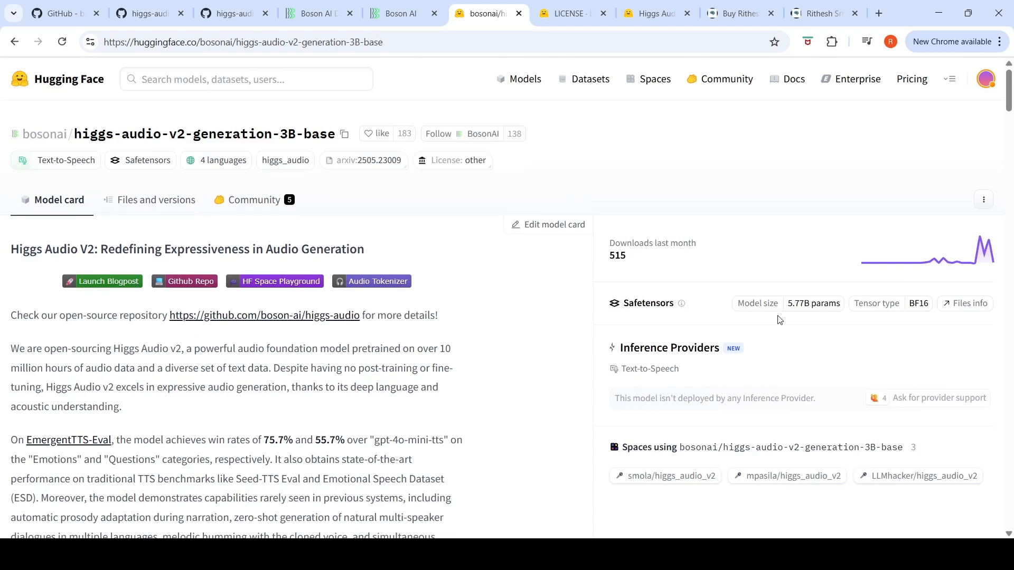
pyautogui.moveTo(481, 303)
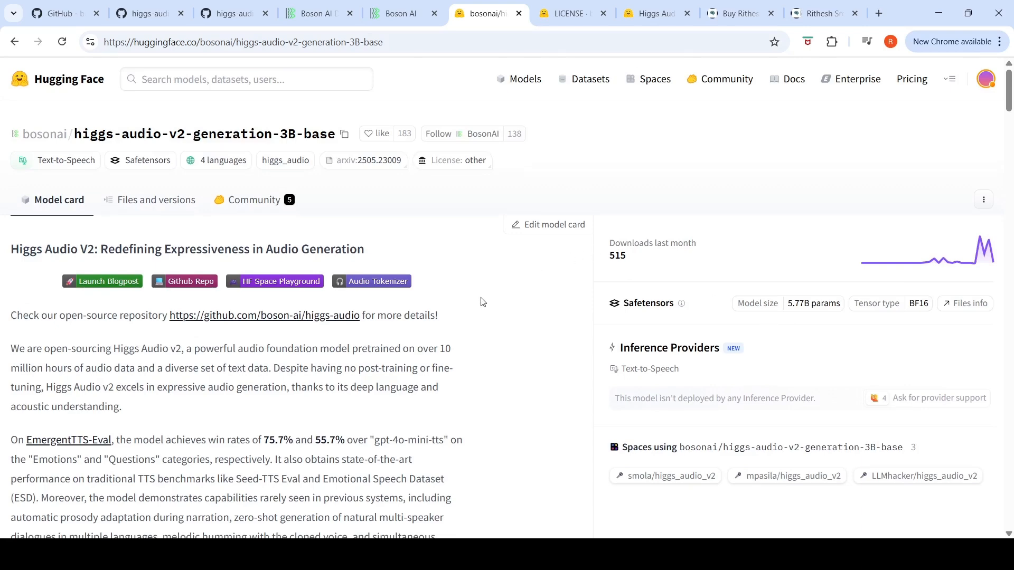
pyautogui.click(149, 13)
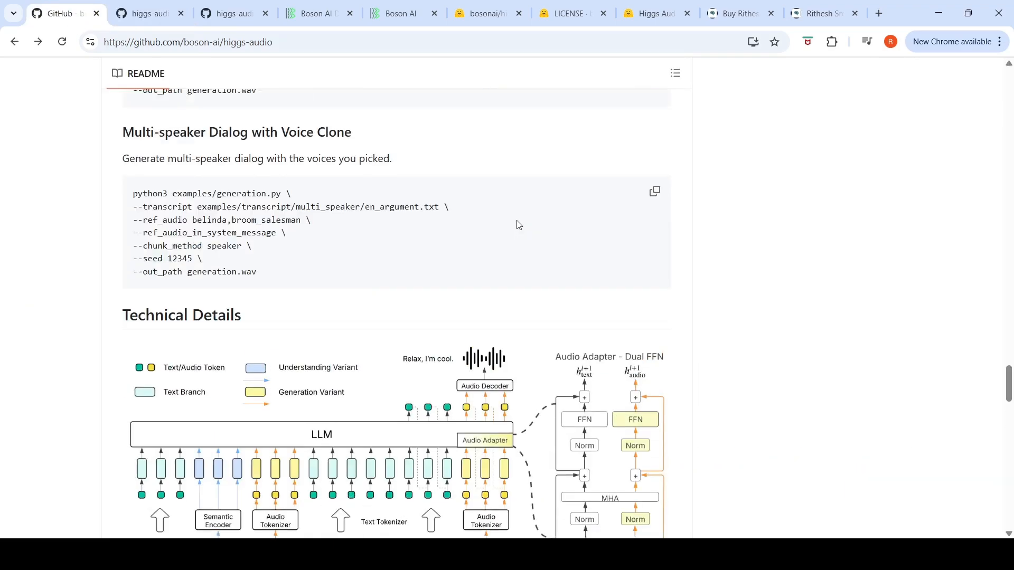
# Return to the top of the higgs-audio repo page and view its open Issues list.
pyautogui.scroll(3)
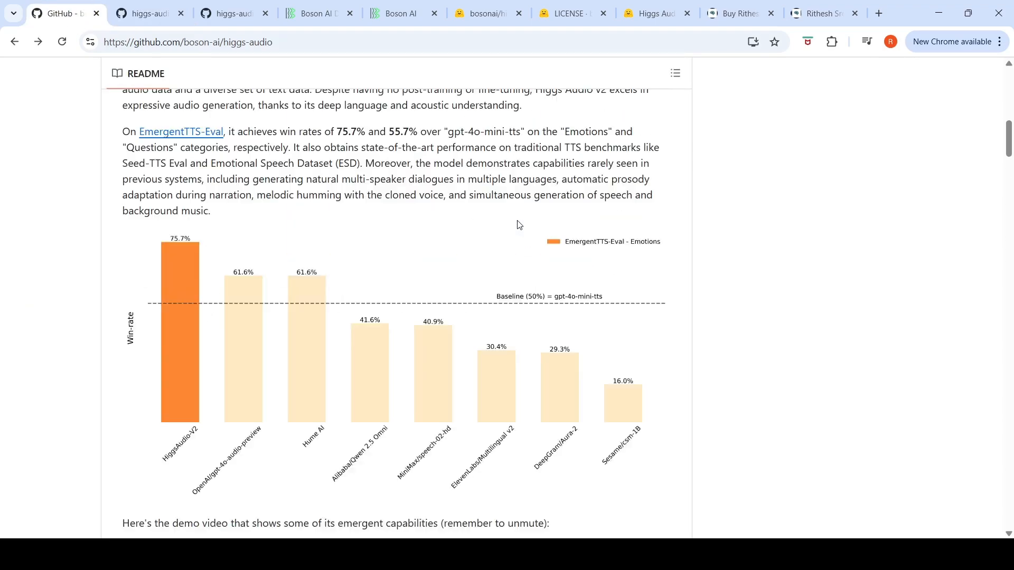
pyautogui.scroll(3)
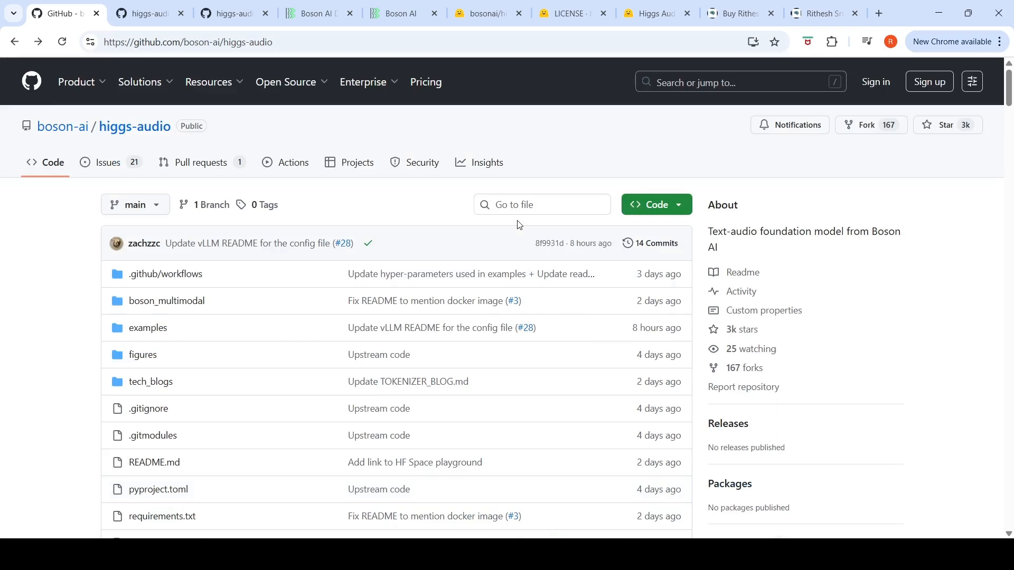
pyautogui.moveTo(108, 162)
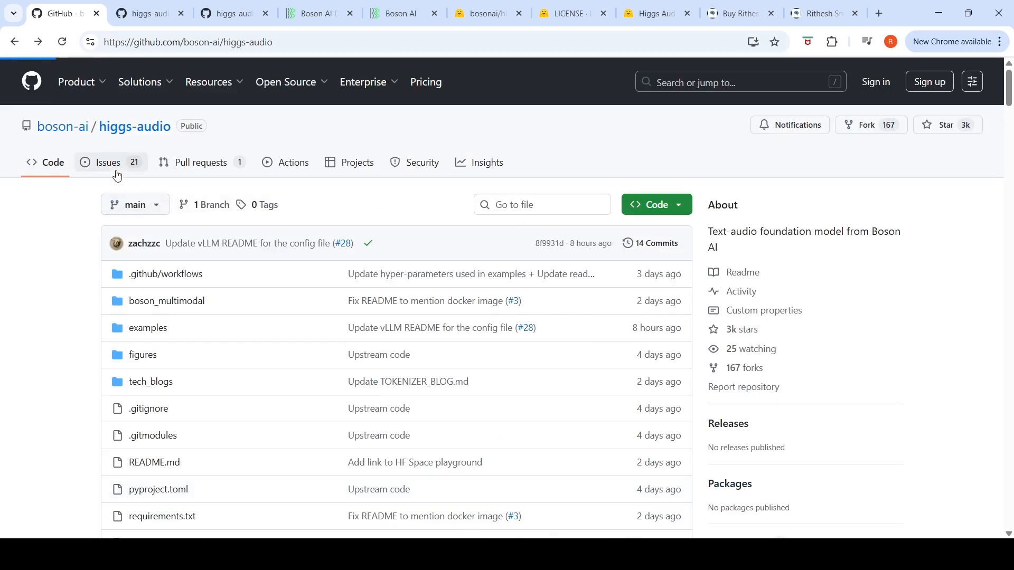
pyautogui.click(107, 162)
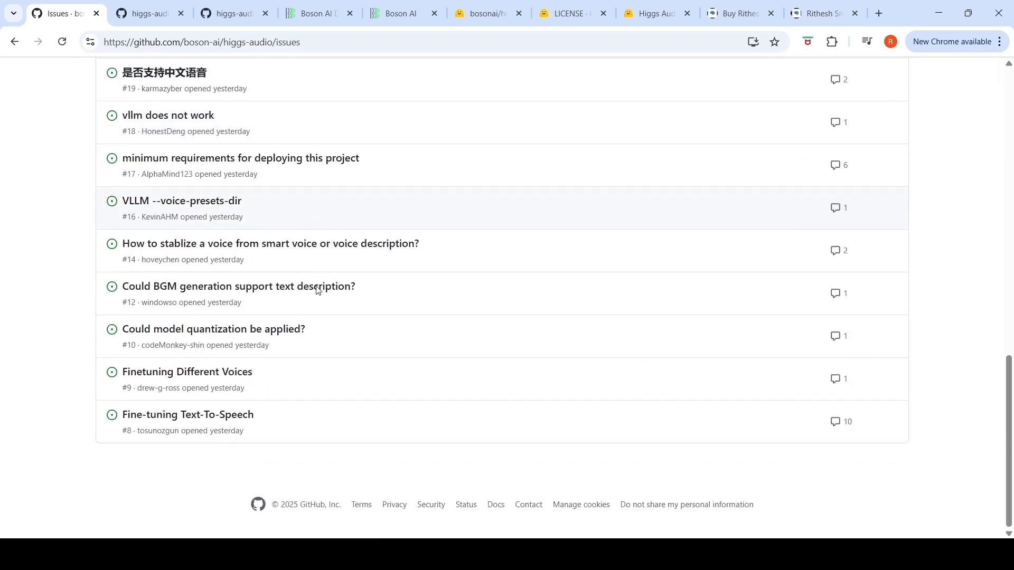
pyautogui.scroll(3)
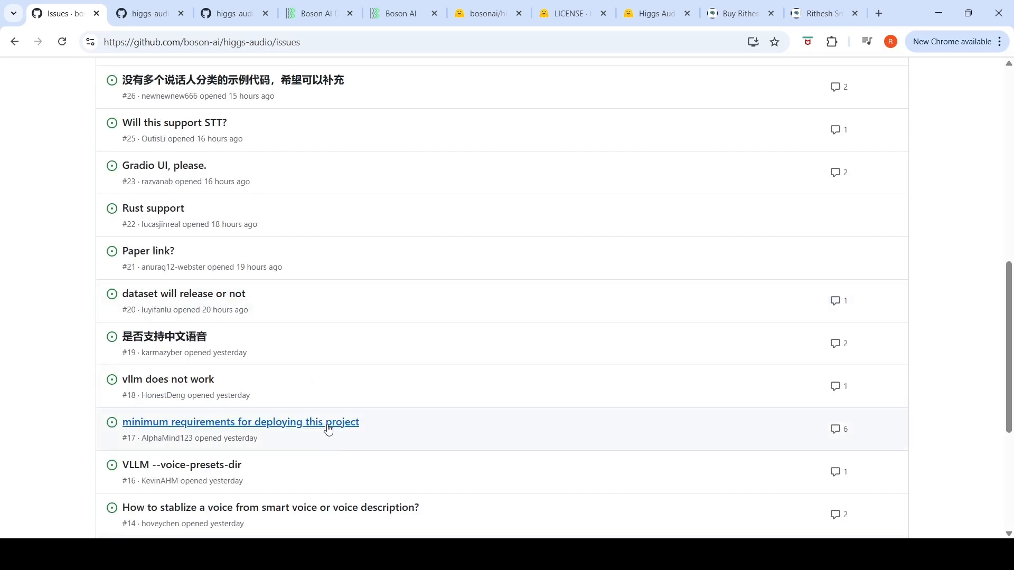
pyautogui.click(240, 422)
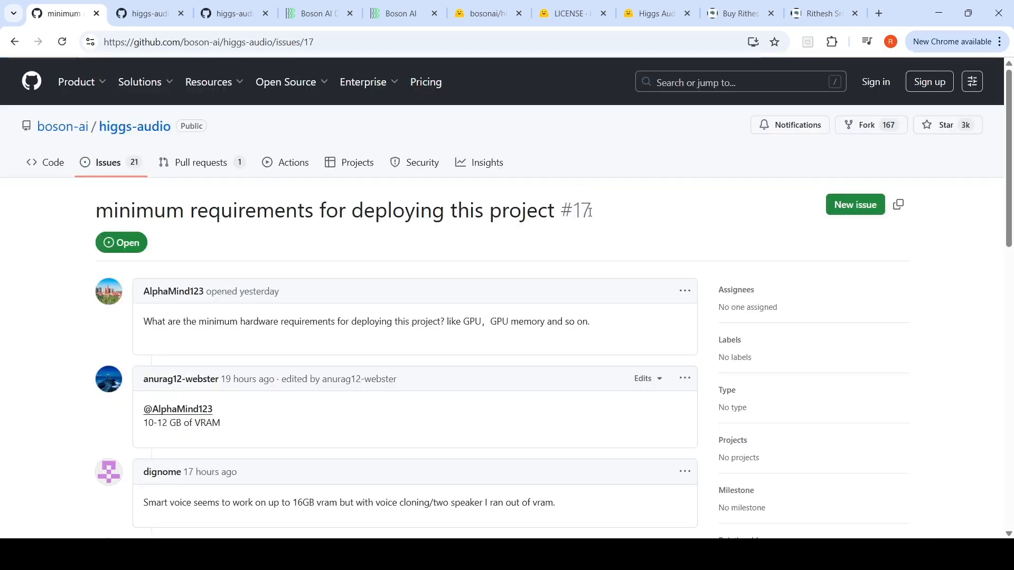
pyautogui.scroll(-3)
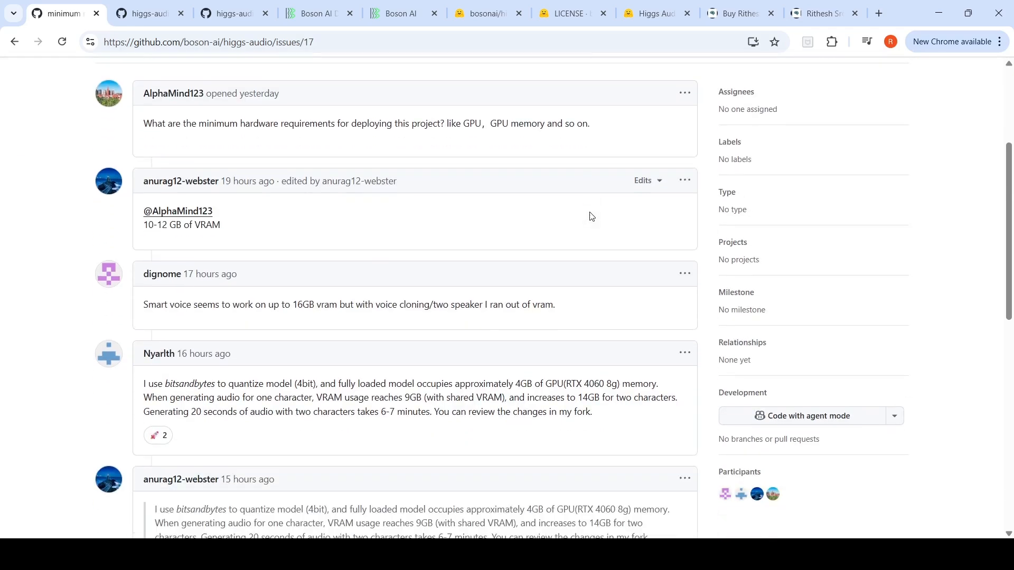
pyautogui.scroll(-3)
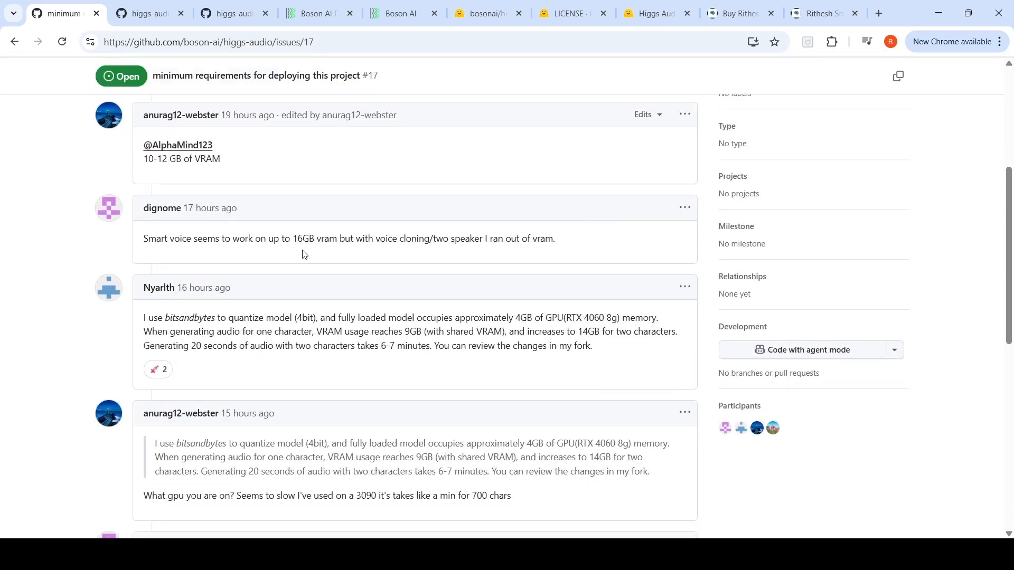
pyautogui.moveTo(219, 262)
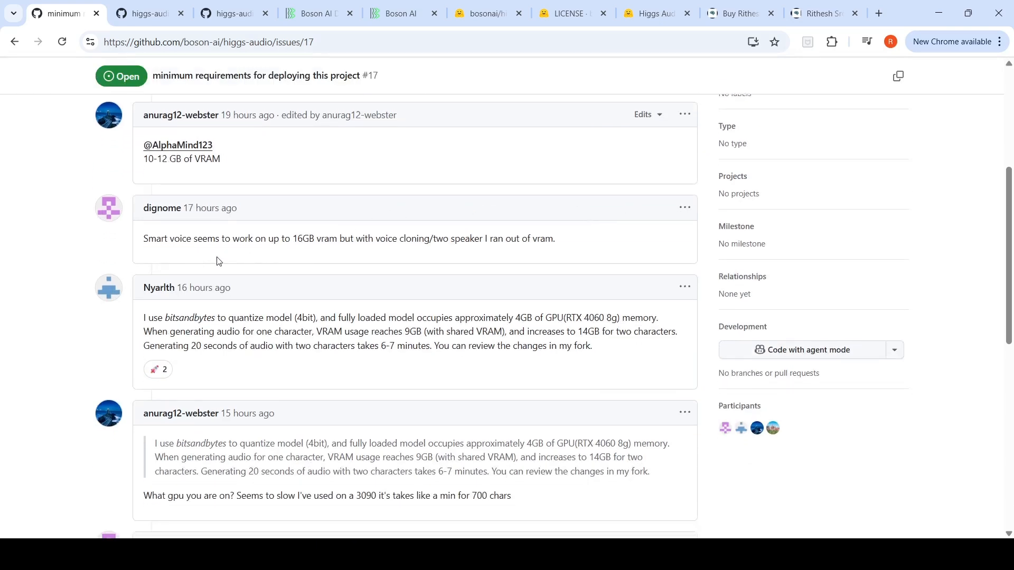
pyautogui.scroll(-3)
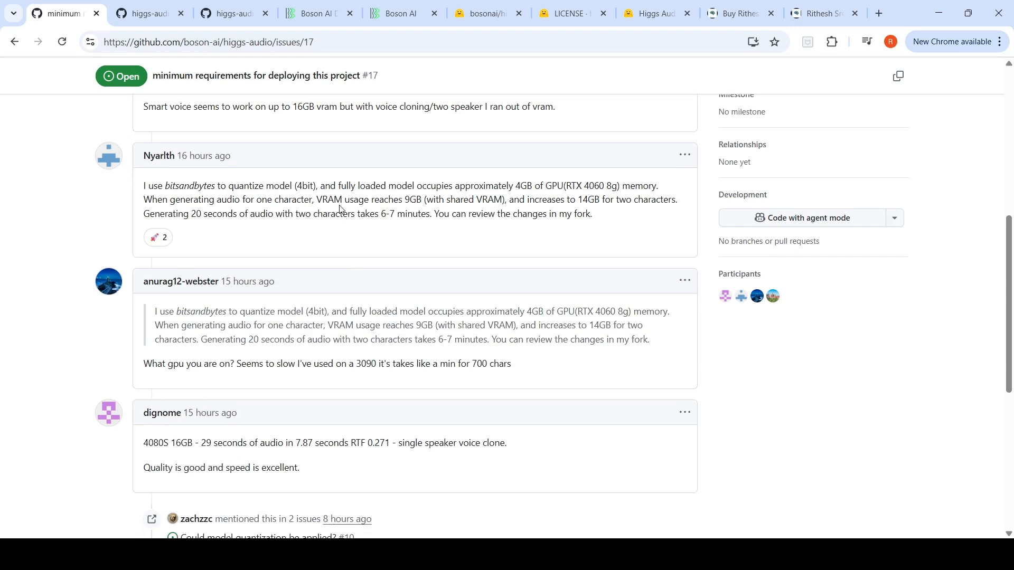
pyautogui.moveTo(570, 199)
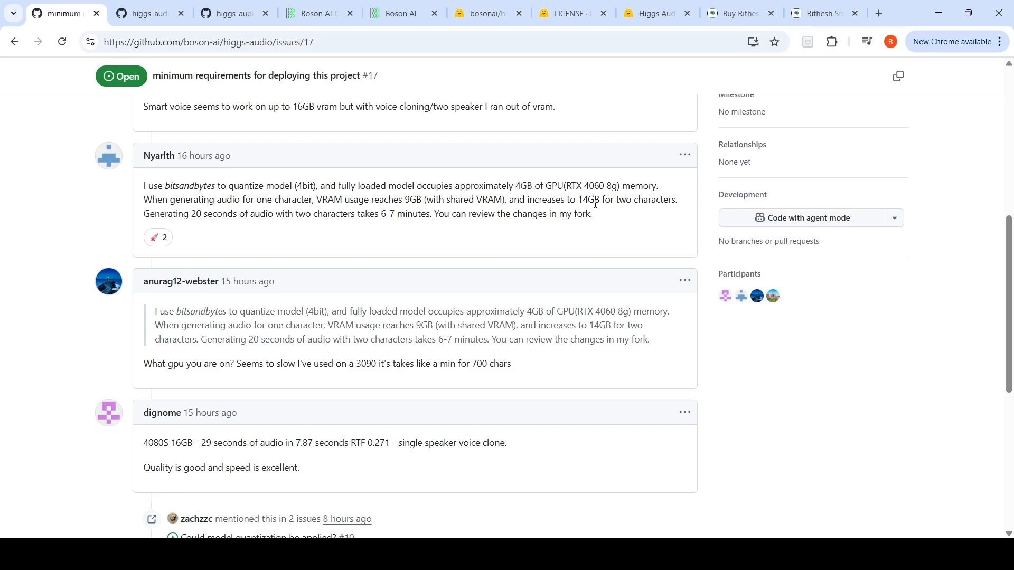
pyautogui.moveTo(236, 227)
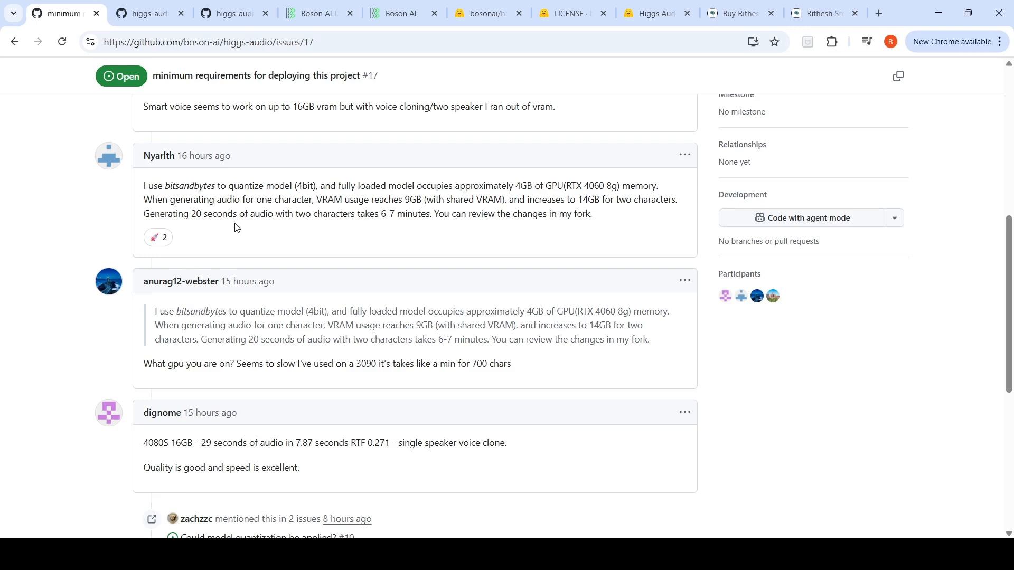
pyautogui.moveTo(377, 228)
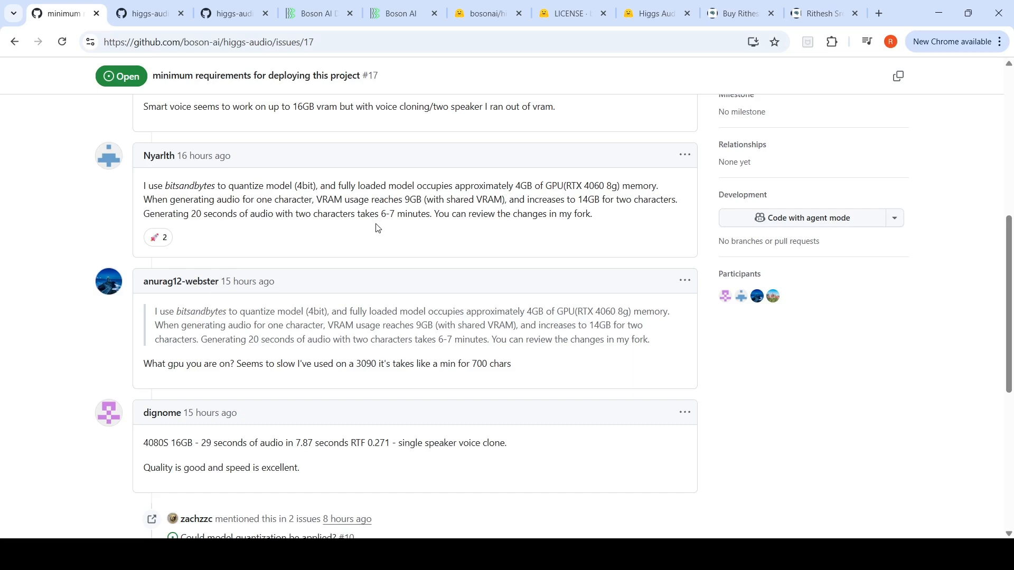
pyautogui.moveTo(407, 200)
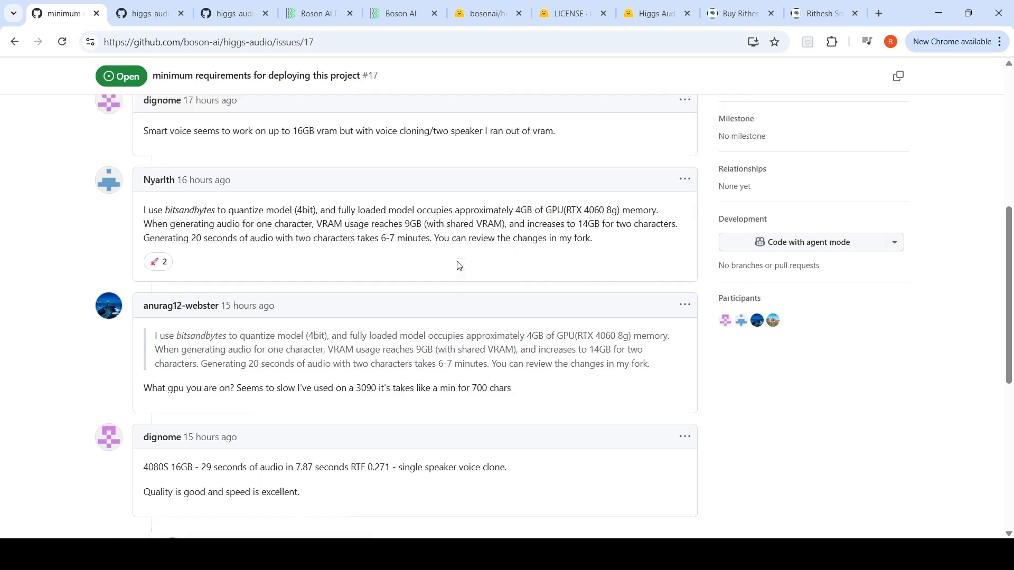
pyautogui.scroll(3)
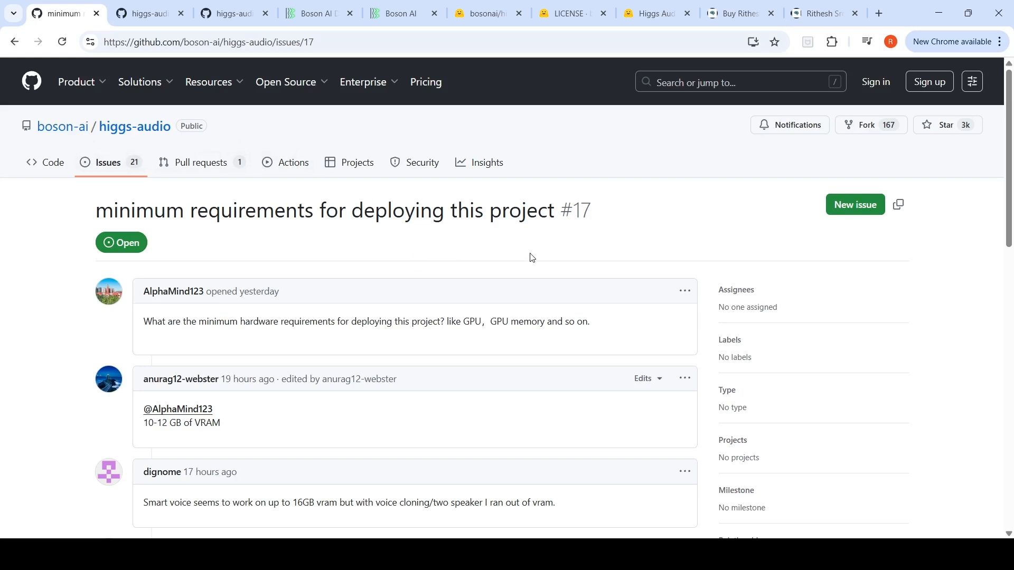
pyautogui.scroll(-3)
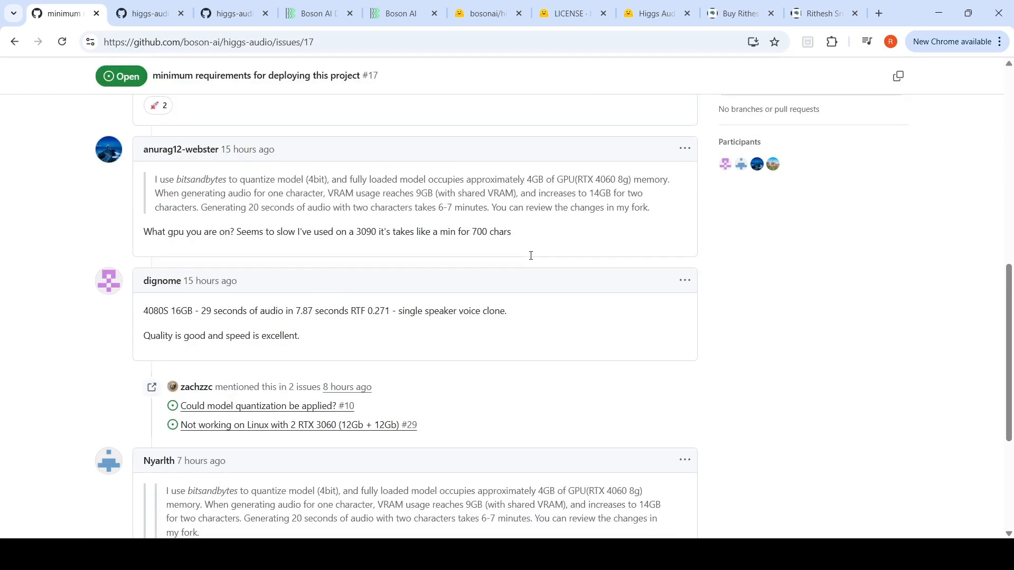
pyautogui.scroll(3)
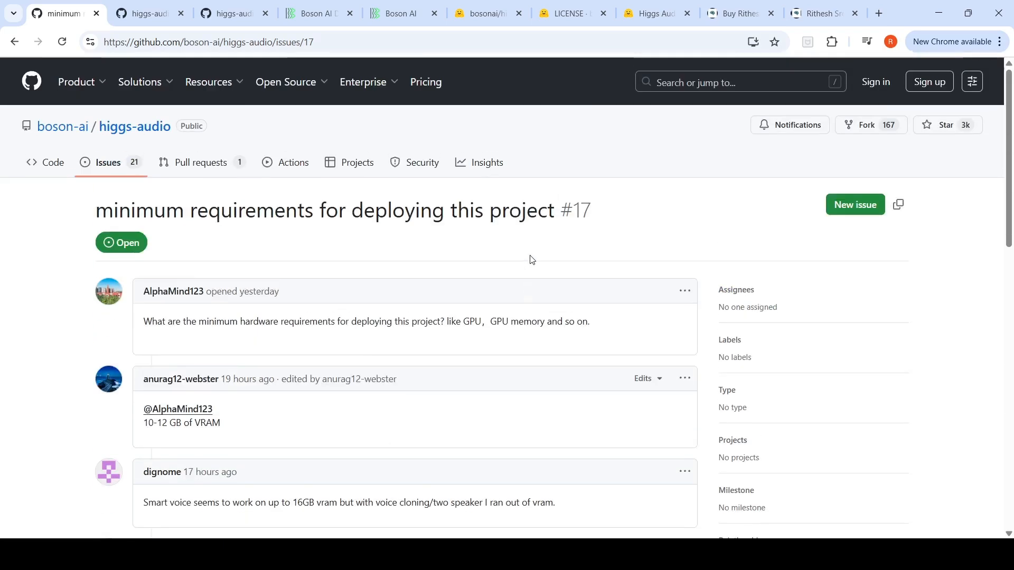
pyautogui.moveTo(604, 291)
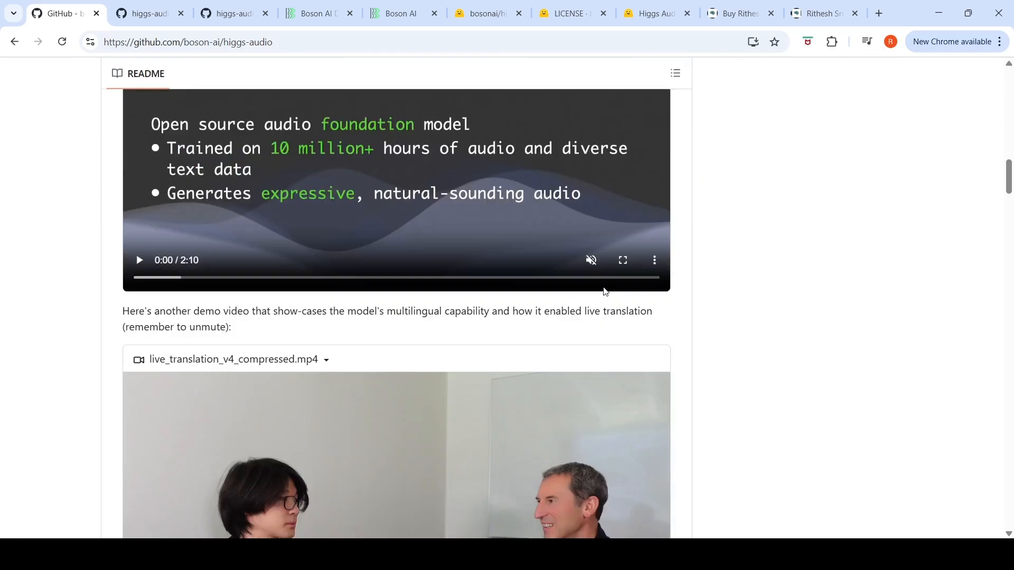
# Scroll through the README's Get Started and example scripts, then back up to the file list.
pyautogui.scroll(-3)
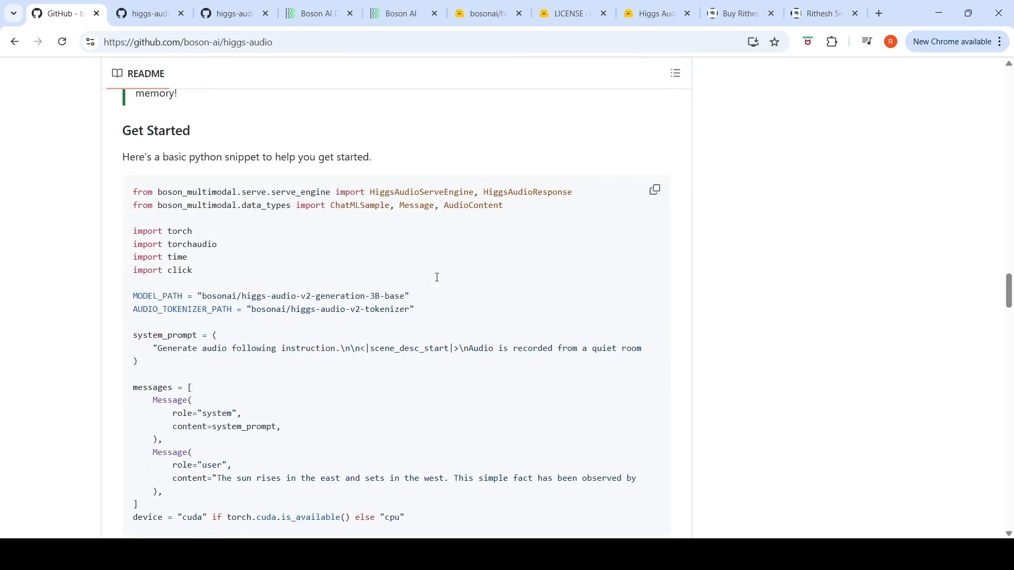
pyautogui.scroll(-3)
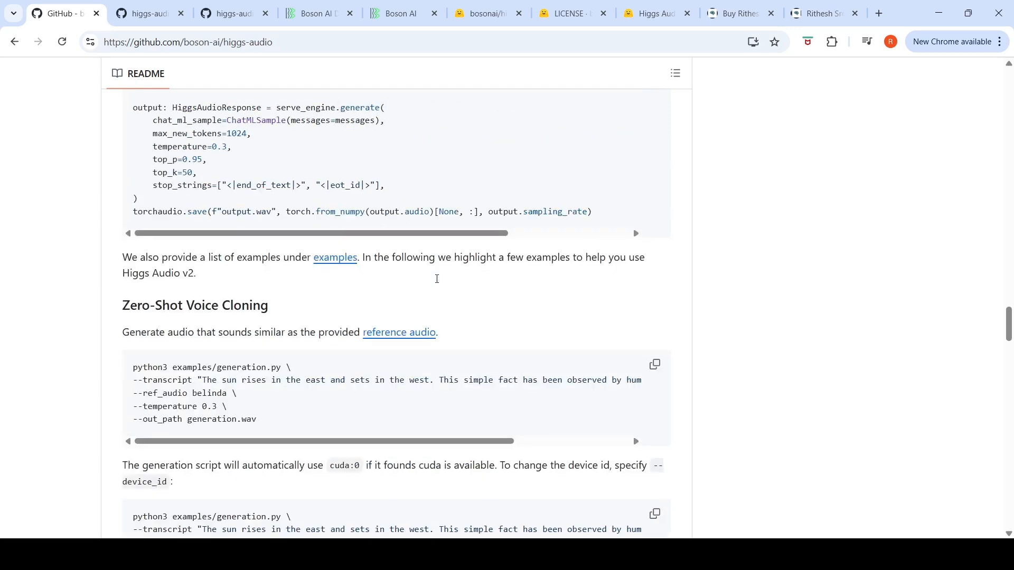
pyautogui.moveTo(240, 366)
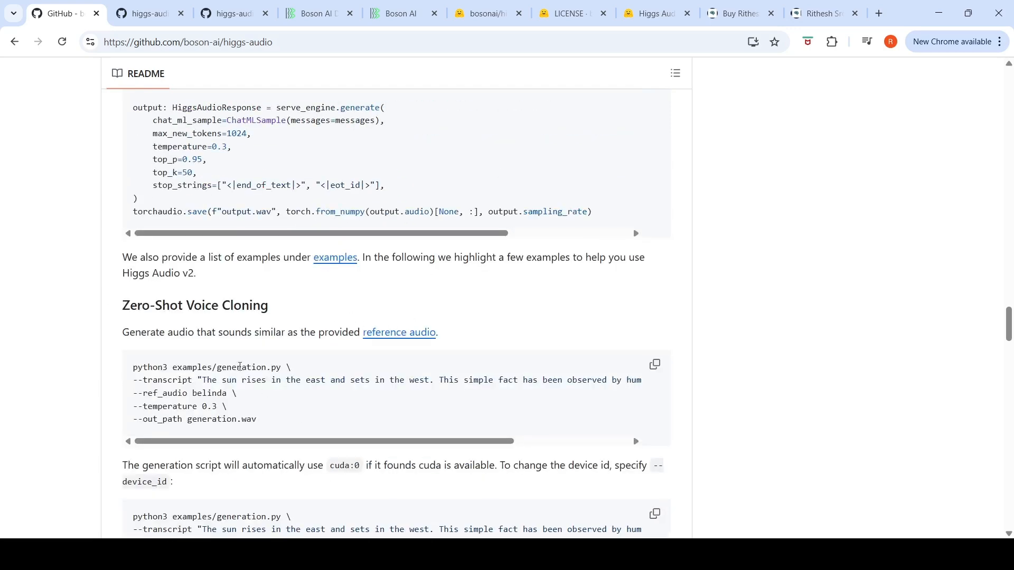
pyautogui.scroll(-3)
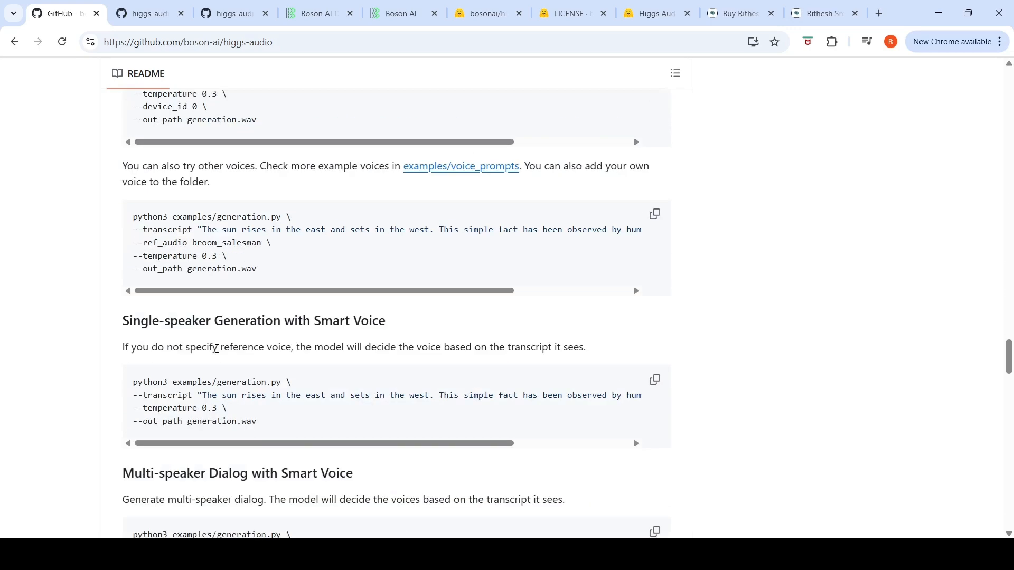
pyautogui.scroll(-3)
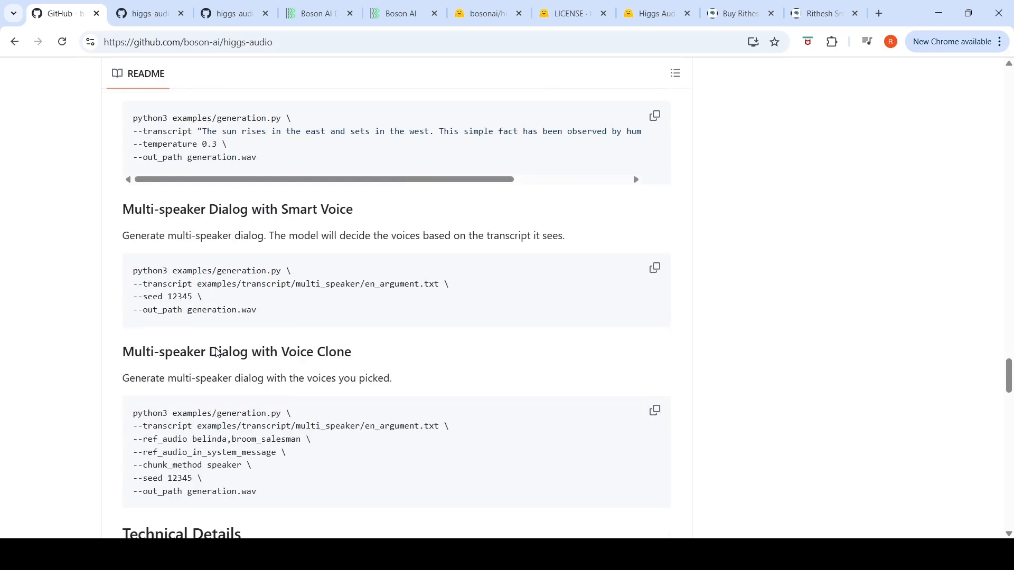
pyautogui.scroll(-3)
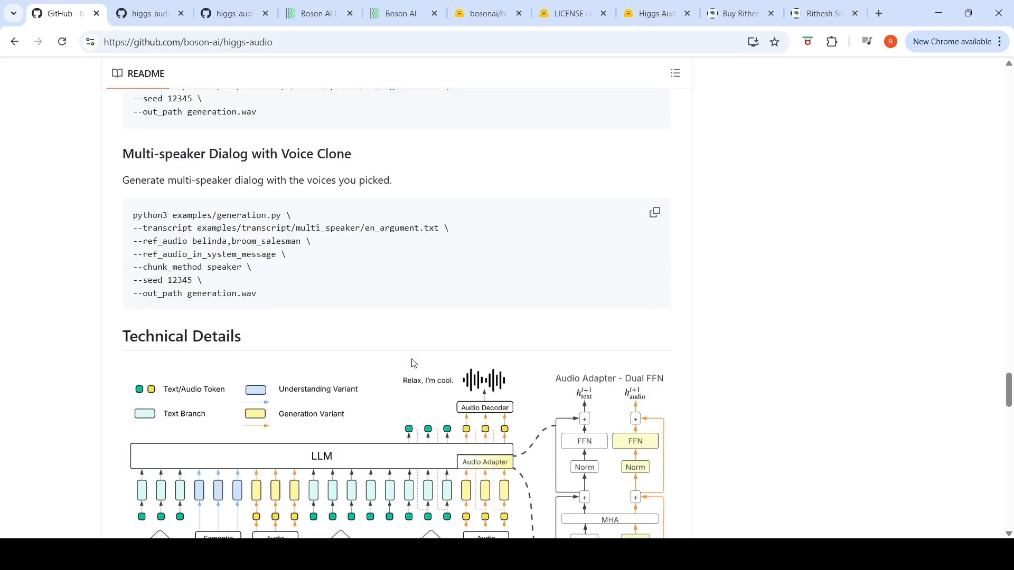
pyautogui.moveTo(510, 297)
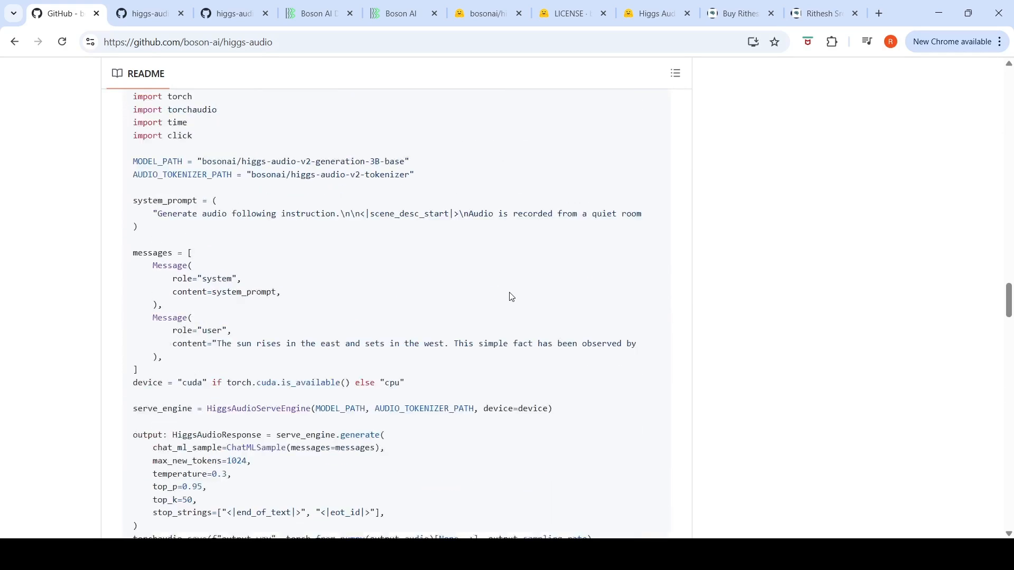
pyautogui.scroll(3)
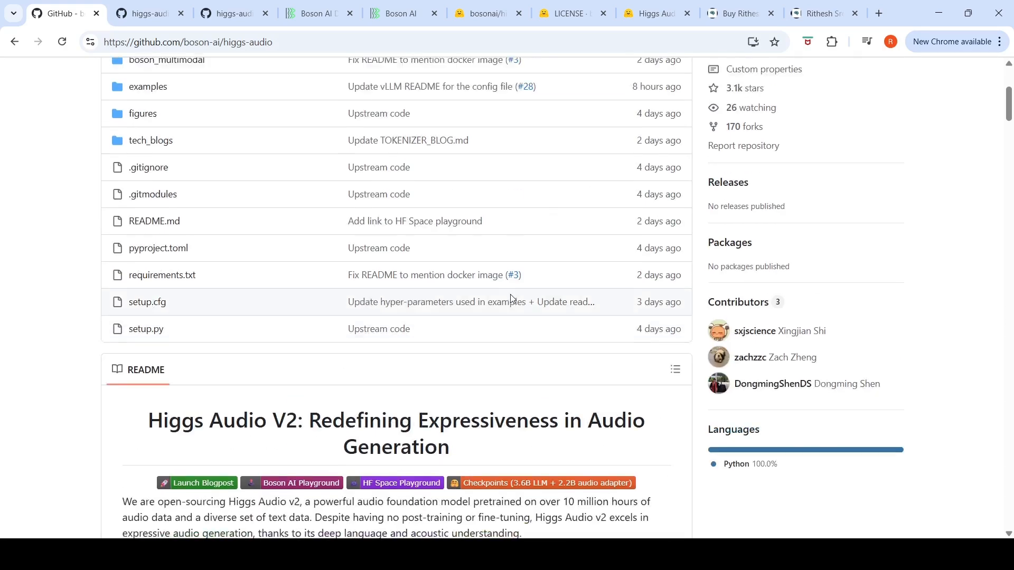
pyautogui.scroll(3)
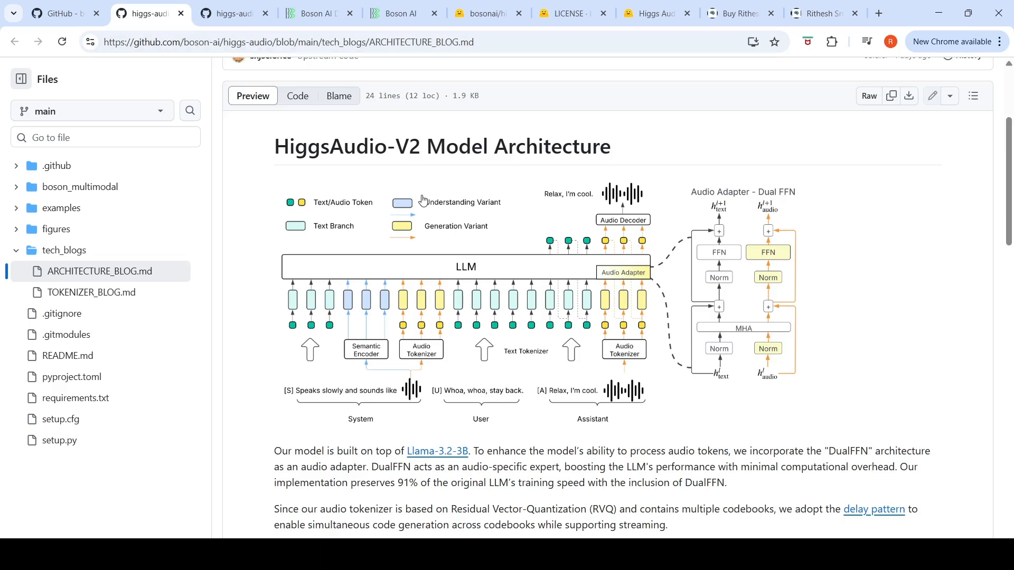
pyautogui.moveTo(312, 53)
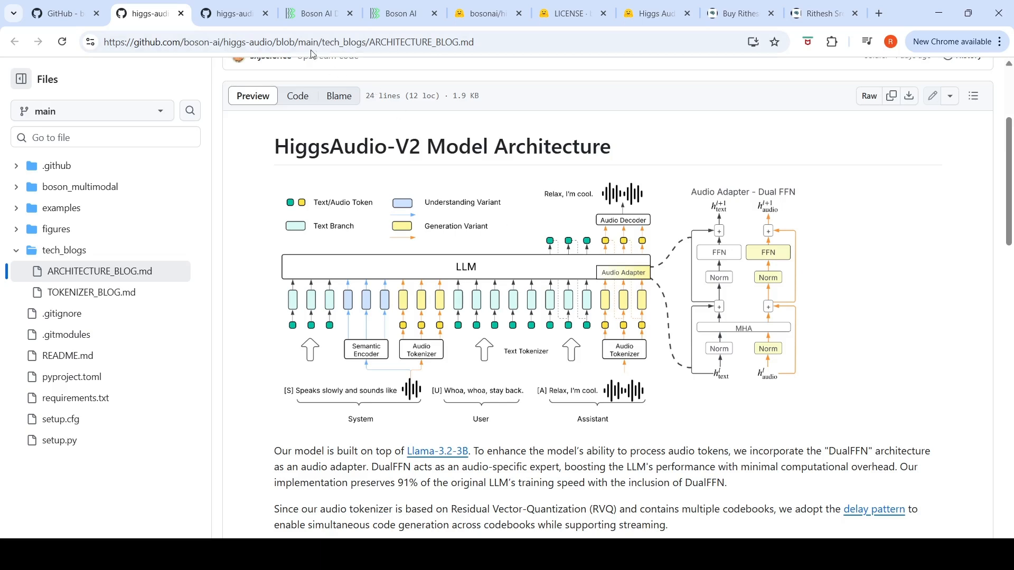
pyautogui.moveTo(401, 13)
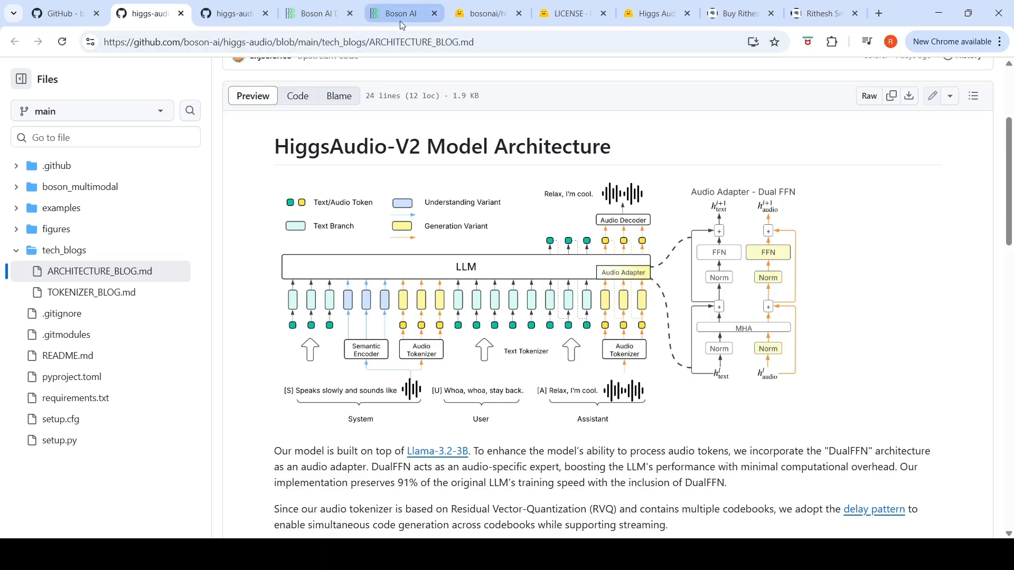
# Return to the Higgs Audio V2 blog post and bring its title and intro back into view.
pyautogui.click(401, 13)
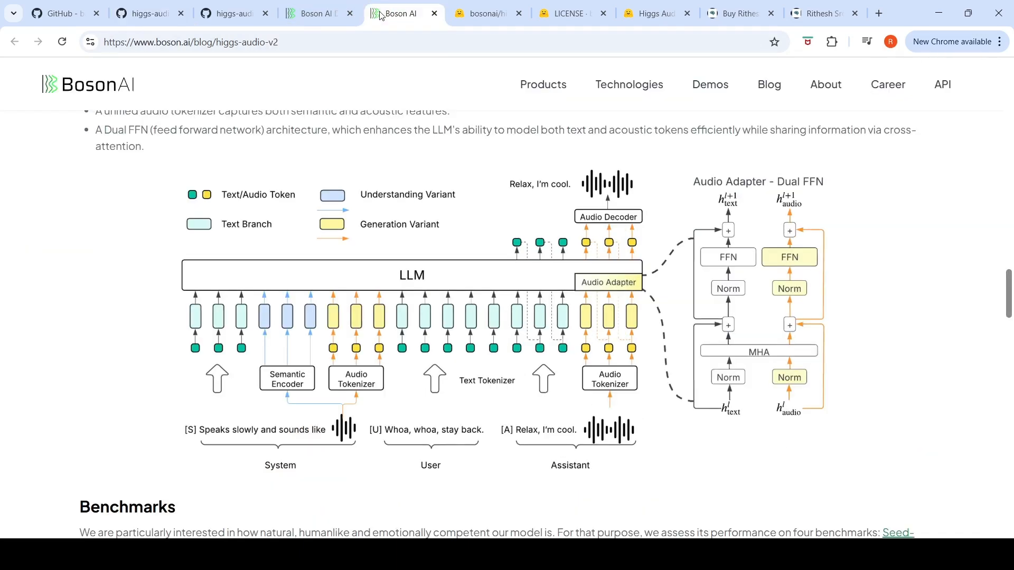
pyautogui.scroll(3)
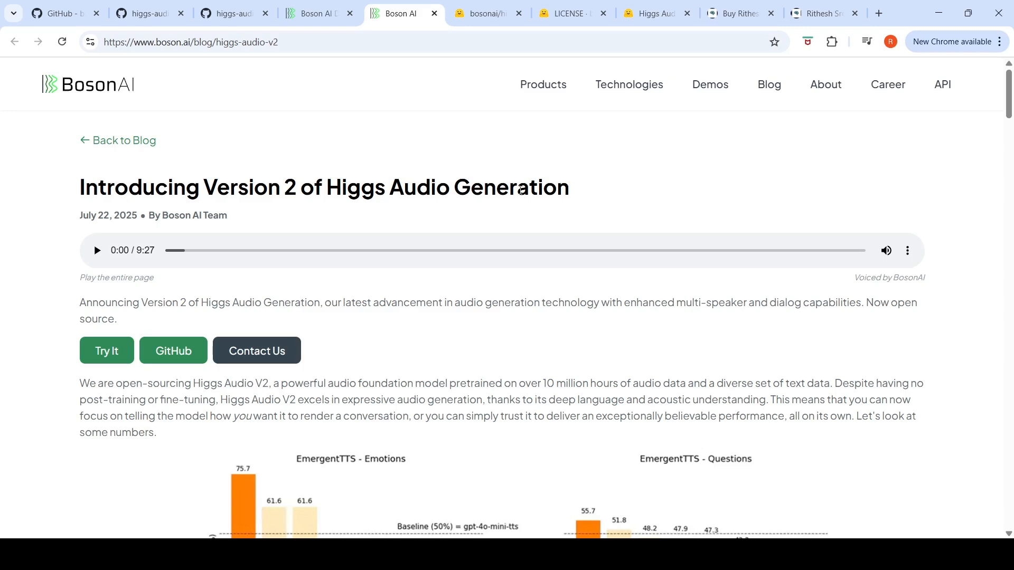
pyautogui.moveTo(562, 105)
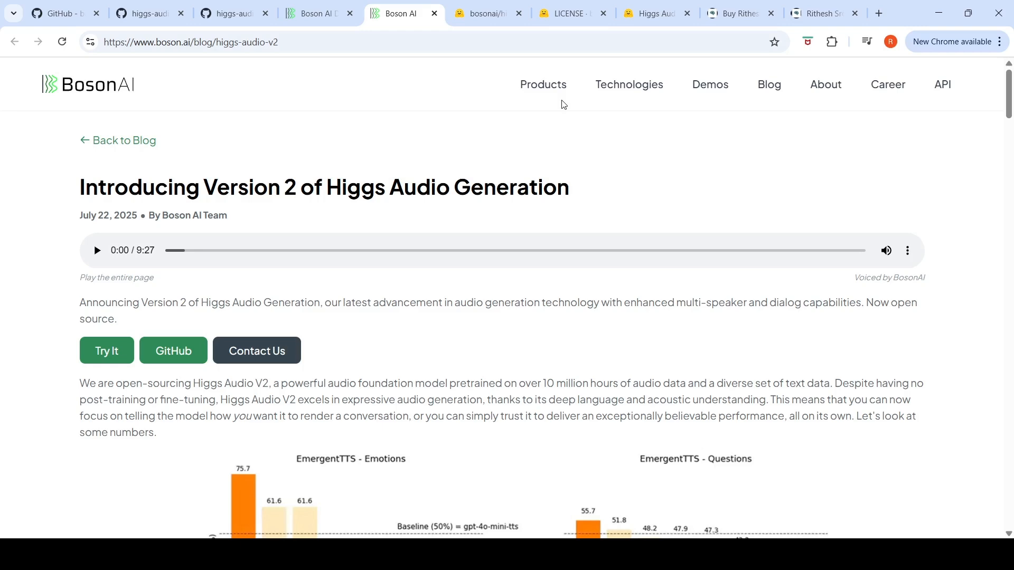
pyautogui.moveTo(731, 12)
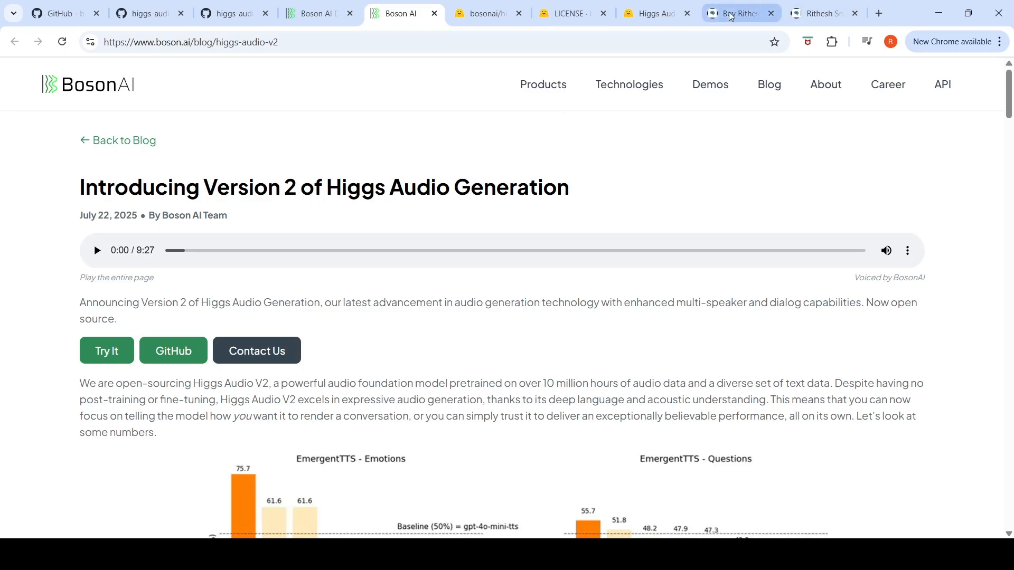
# View Rithesh Sreenivasan's Ko-fi page, then his Buy Me a Coffee support page.
pyautogui.click(740, 13)
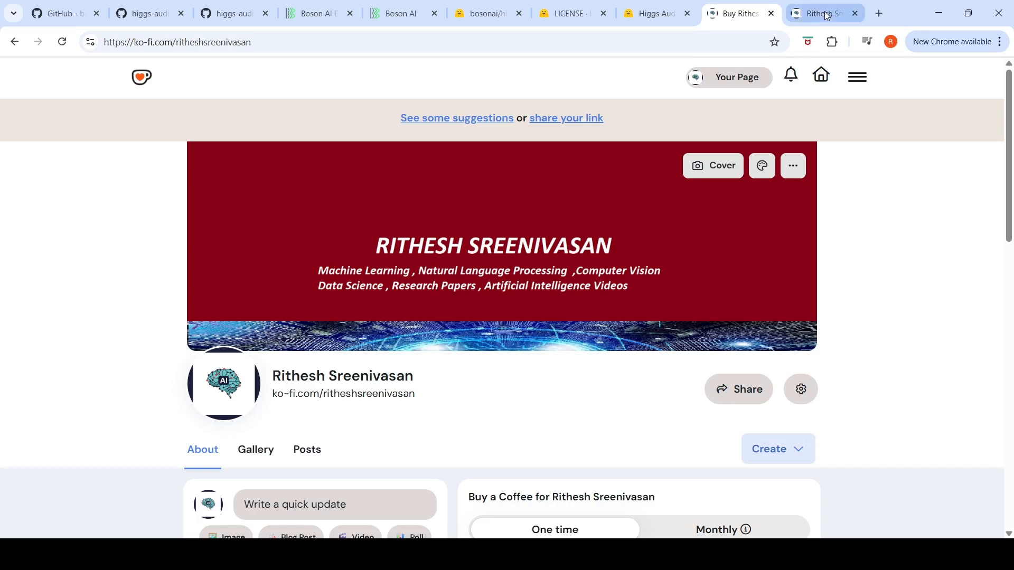
pyautogui.click(821, 13)
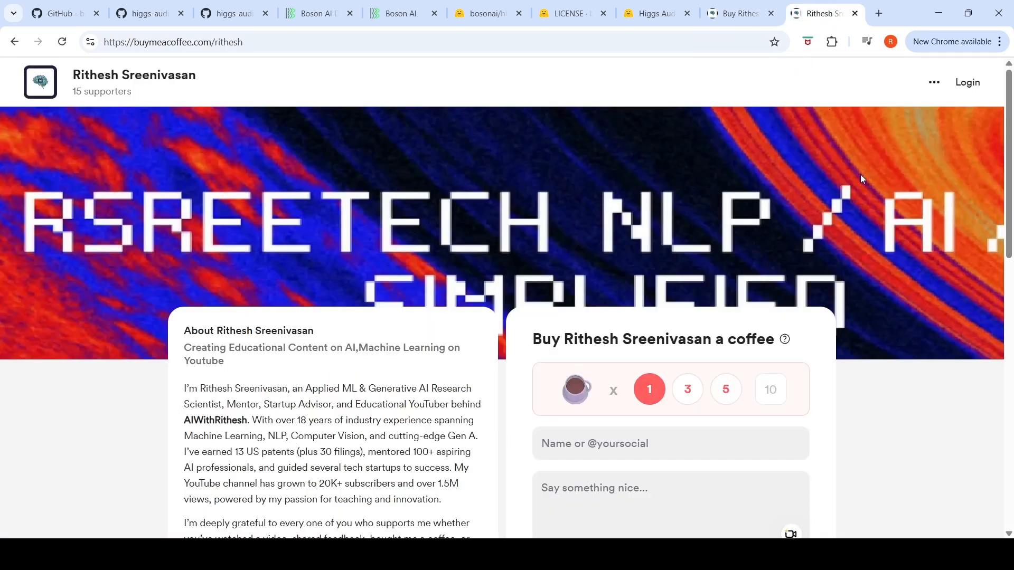